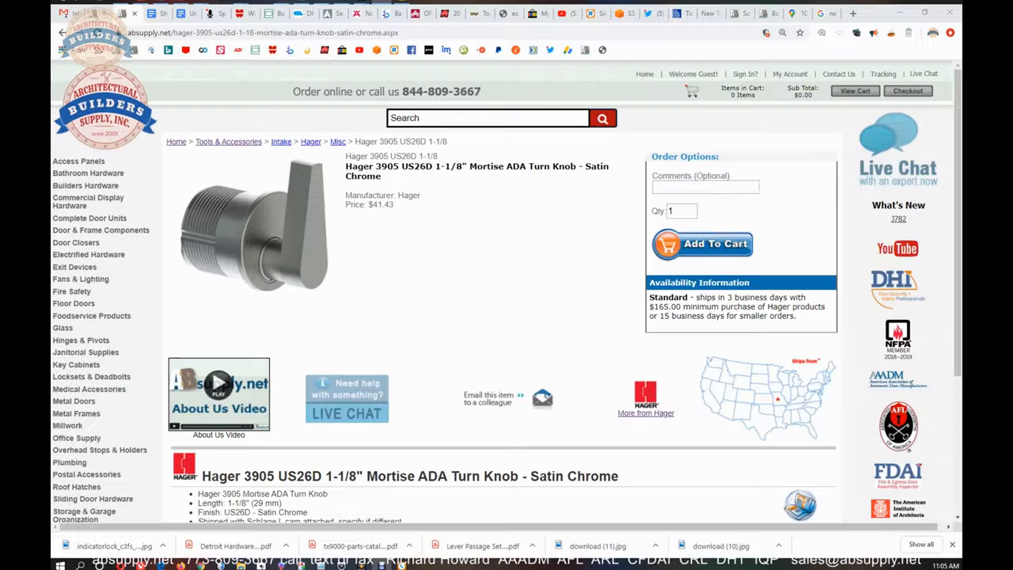
# Step: Scroll the current page and highlight the shipping note about the Schlage cam
pyautogui.scroll(-3)
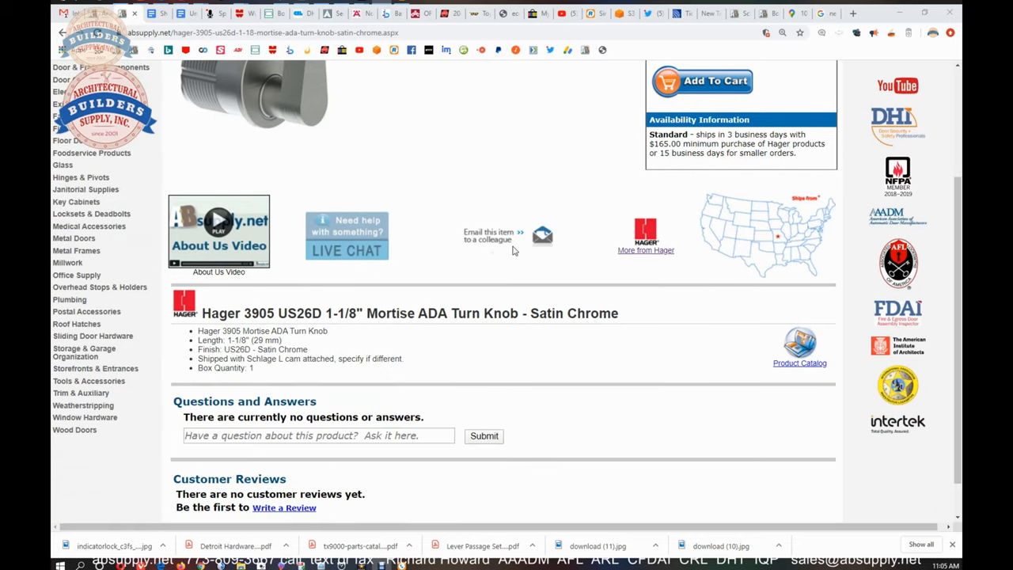
pyautogui.scroll(3)
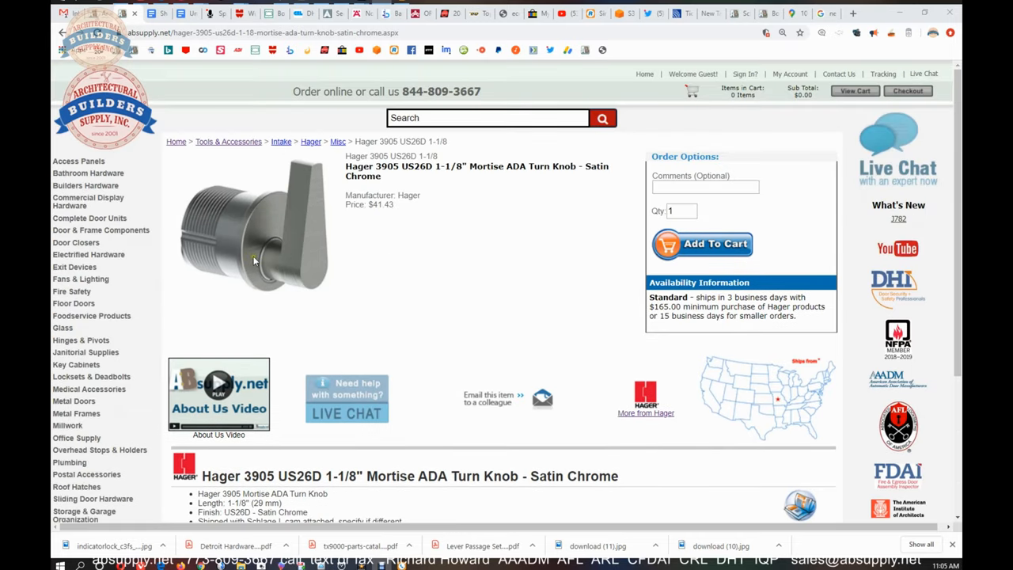
pyautogui.scroll(-3)
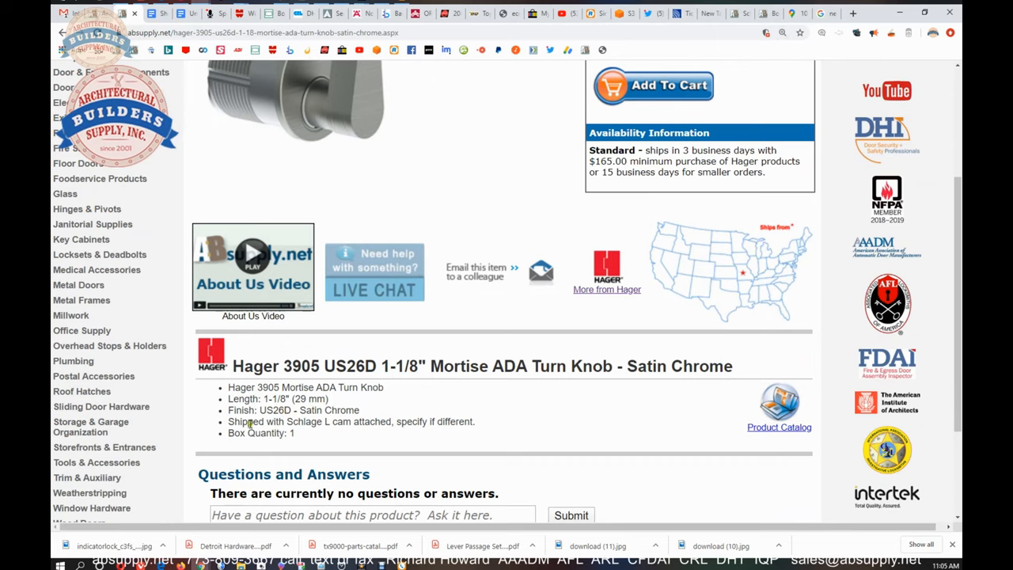
pyautogui.moveTo(249, 421); pyautogui.dragTo(322, 421)
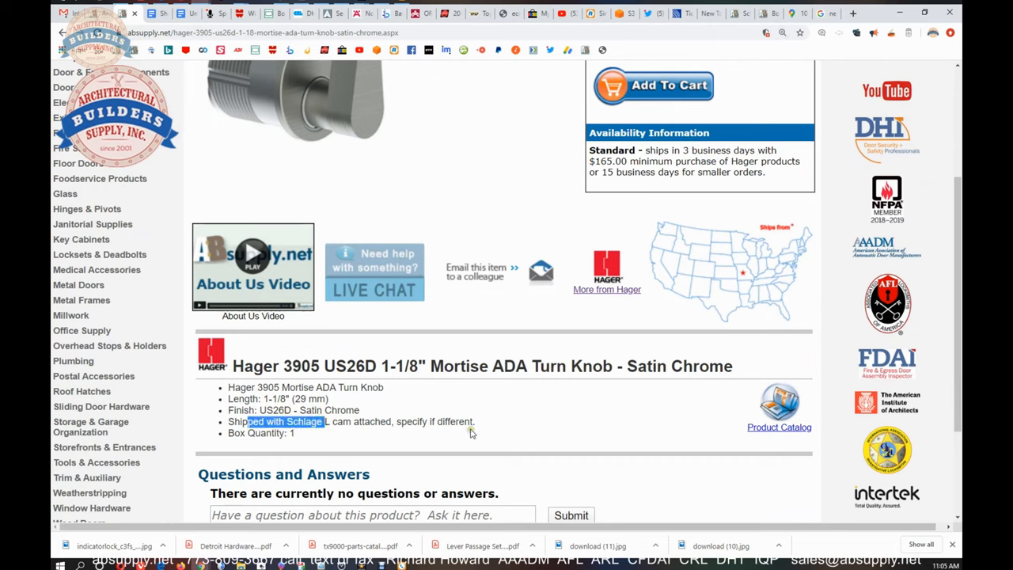
pyautogui.moveTo(779, 405)
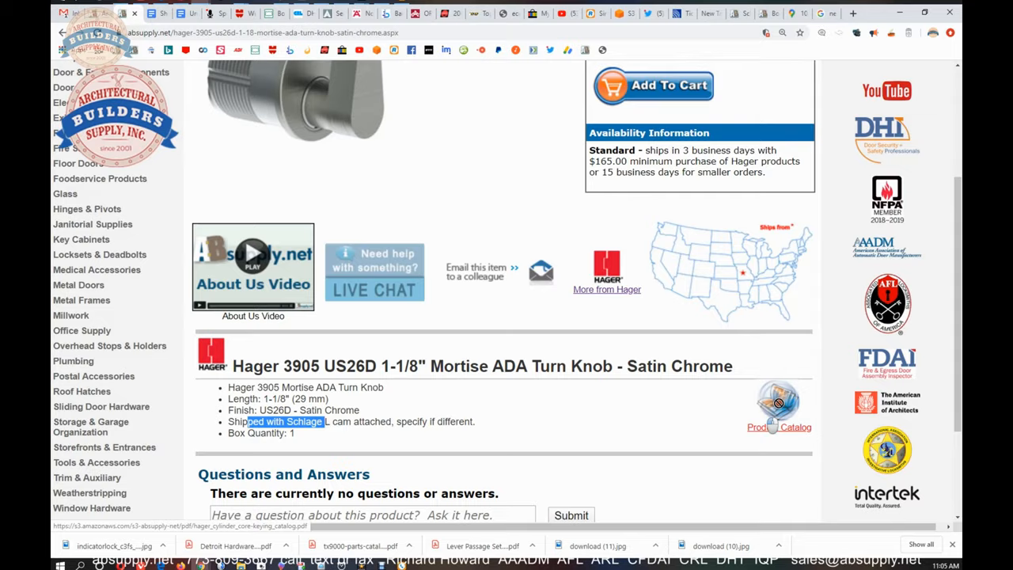
# Step: Open the Hager product catalog PDF and scroll to the 3905 Mortise ADA Turn Knob on page 76
pyautogui.click(779, 426)
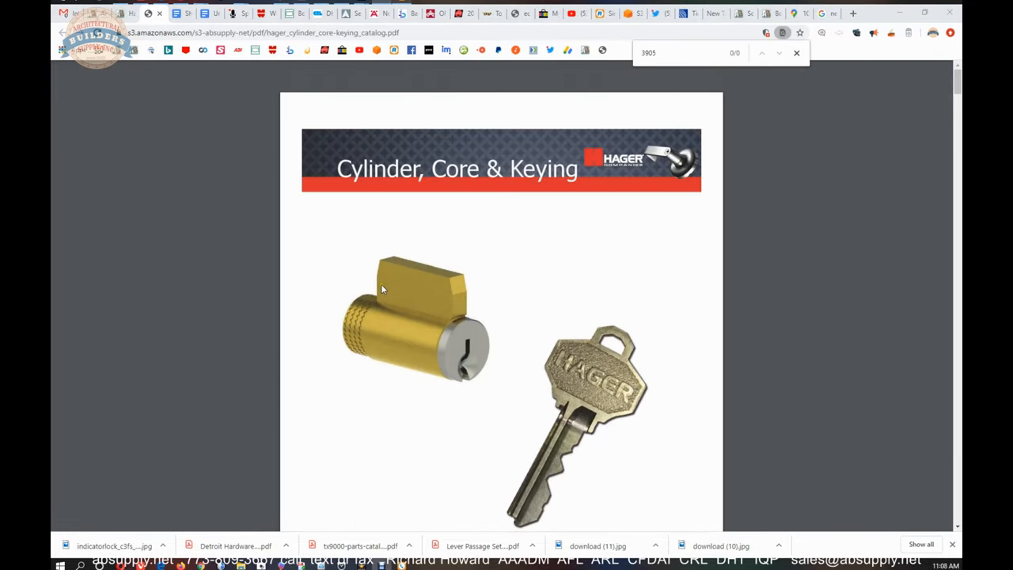
pyautogui.scroll(-3)
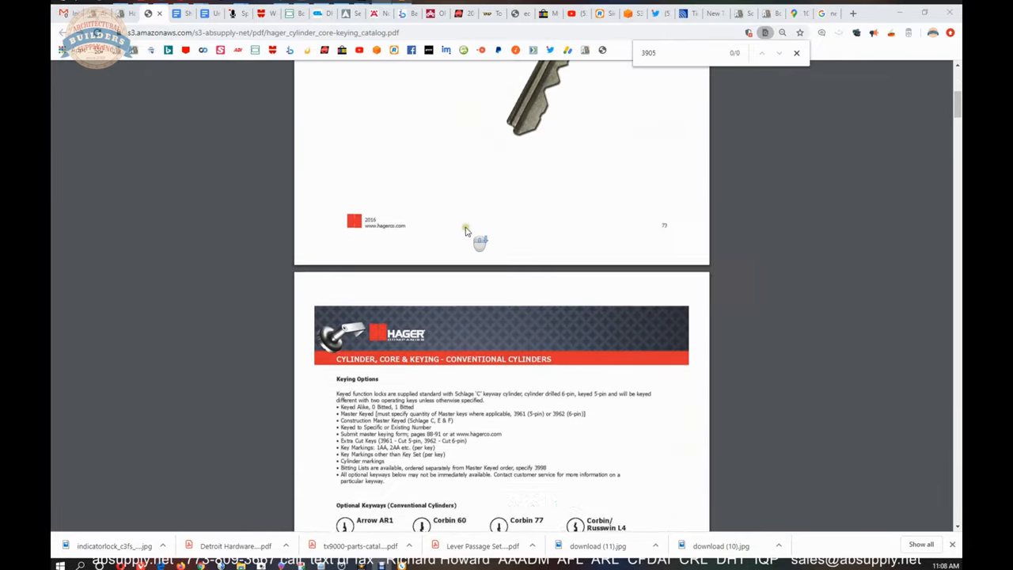
pyautogui.scroll(-3)
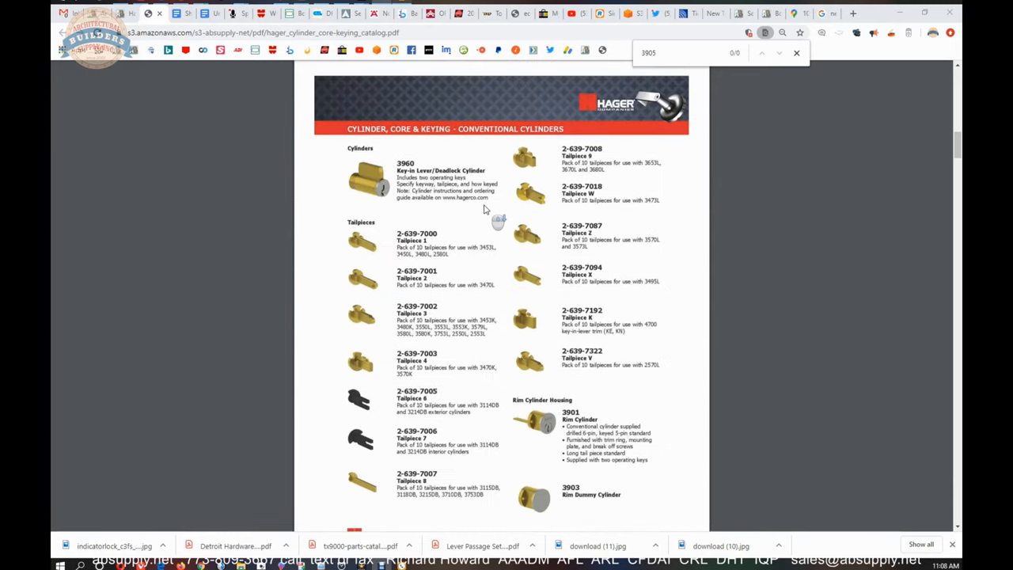
pyautogui.scroll(-3)
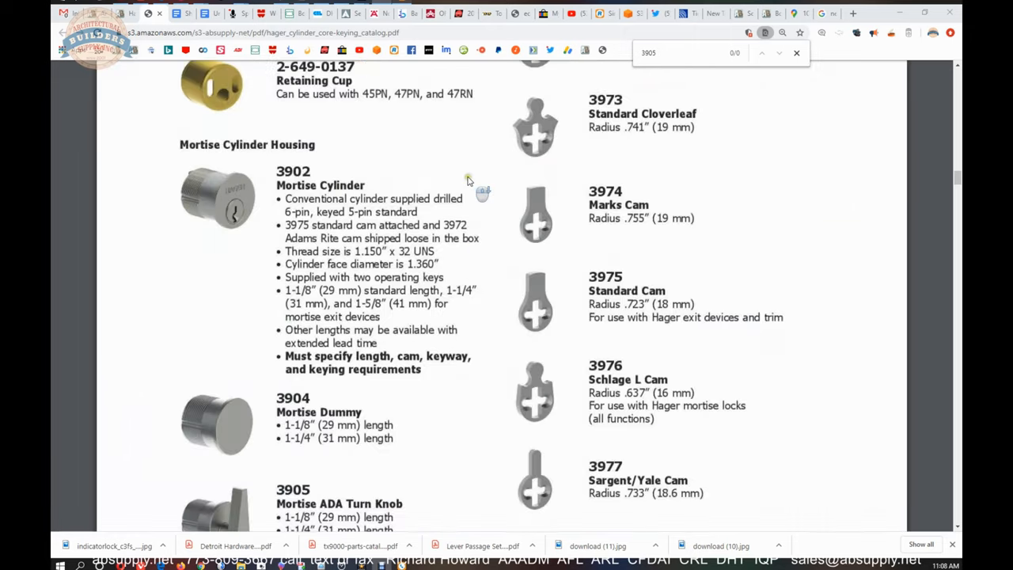
pyautogui.scroll(-3)
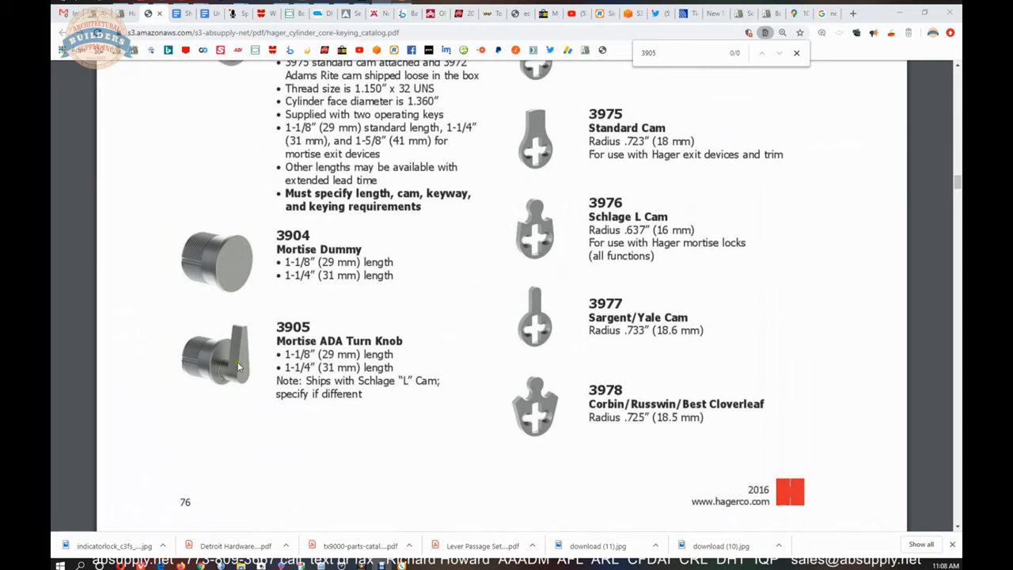
pyautogui.moveTo(302, 360)
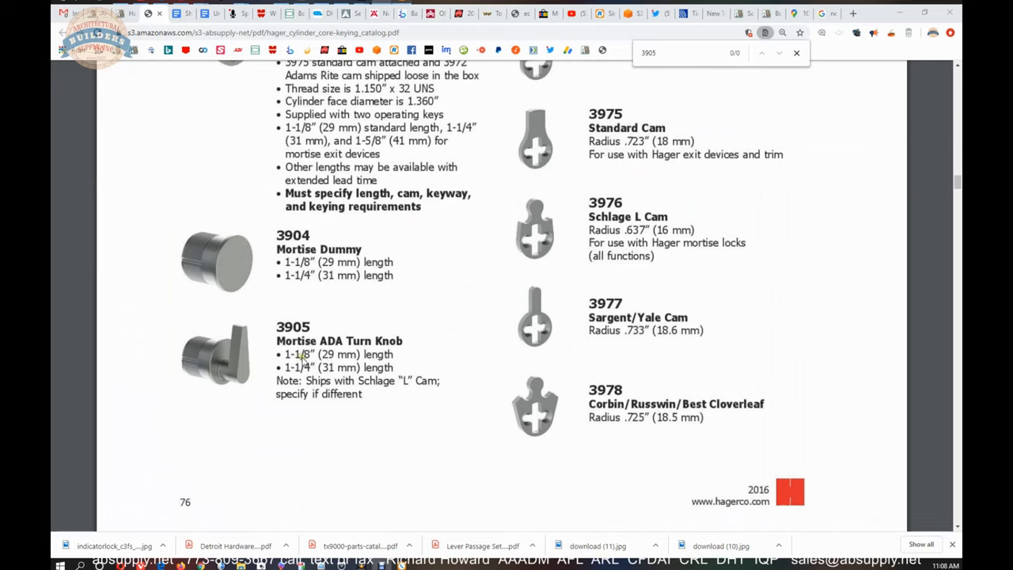
pyautogui.moveTo(293, 379)
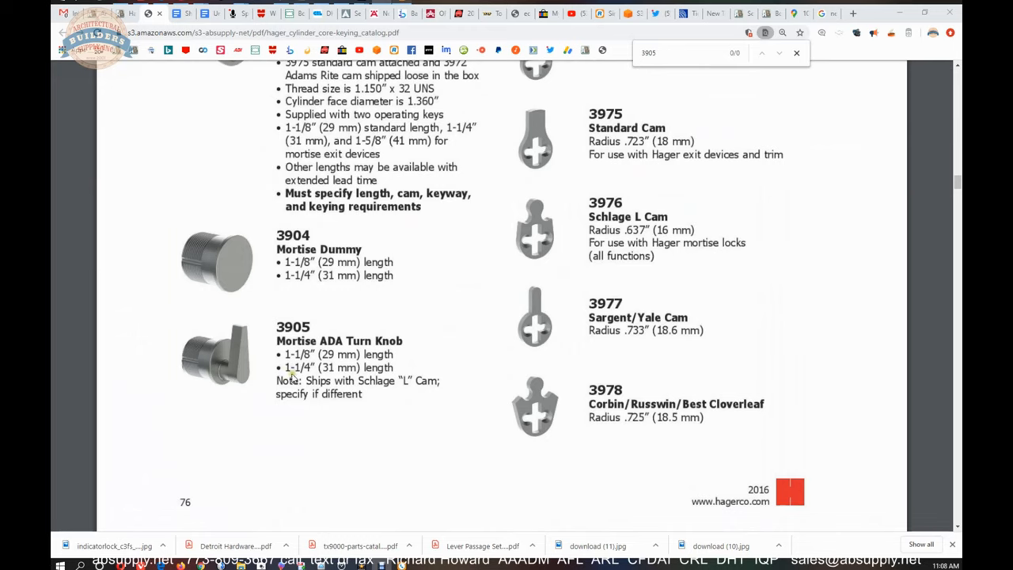
pyautogui.scroll(-3)
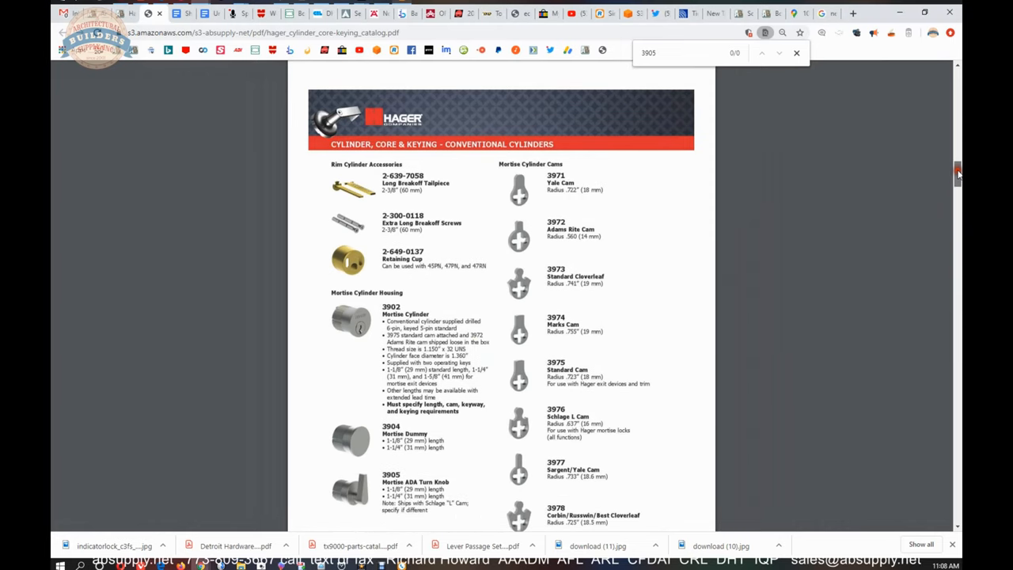
# Step: Scroll from page 76 through page 77 to the Small Format Interchangeable Core page
pyautogui.scroll(-3)
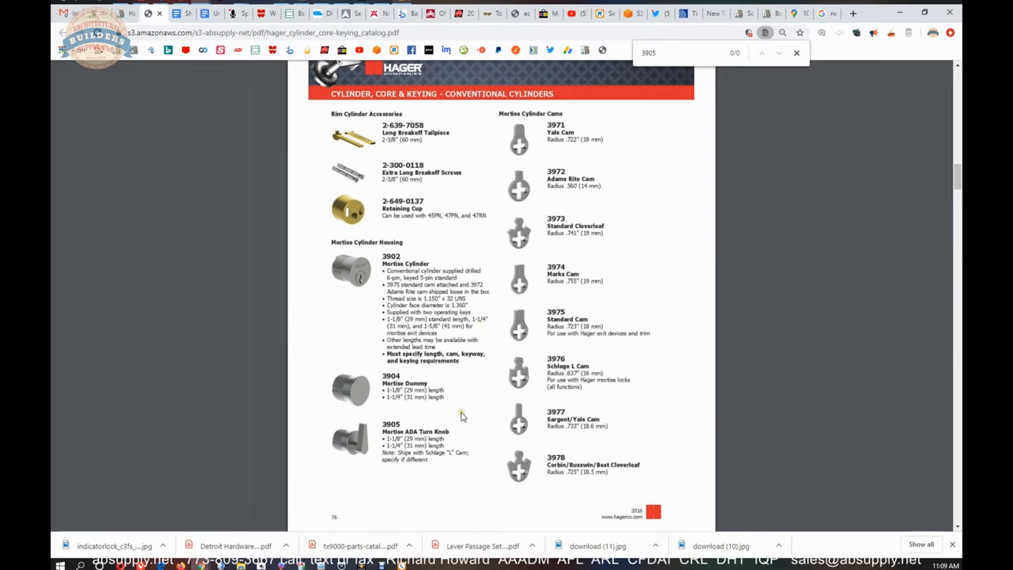
pyautogui.scroll(-3)
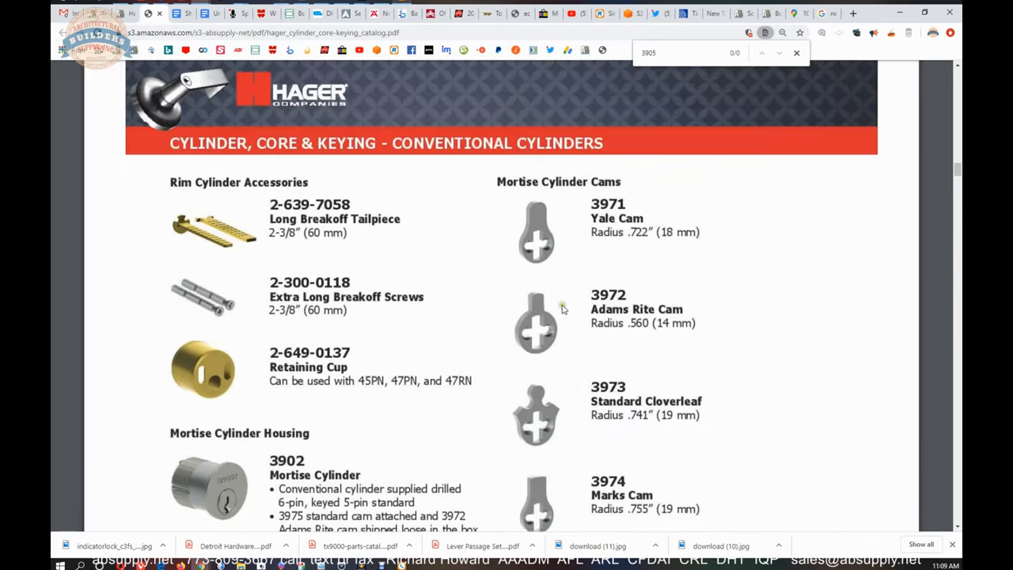
pyautogui.moveTo(616, 315)
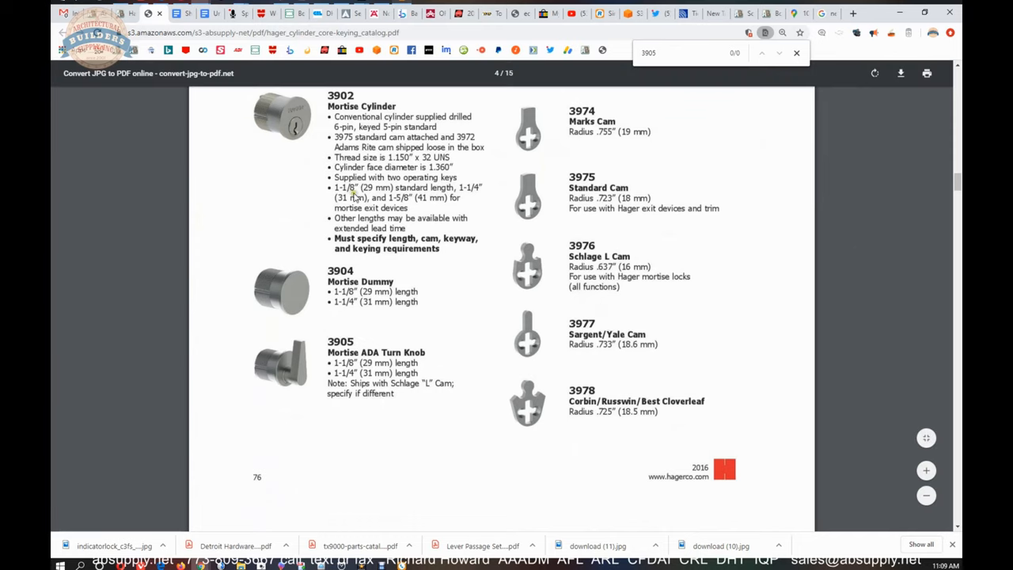
pyautogui.scroll(3)
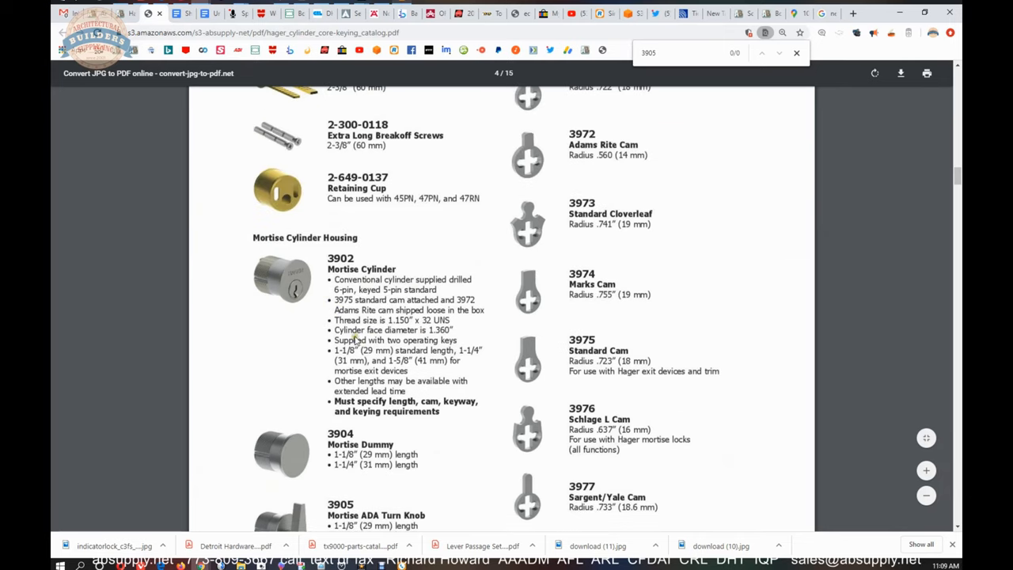
pyautogui.moveTo(438, 315)
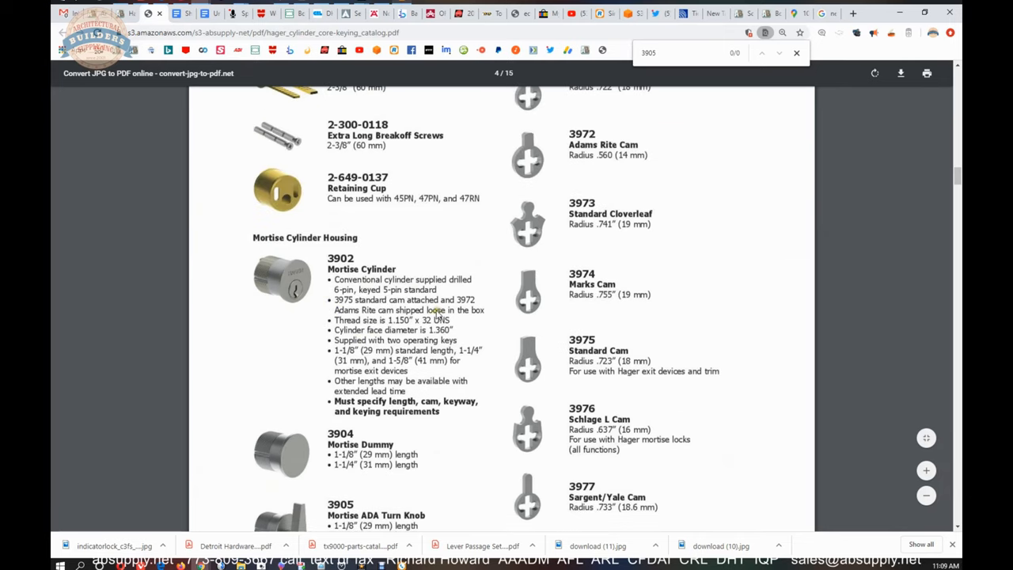
pyautogui.scroll(-3)
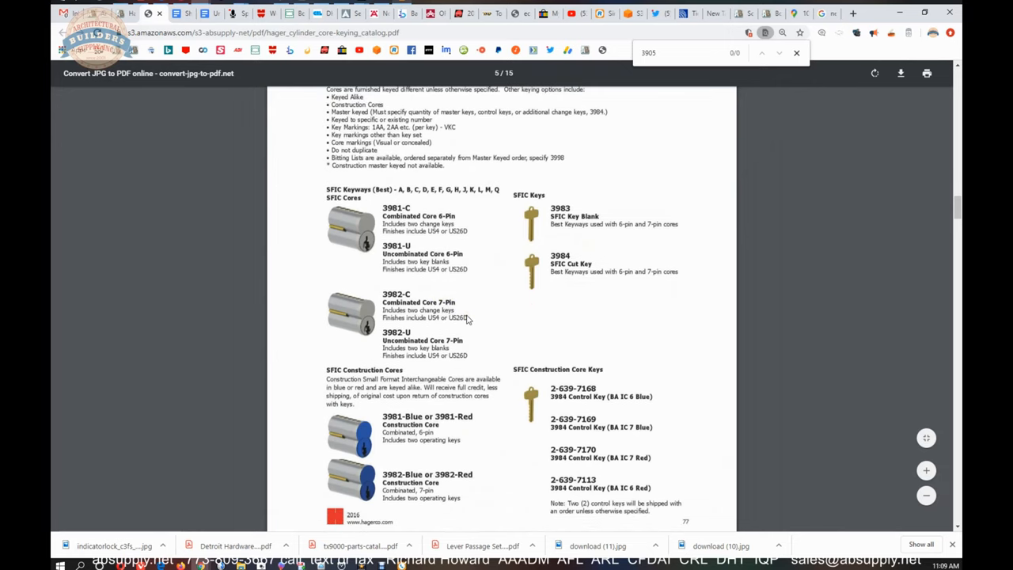
pyautogui.moveTo(457, 307)
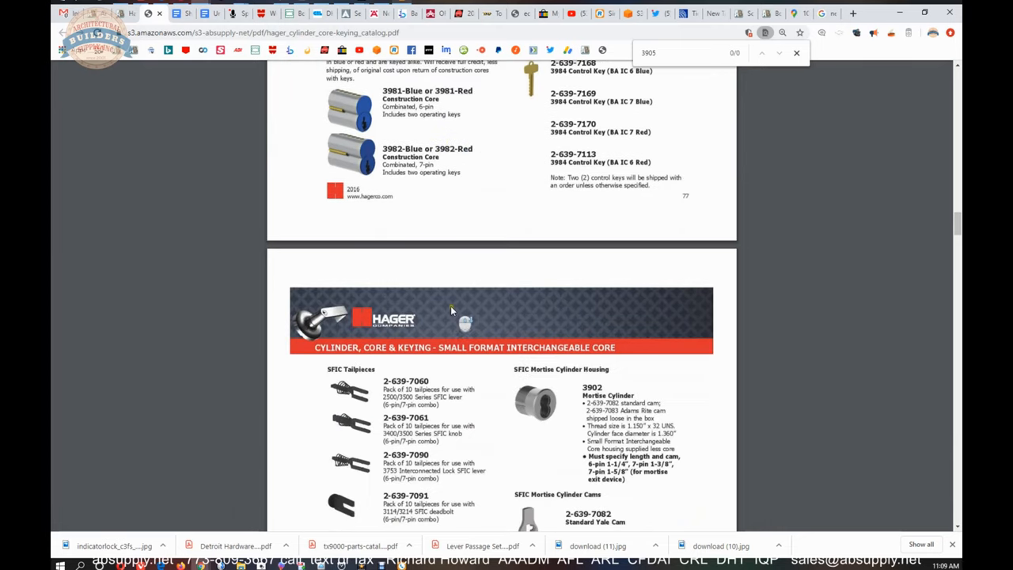
pyautogui.moveTo(420, 353)
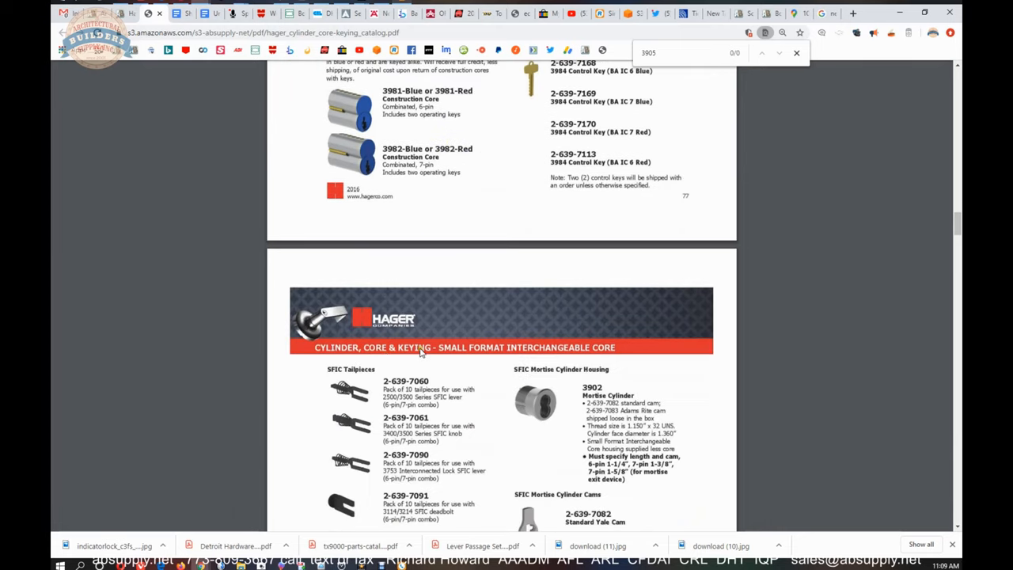
# Step: Scroll through the Large Format Interchangeable Core pages to the bottom of page 80
pyautogui.scroll(3)
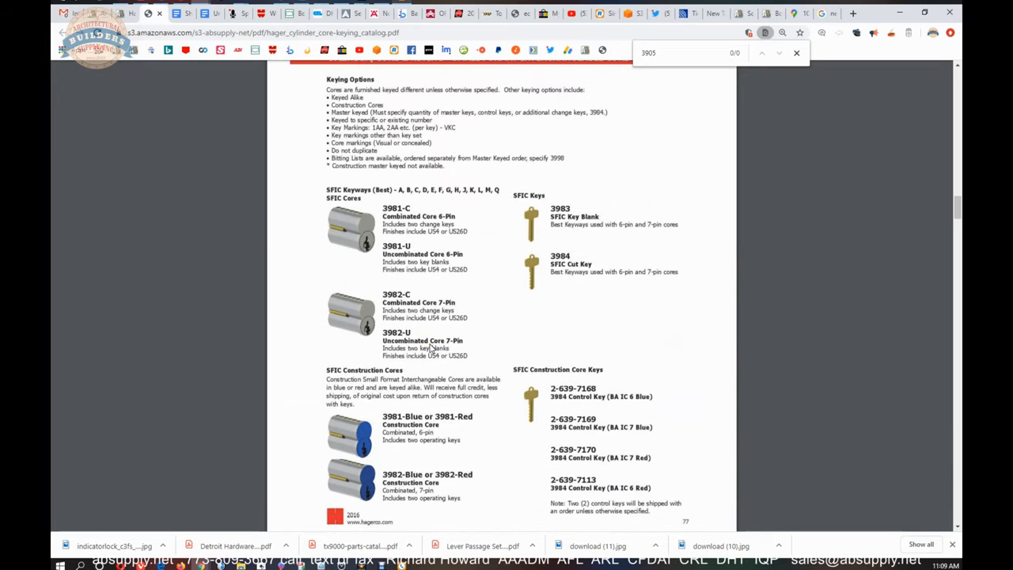
pyautogui.scroll(-3)
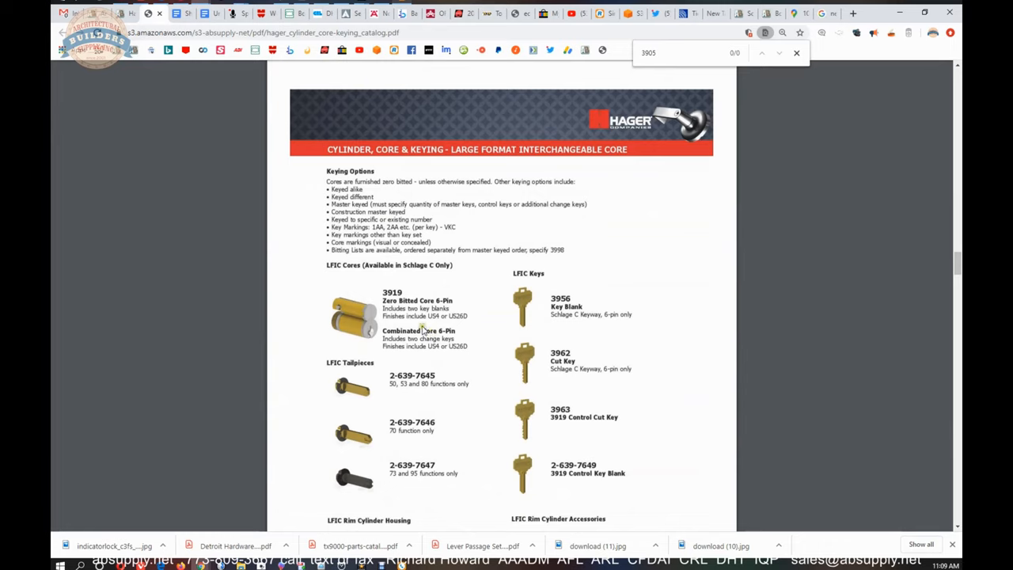
pyautogui.moveTo(426, 326)
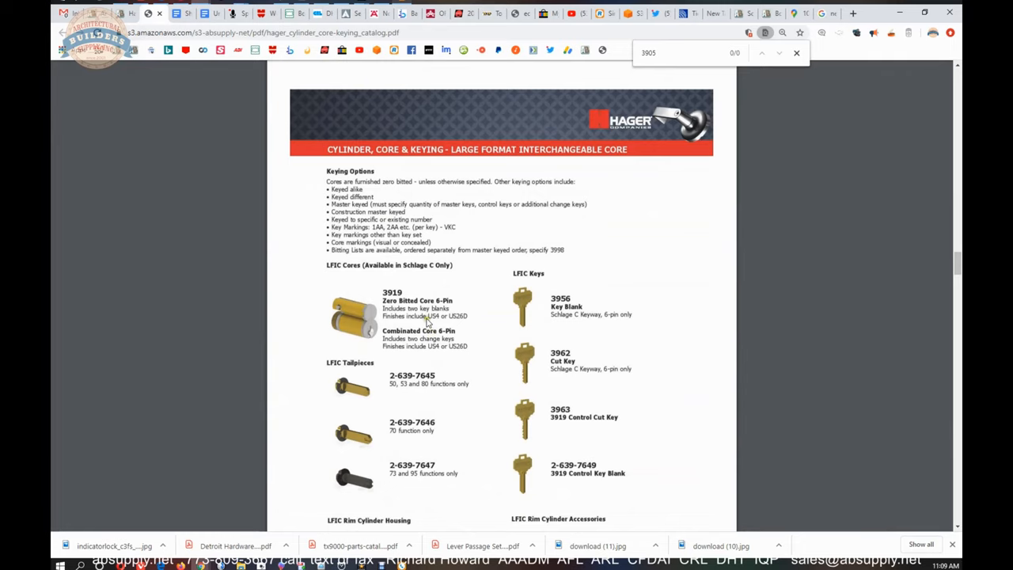
pyautogui.scroll(-3)
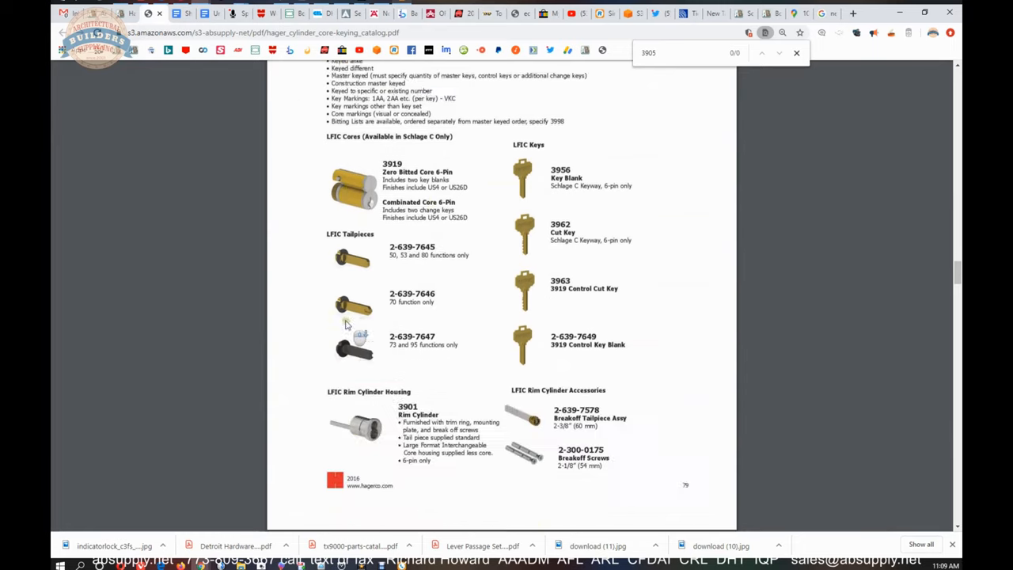
pyautogui.scroll(-3)
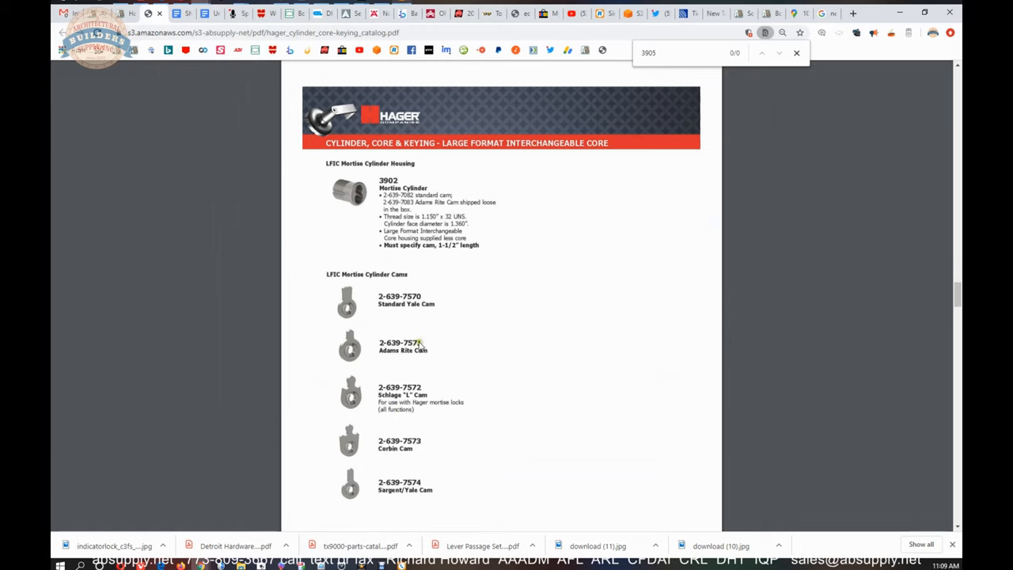
pyautogui.scroll(-3)
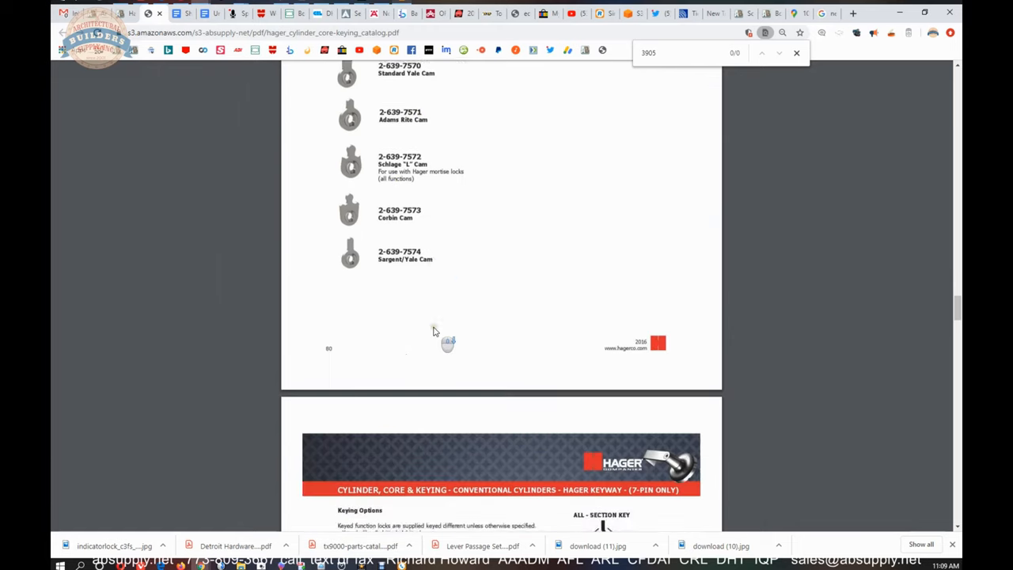
pyautogui.scroll(-3)
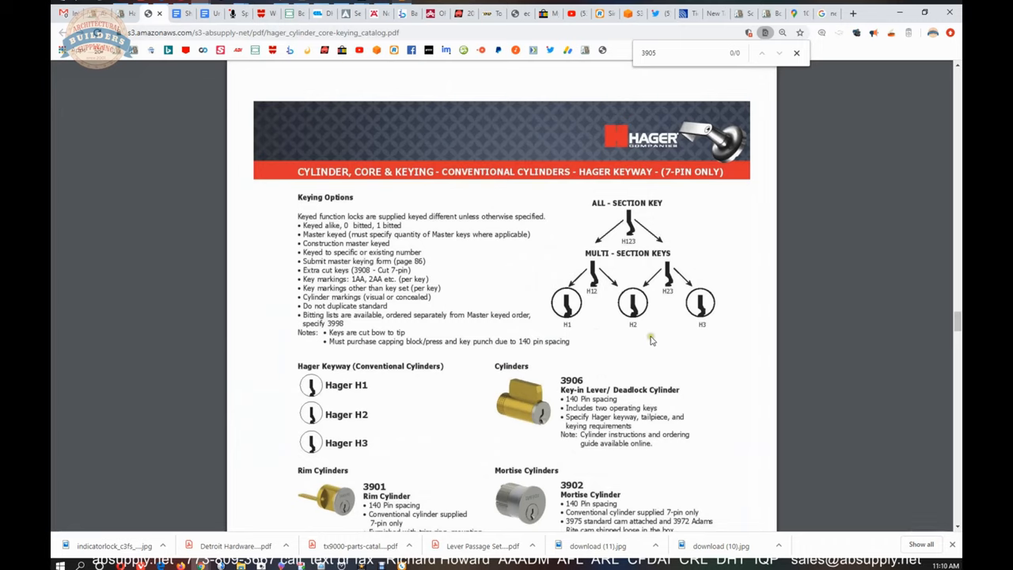
pyautogui.moveTo(502, 331)
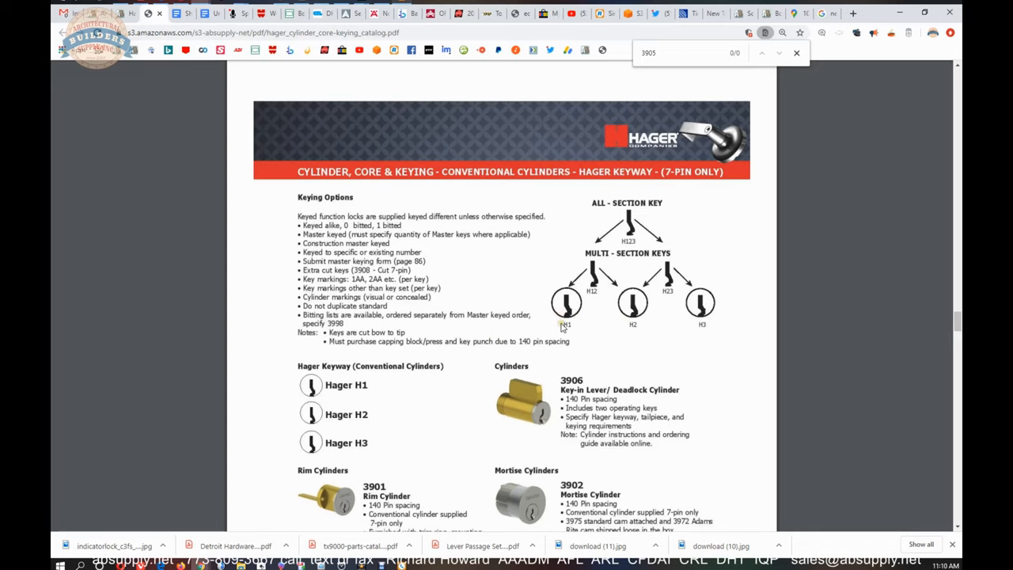
pyautogui.moveTo(641, 321)
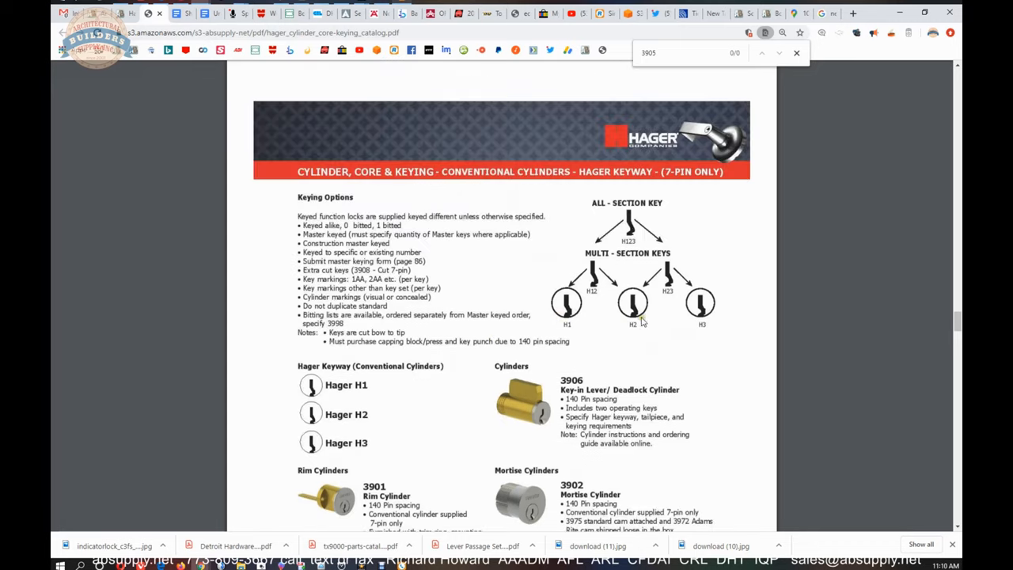
# Step: Scroll down to the SFIC Hager Keyway (7-pin only) catalog page
pyautogui.scroll(-3)
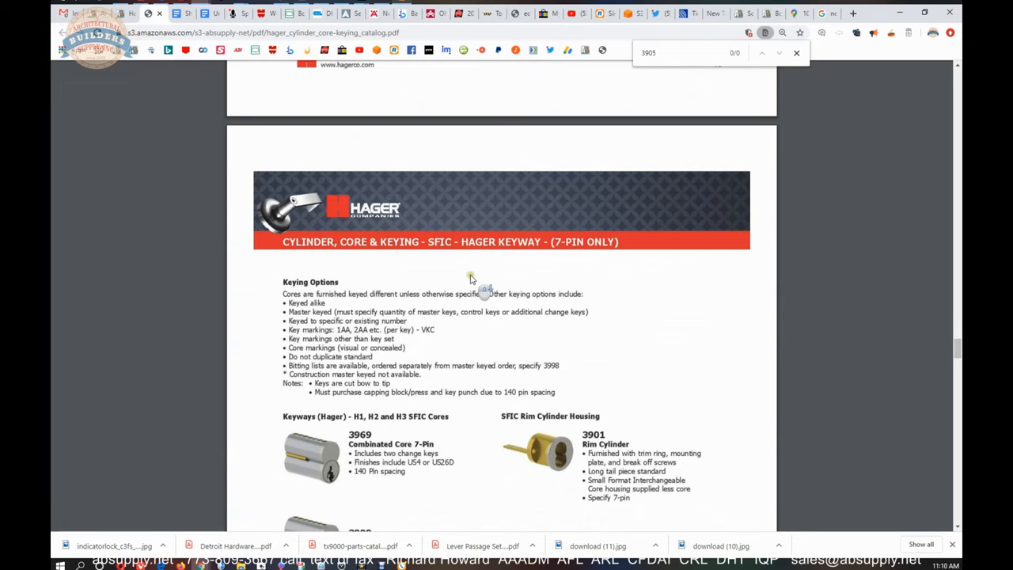
pyautogui.scroll(-3)
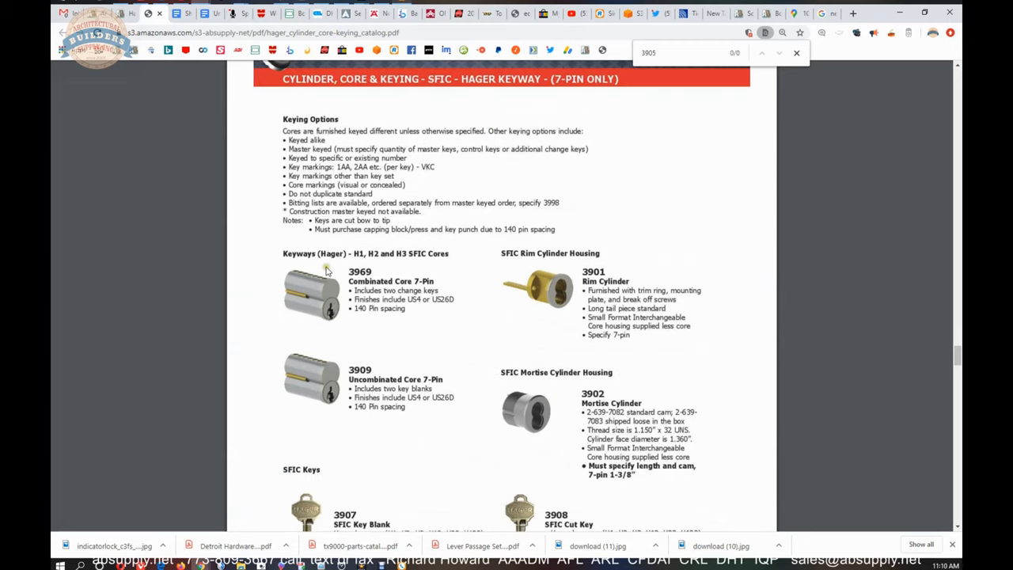
pyautogui.moveTo(363, 277)
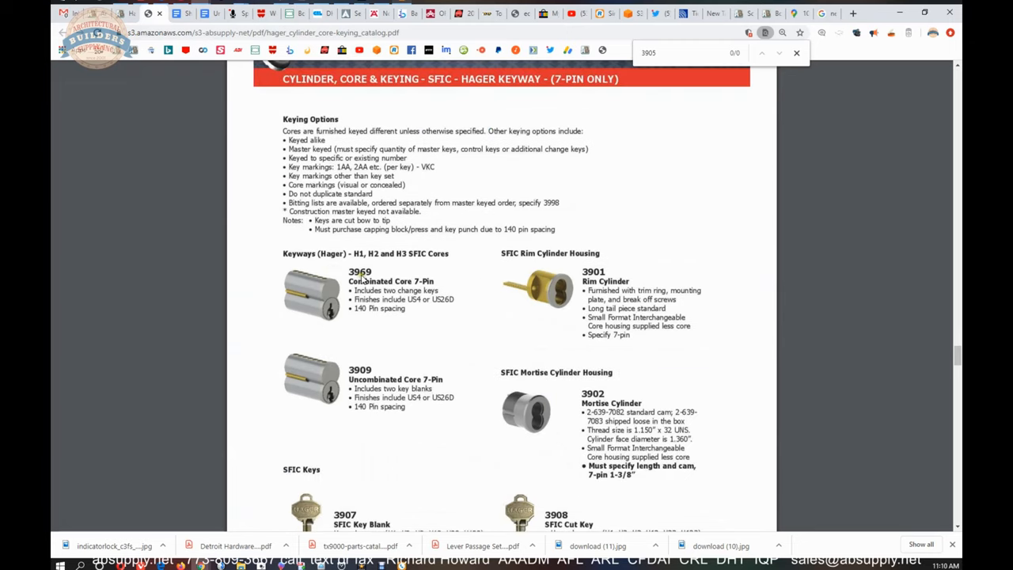
pyautogui.moveTo(364, 276)
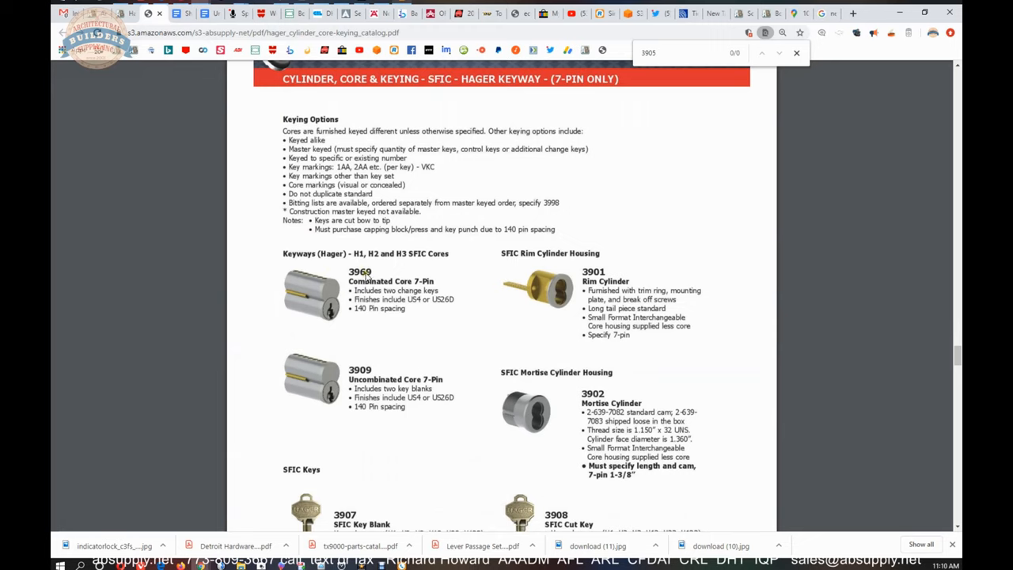
pyautogui.moveTo(368, 276)
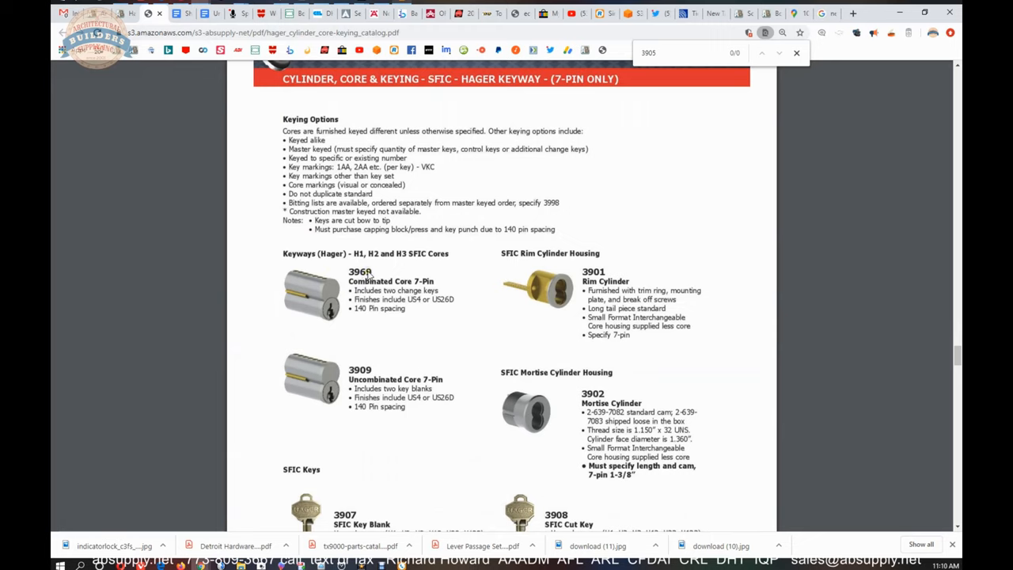
pyautogui.moveTo(512, 310)
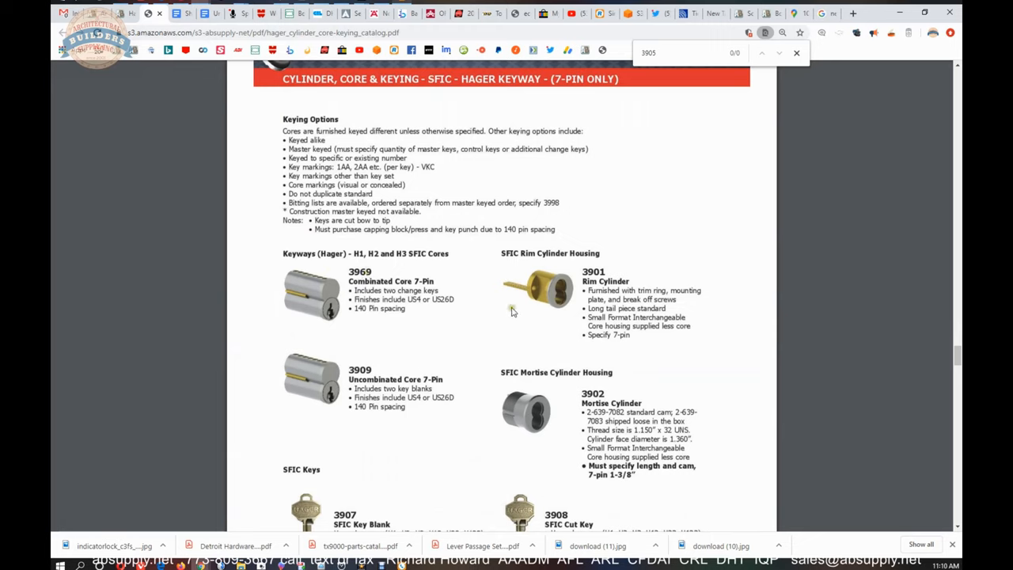
pyautogui.scroll(-3)
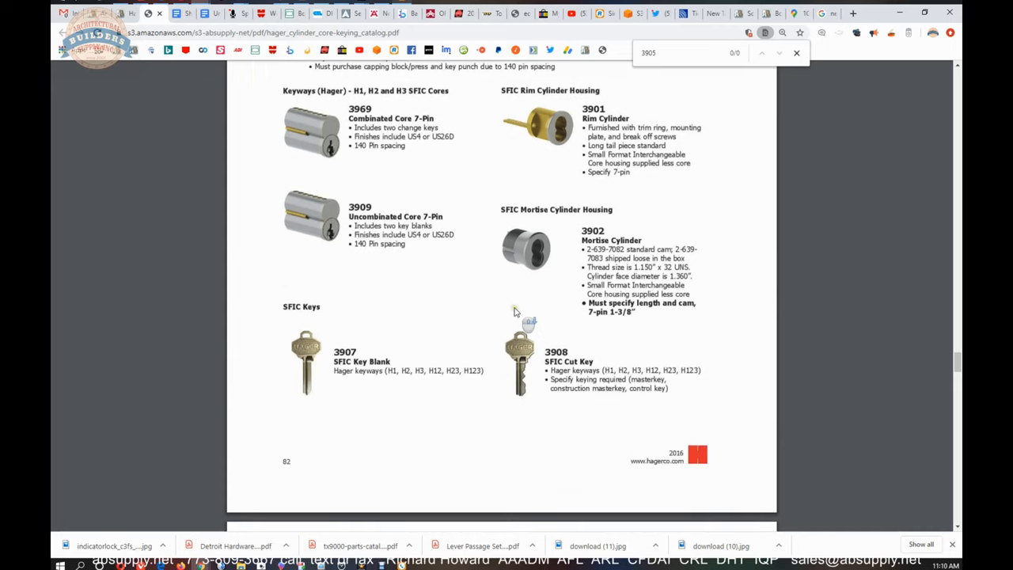
pyautogui.moveTo(439, 293)
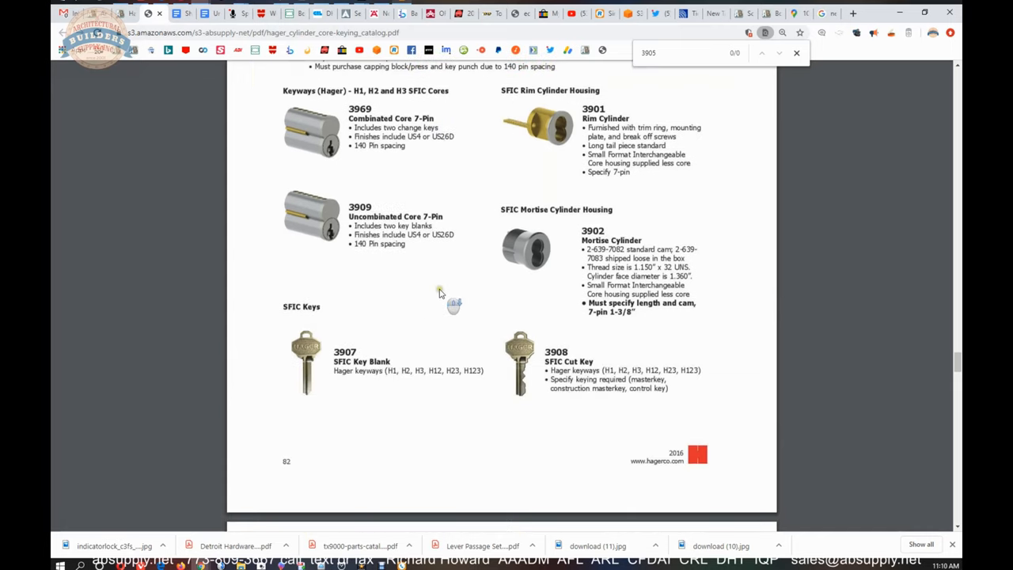
pyautogui.moveTo(429, 341)
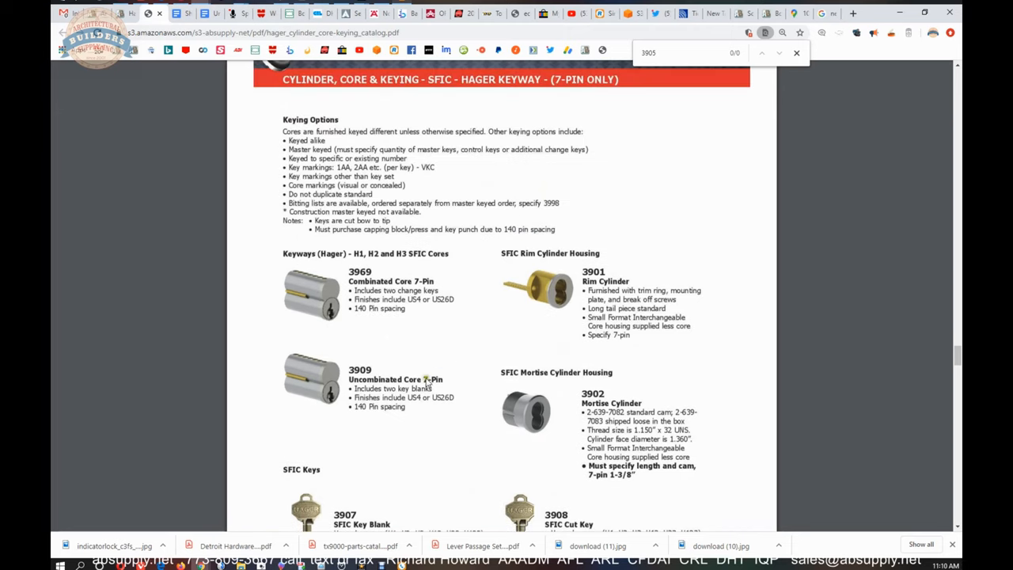
pyautogui.moveTo(431, 382)
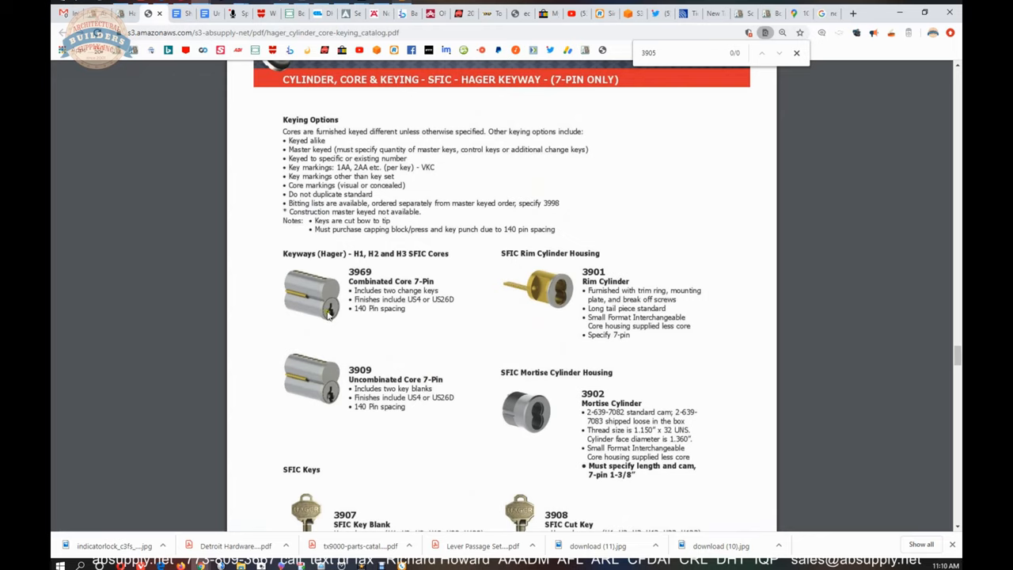
pyautogui.moveTo(347, 266)
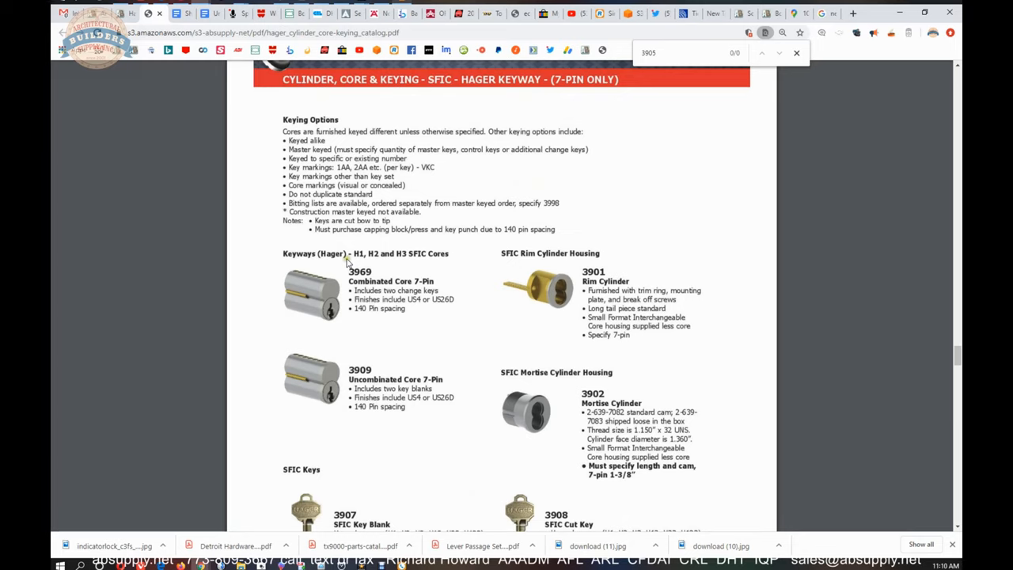
pyautogui.scroll(-3)
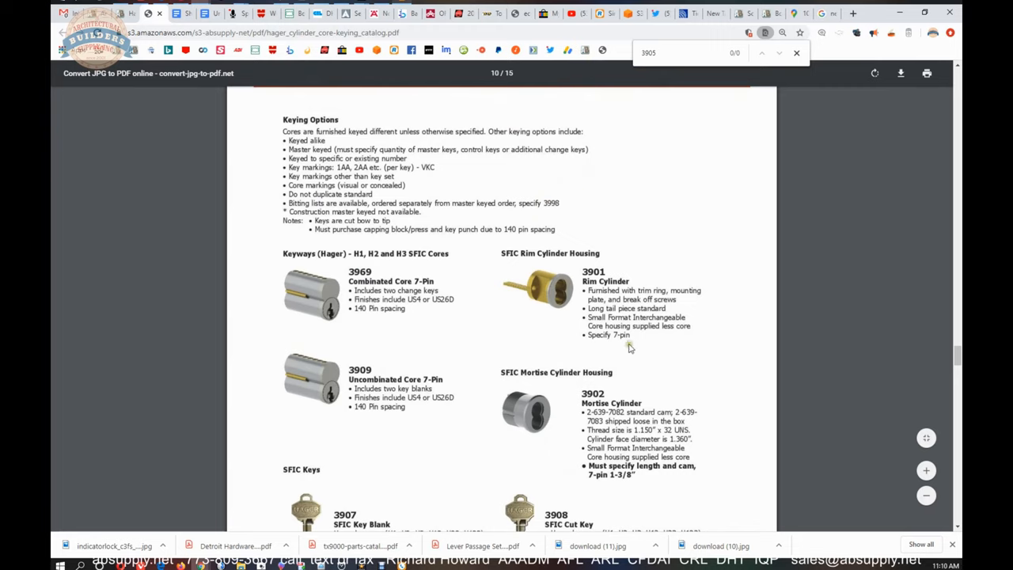
pyautogui.moveTo(575, 433)
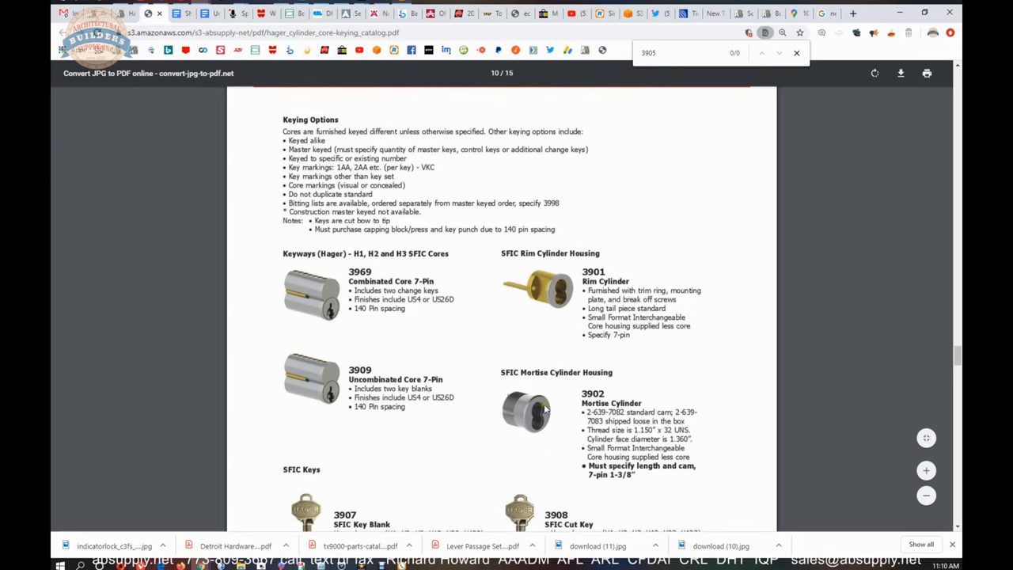
pyautogui.moveTo(478, 351)
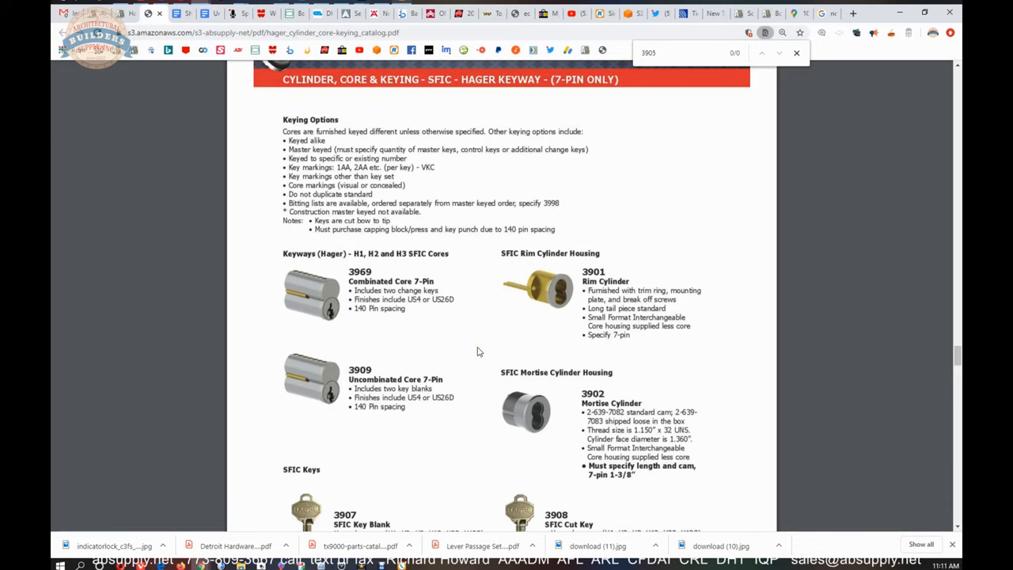
pyautogui.scroll(-3)
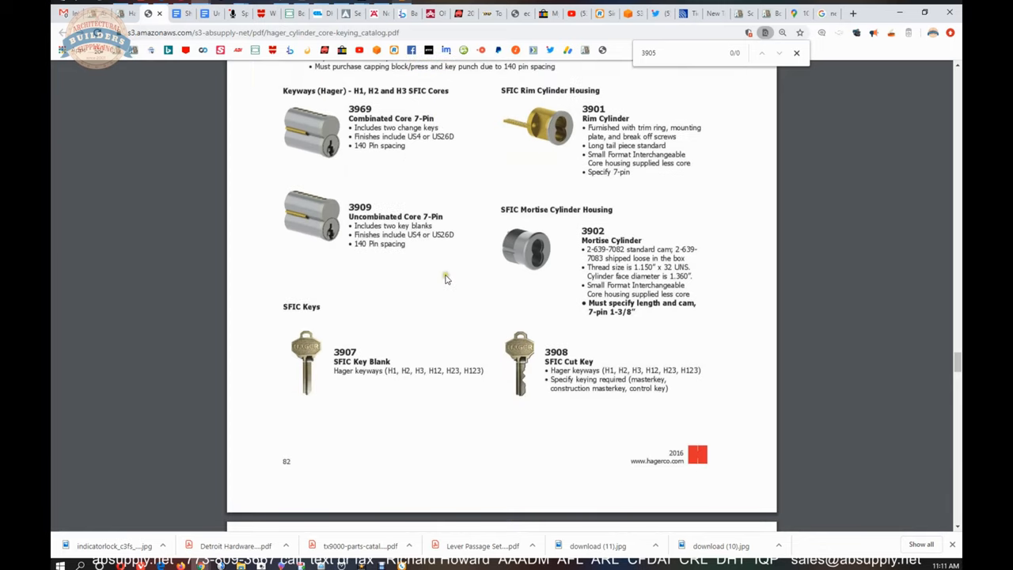
pyautogui.moveTo(377, 281)
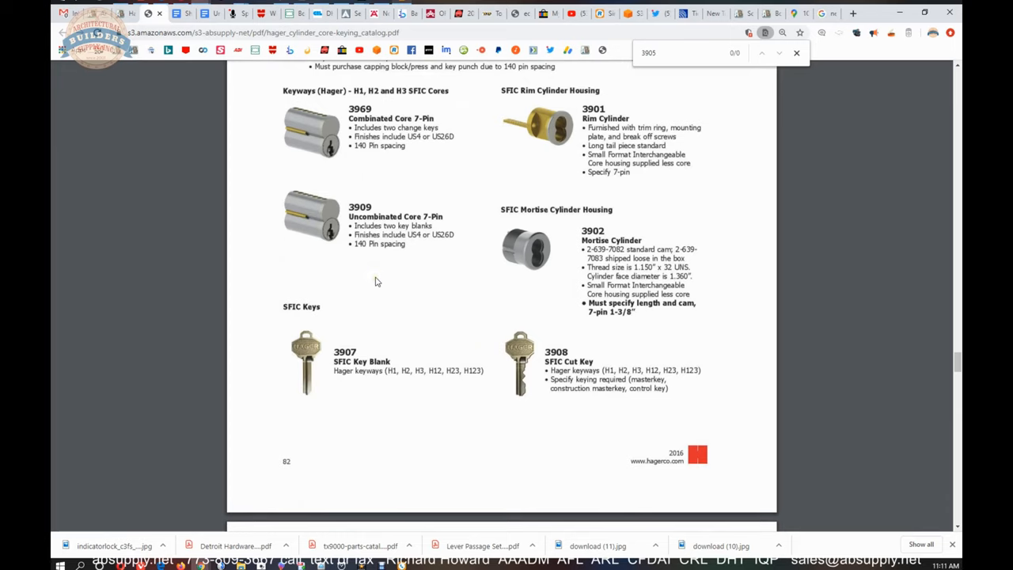
pyautogui.moveTo(363, 265)
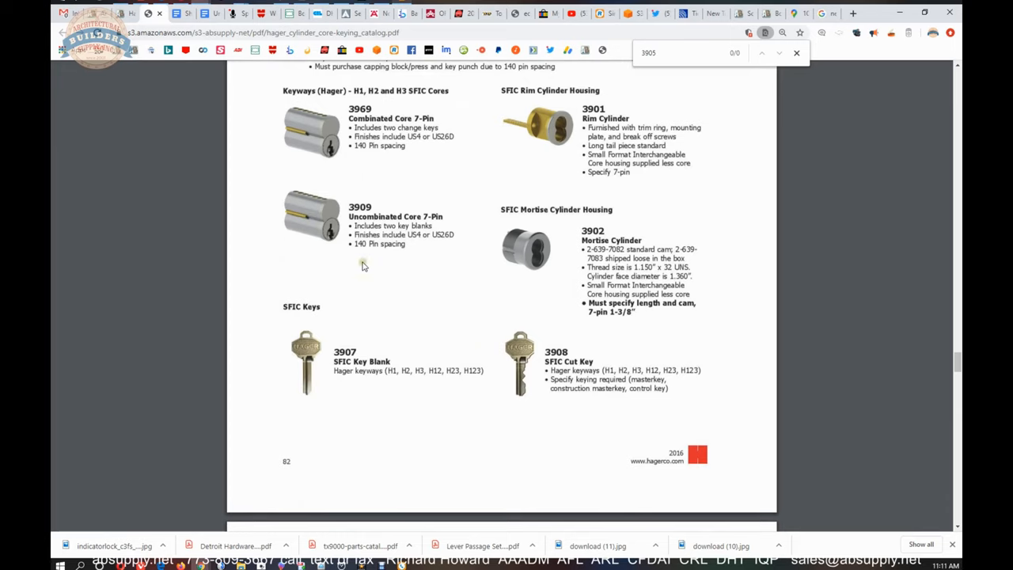
pyautogui.moveTo(367, 274)
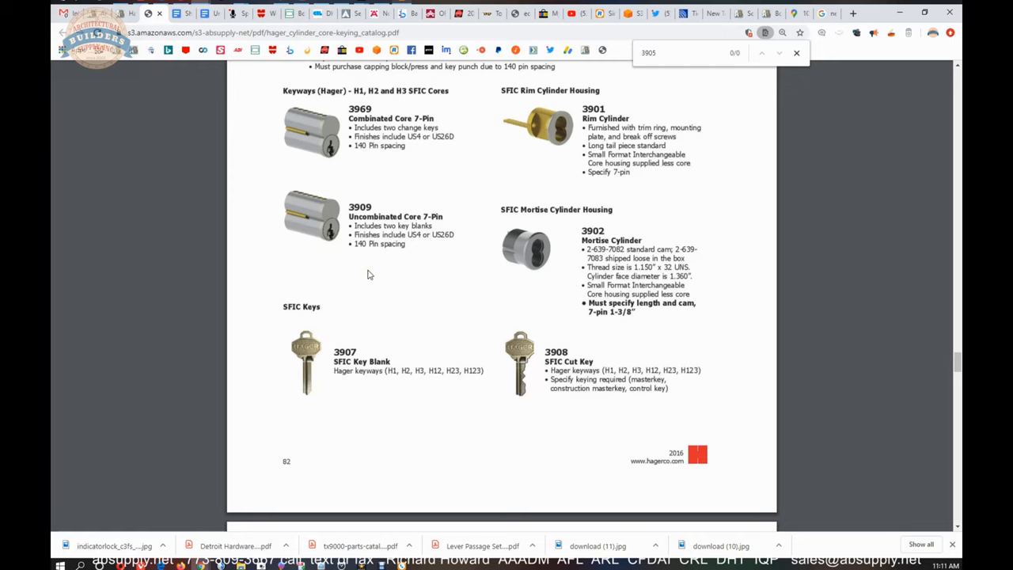
pyautogui.scroll(-3)
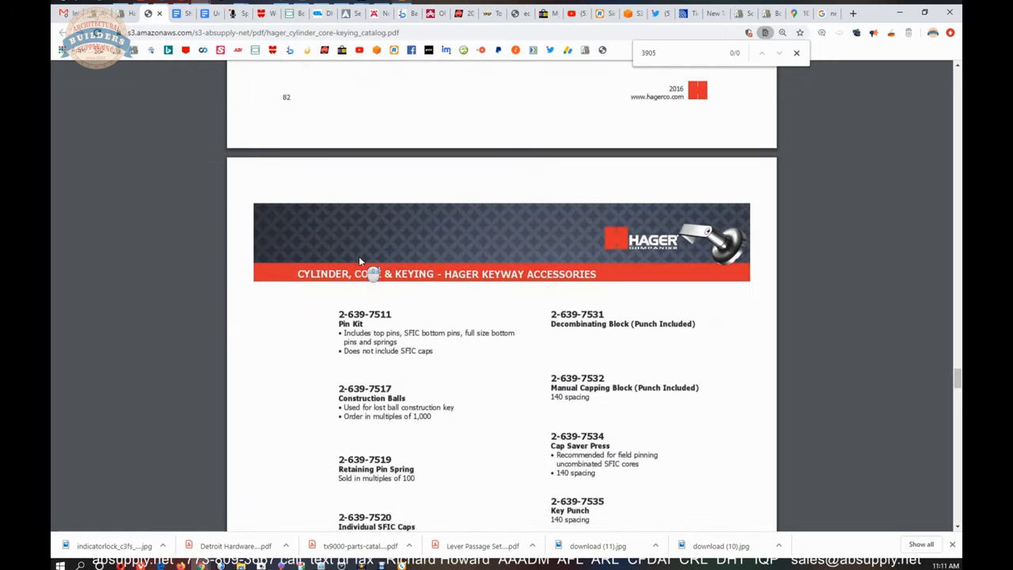
pyautogui.scroll(-3)
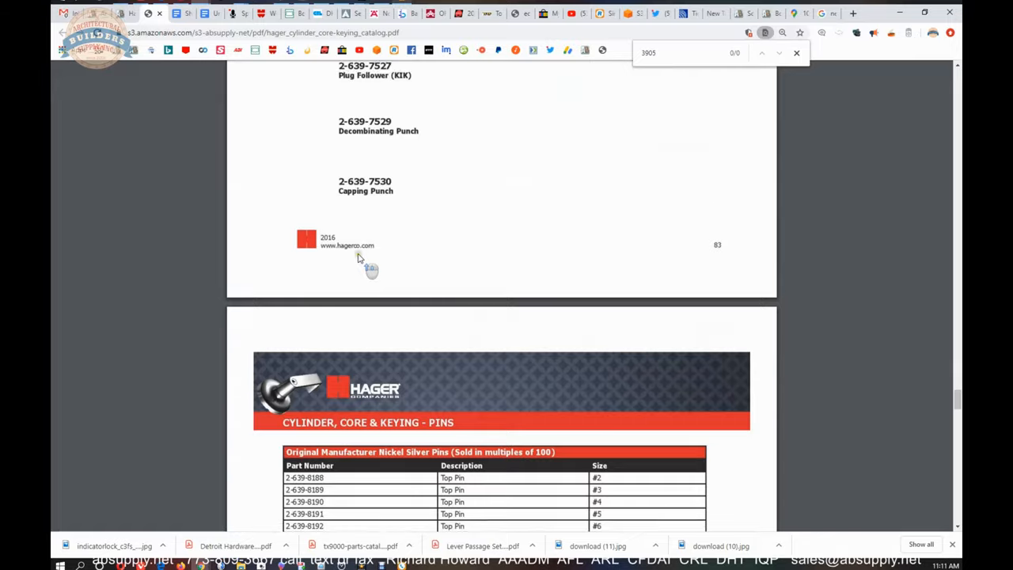
pyautogui.scroll(-3)
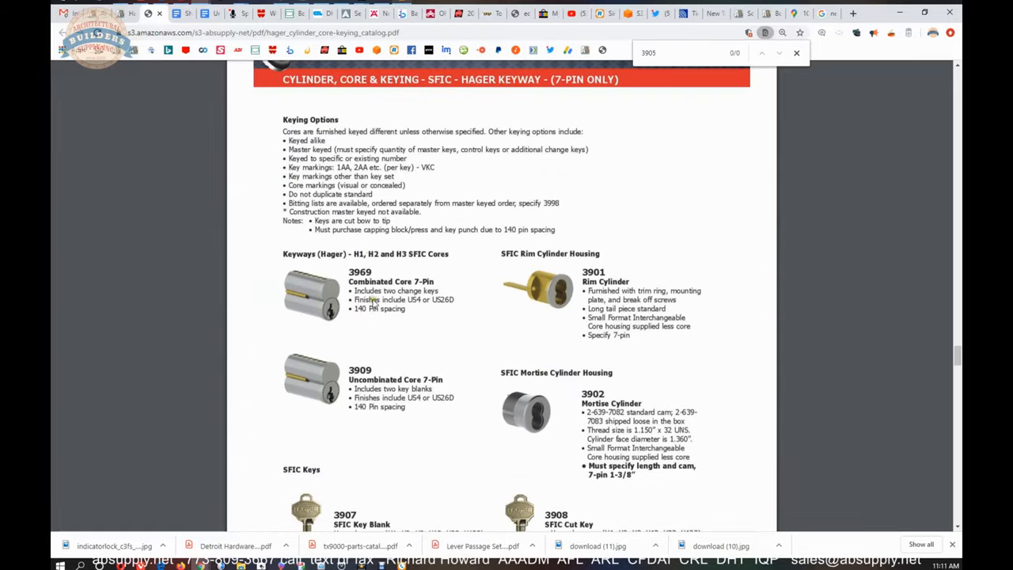
pyautogui.moveTo(409, 307)
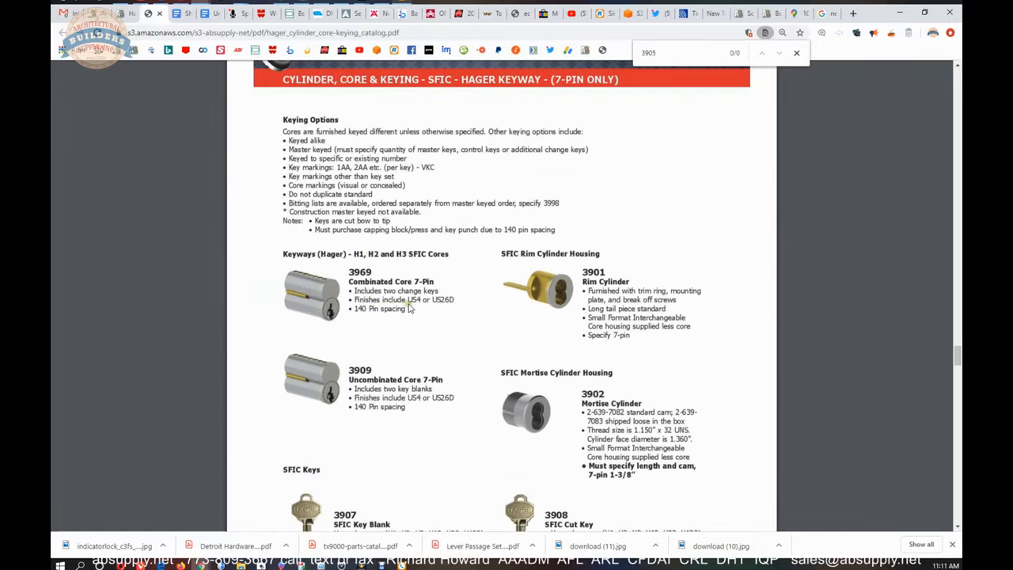
pyautogui.moveTo(364, 352)
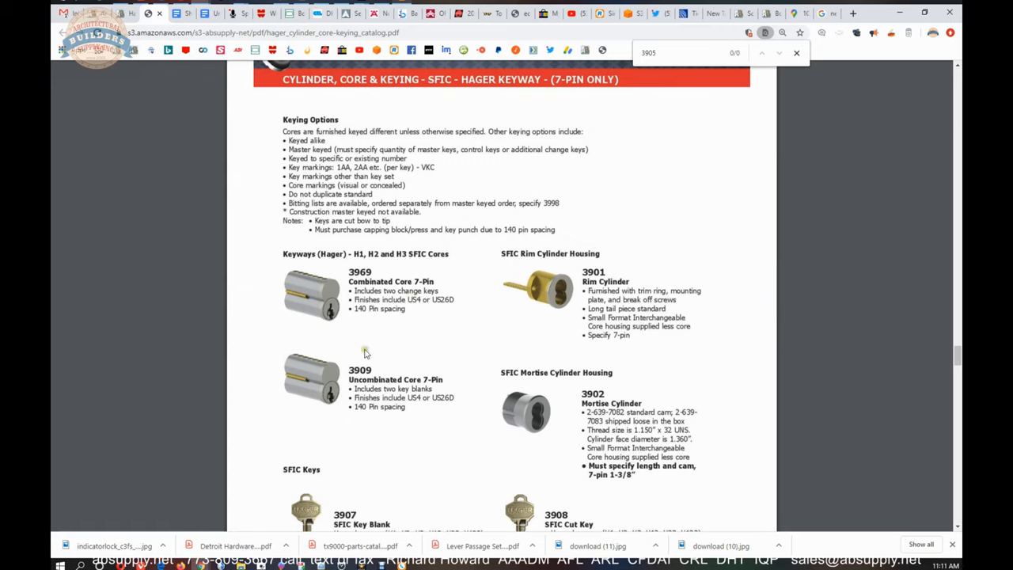
pyautogui.moveTo(372, 369)
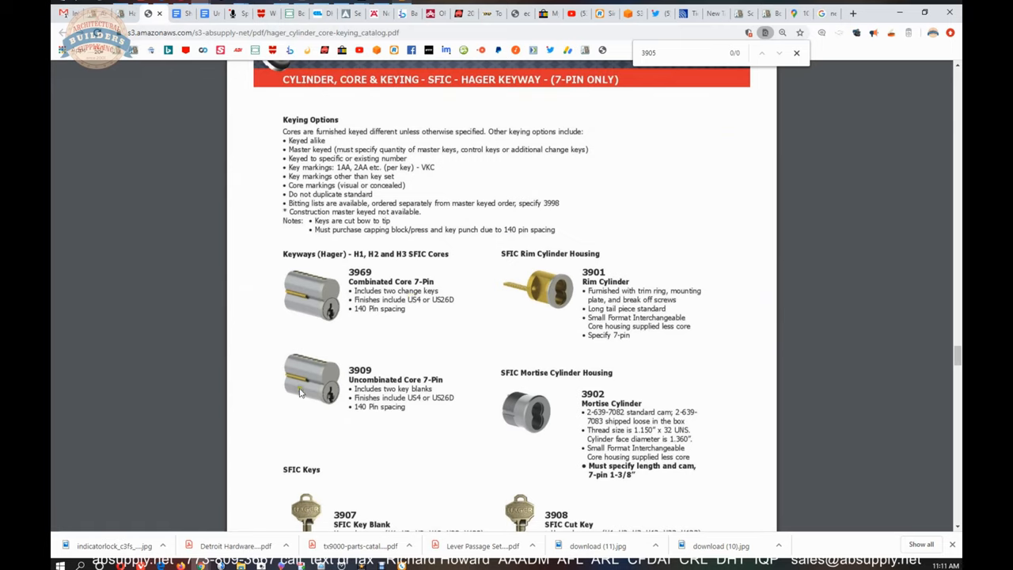
pyautogui.moveTo(397, 308)
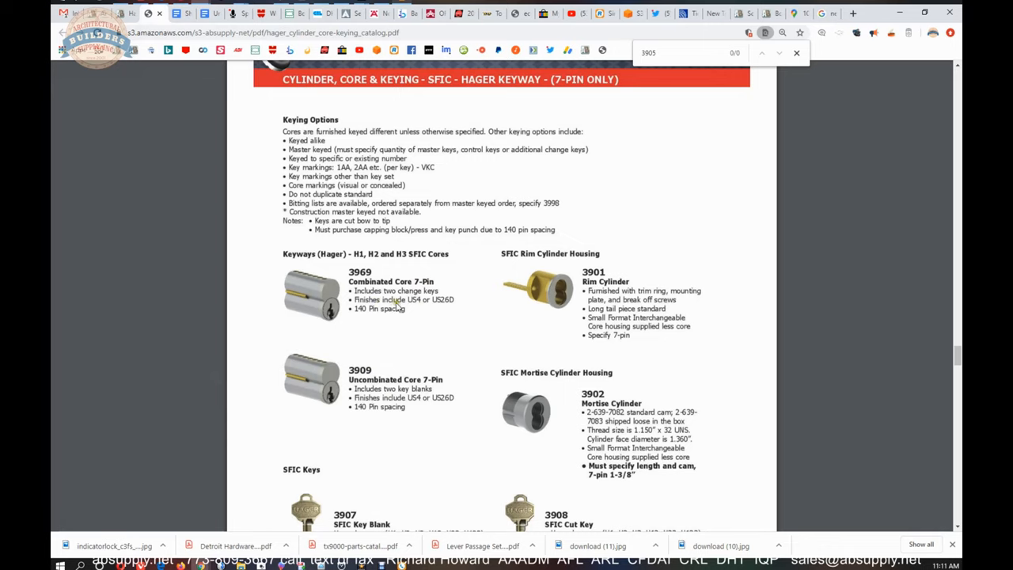
pyautogui.scroll(-3)
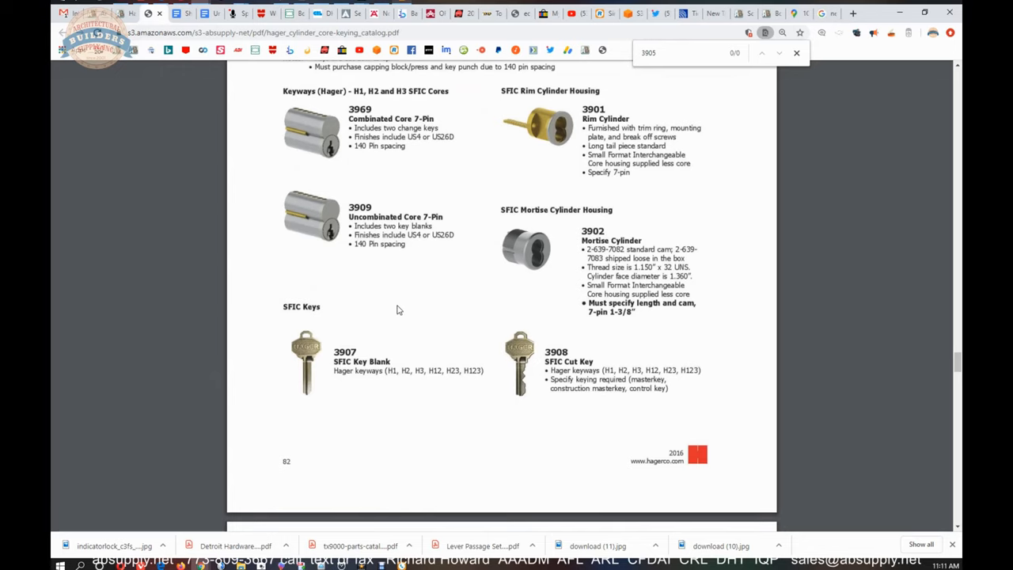
pyautogui.moveTo(577, 372)
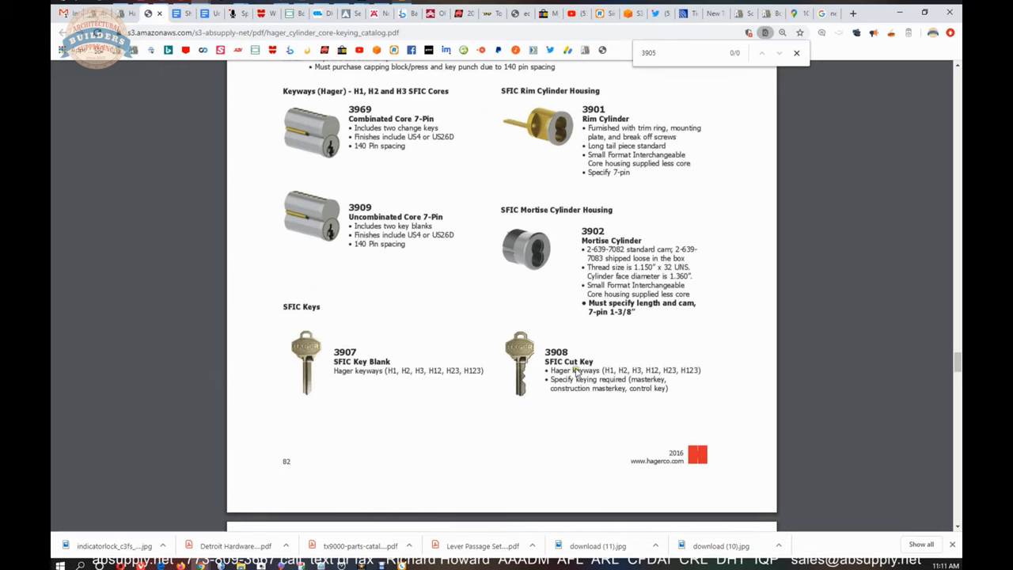
pyautogui.moveTo(560, 387)
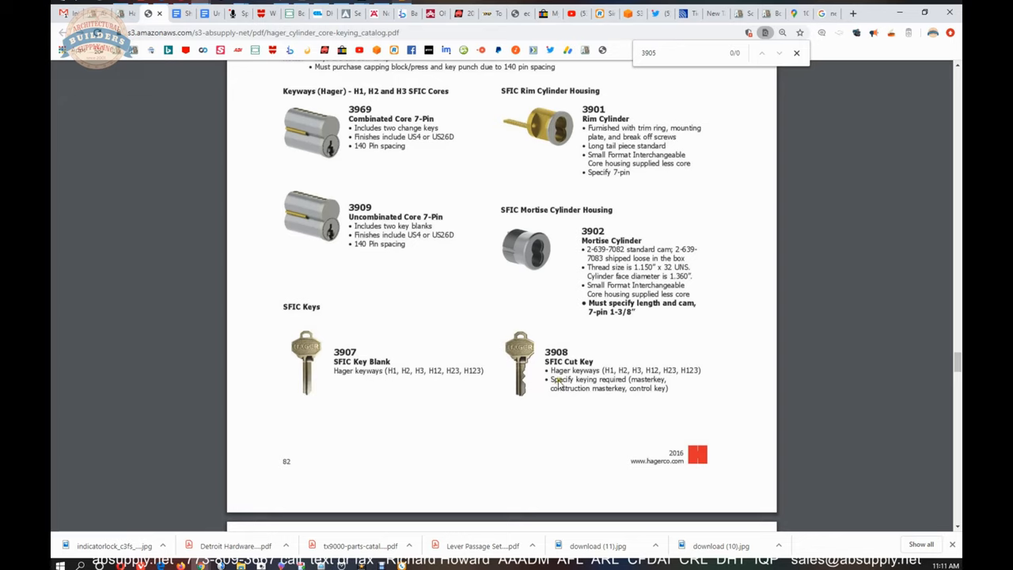
pyautogui.moveTo(503, 360)
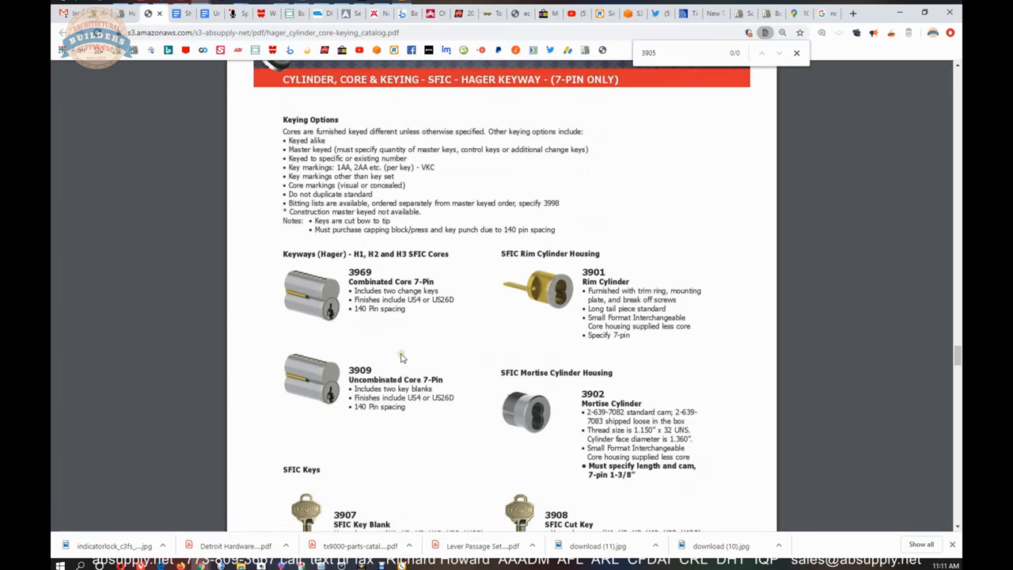
# Step: Scroll past page 81 to the SFIC Hager Keyway keying options and 3969 combined core
pyautogui.scroll(-3)
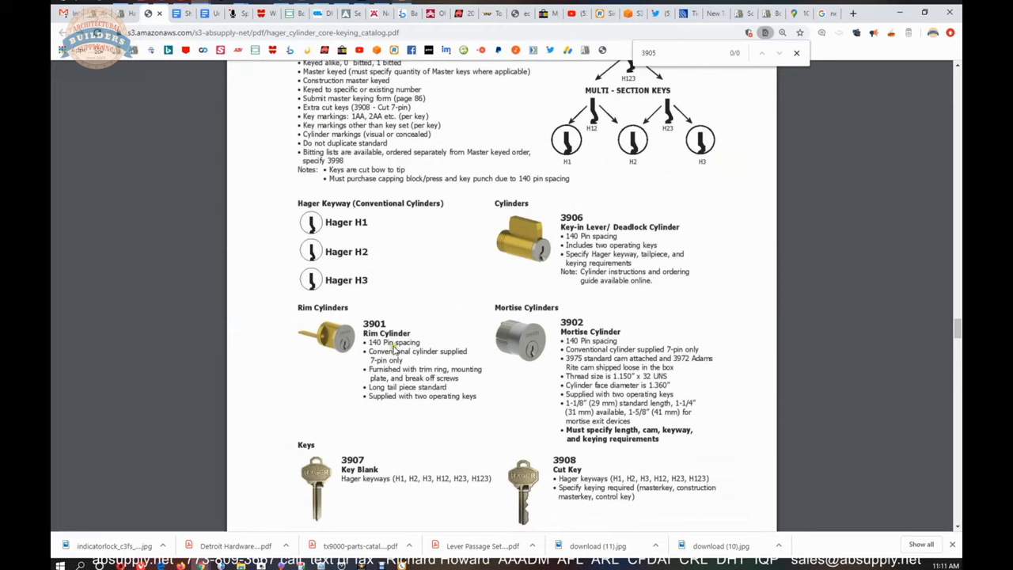
pyautogui.moveTo(392, 351)
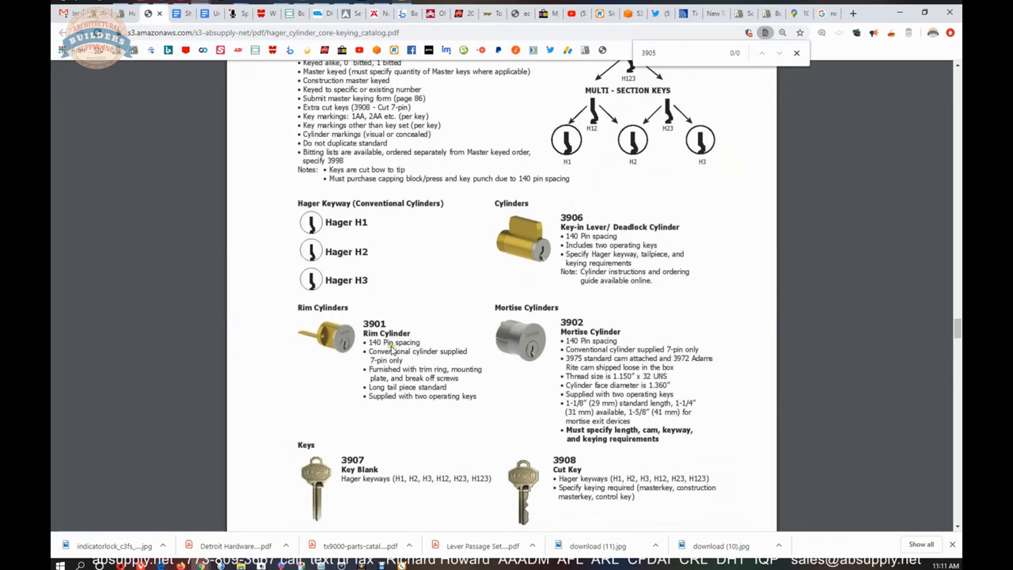
pyautogui.moveTo(399, 347)
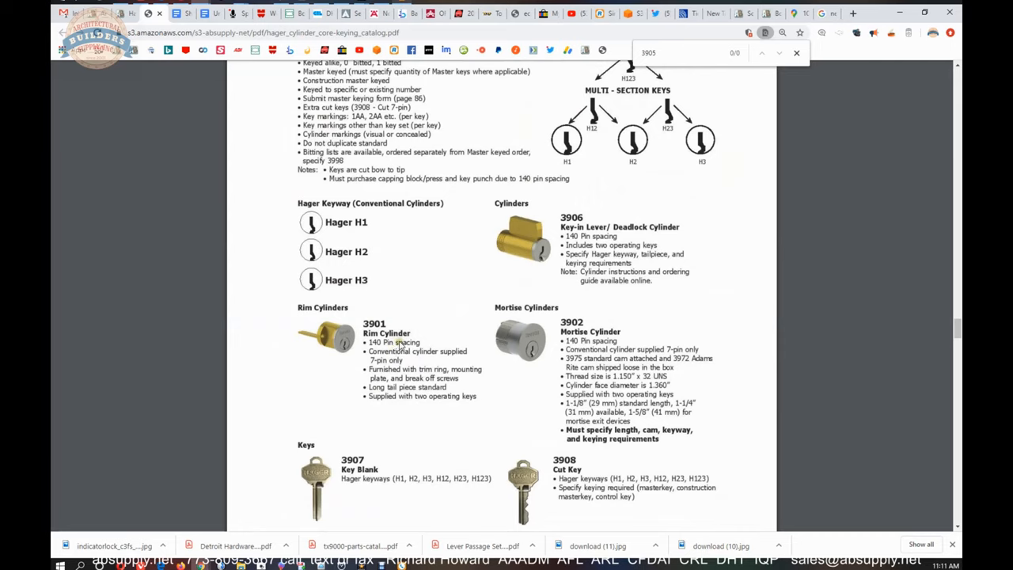
pyautogui.moveTo(550, 332)
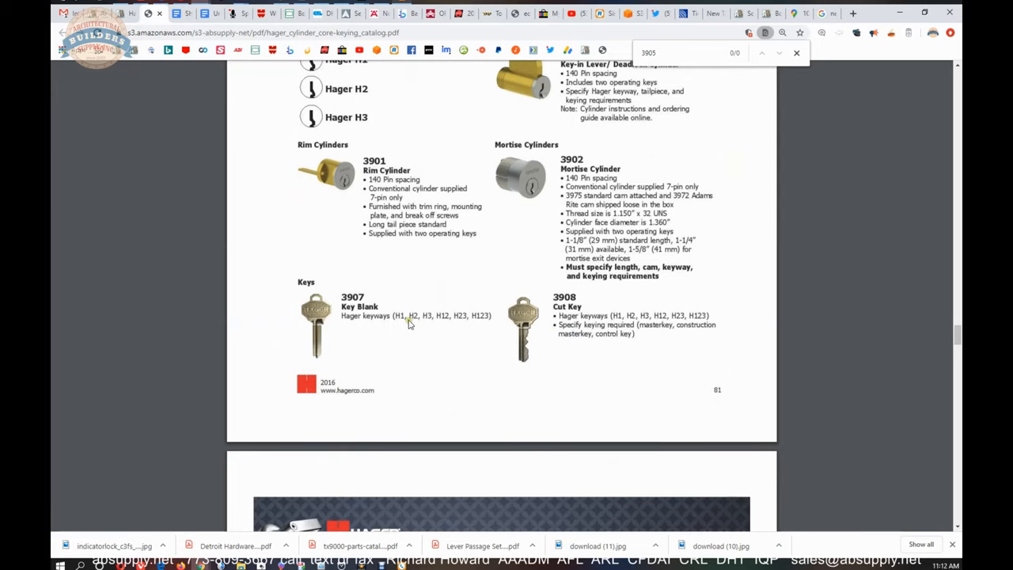
pyautogui.moveTo(402, 224)
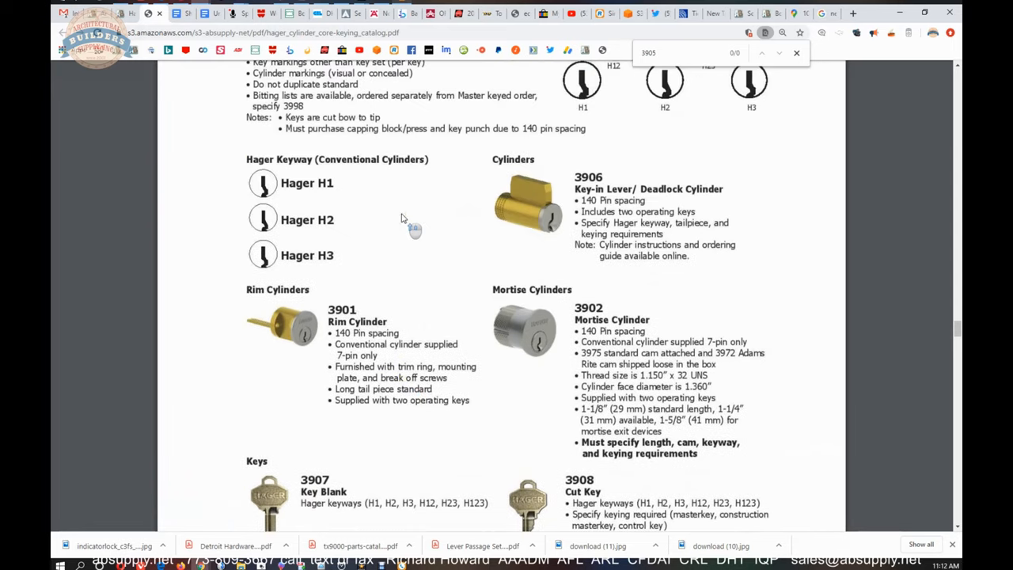
pyautogui.moveTo(358, 352)
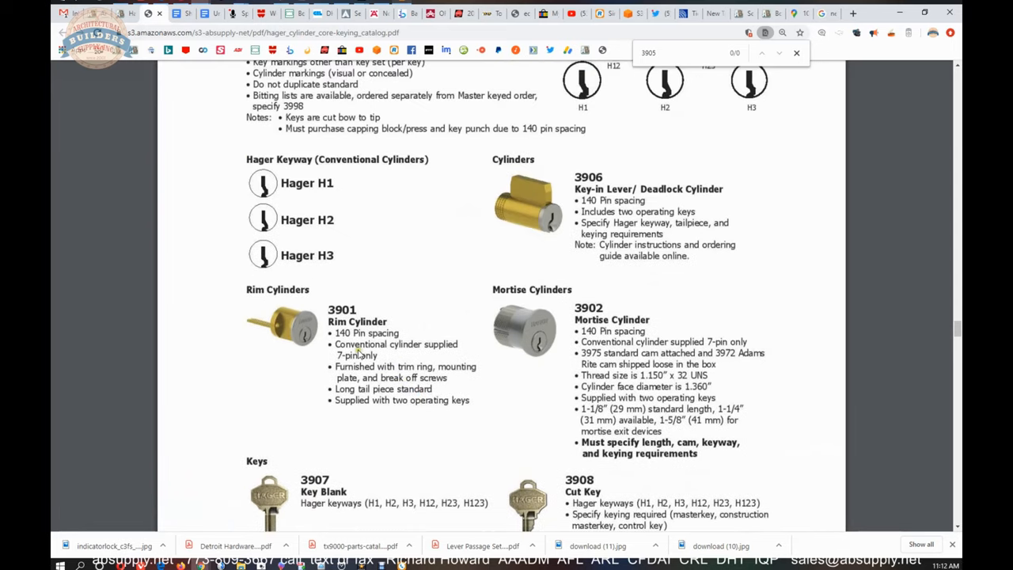
pyautogui.moveTo(333, 352)
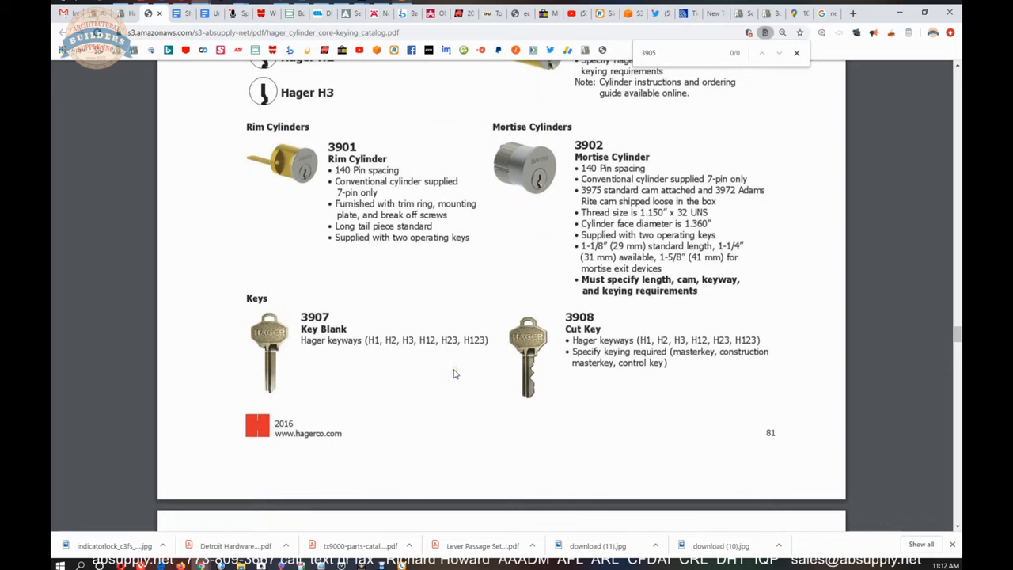
pyautogui.moveTo(453, 374)
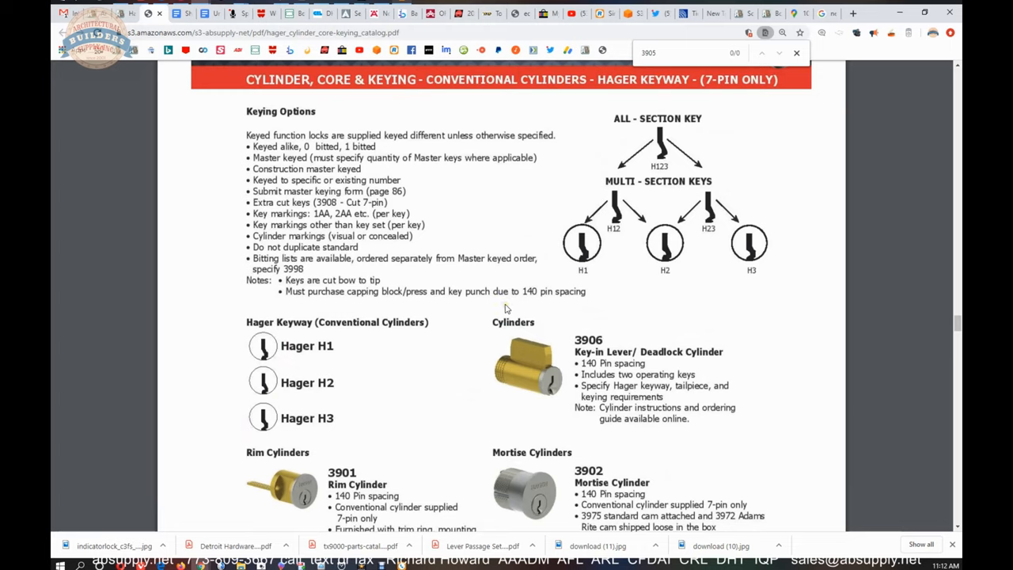
pyautogui.moveTo(725, 228)
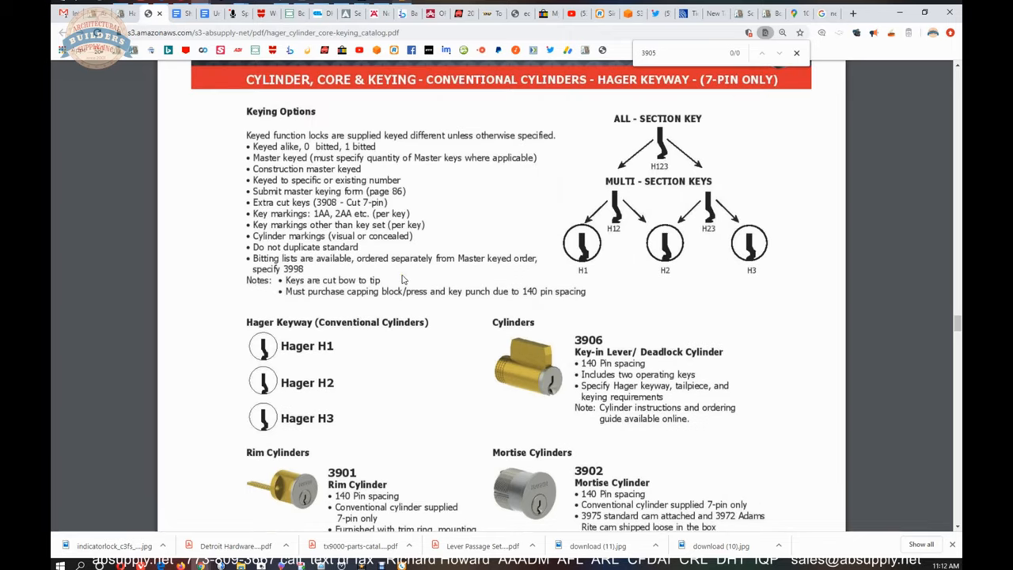
pyautogui.moveTo(402, 273)
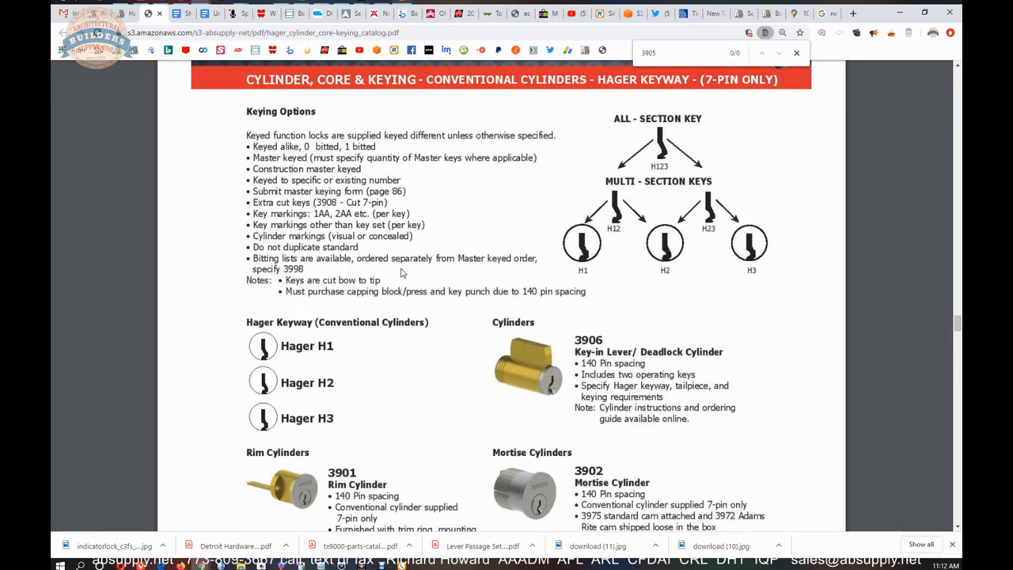
pyautogui.moveTo(413, 272)
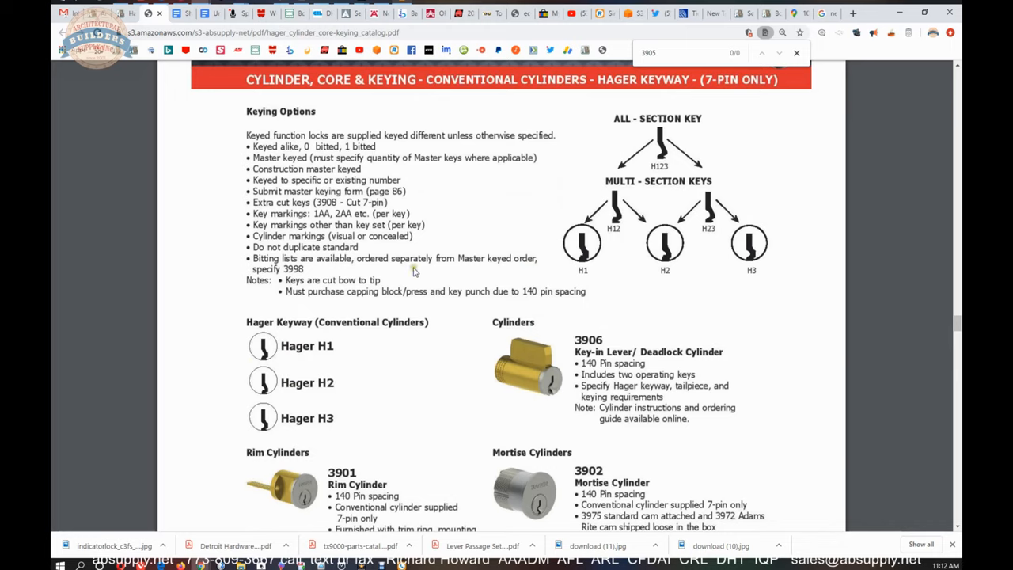
pyautogui.scroll(-3)
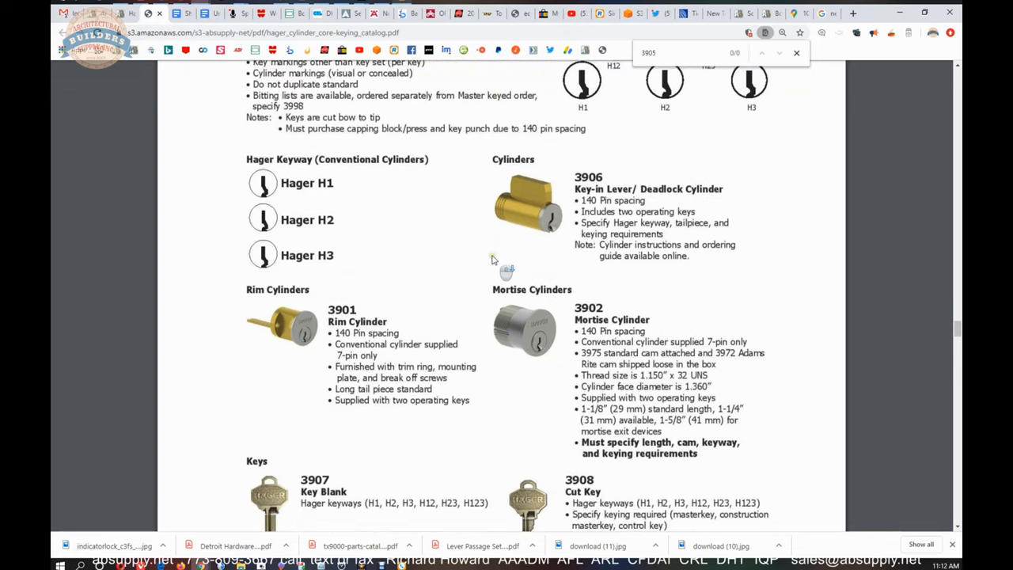
pyautogui.scroll(-3)
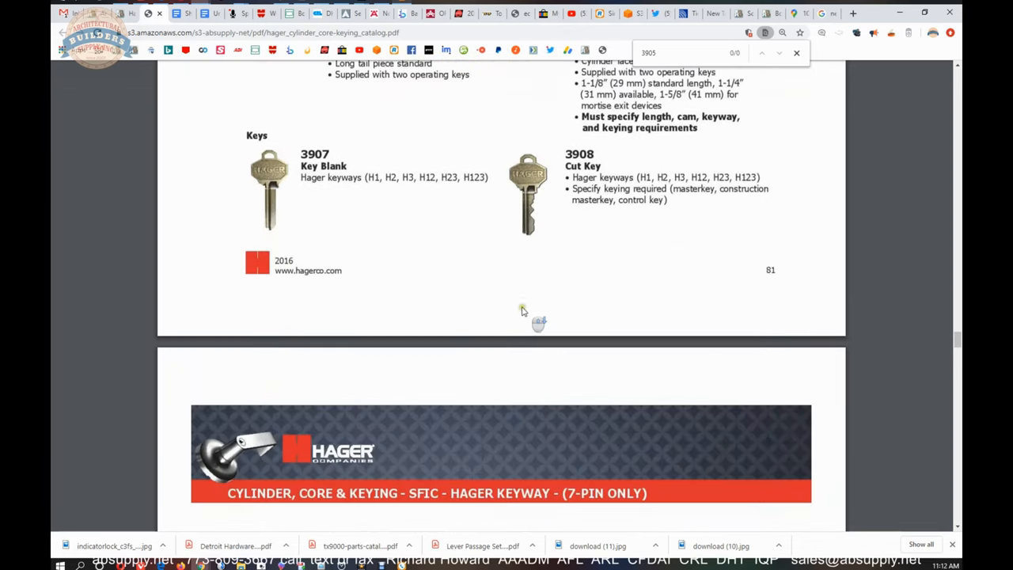
pyautogui.scroll(-3)
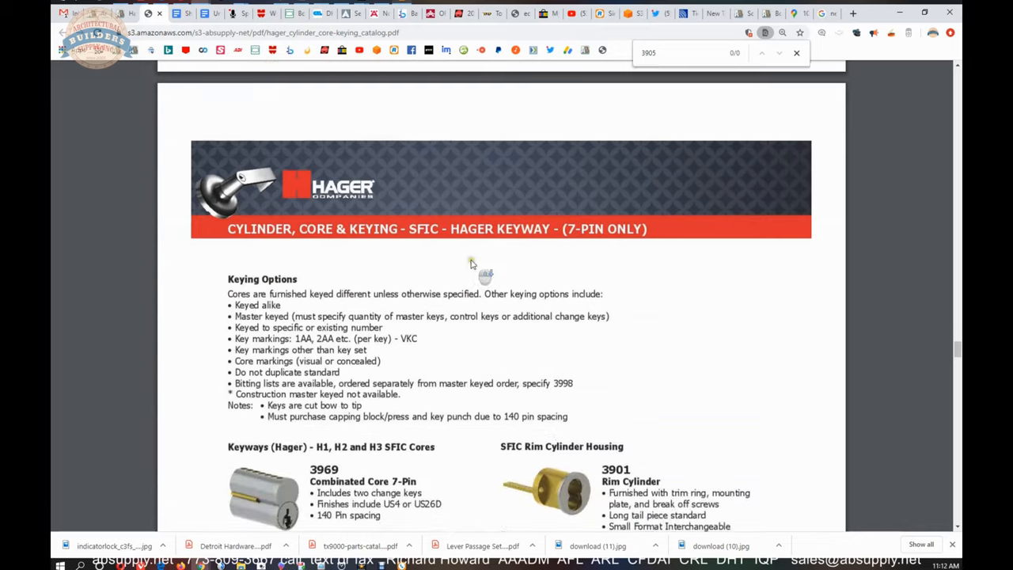
# Step: Scroll through the remaining pages of the Hager cylinder catalog PDF
pyautogui.scroll(-3)
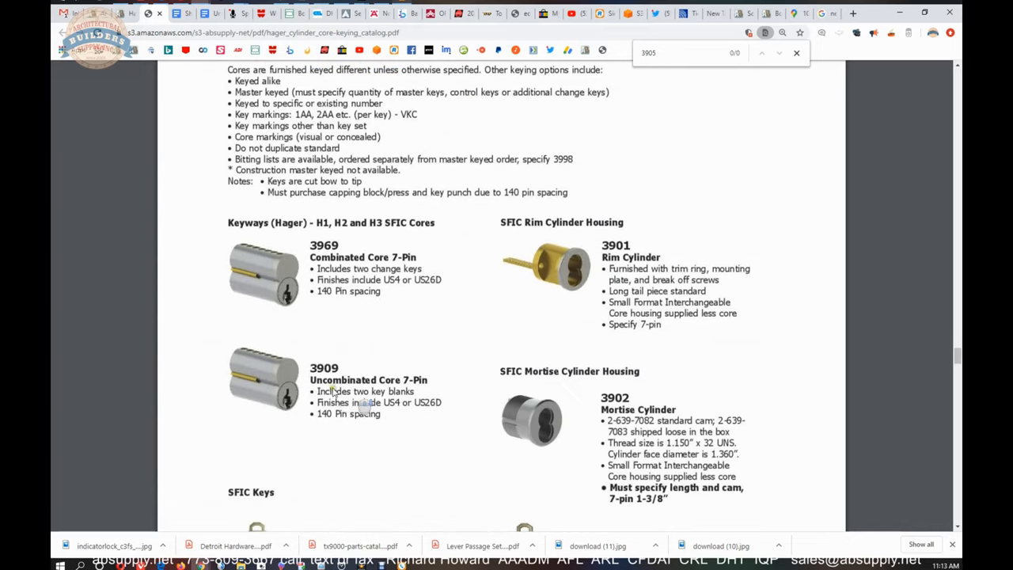
pyautogui.scroll(-3)
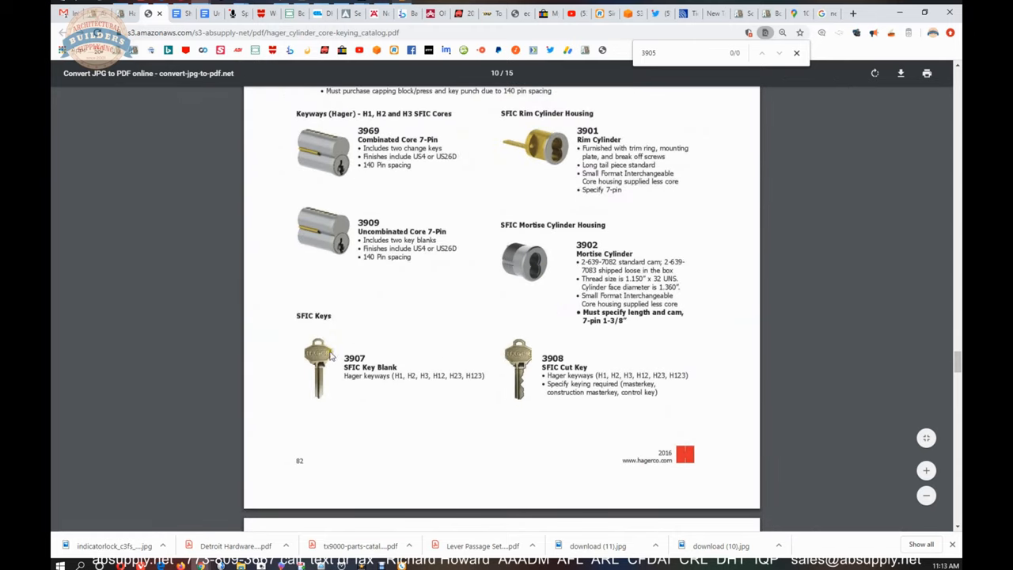
pyautogui.scroll(-3)
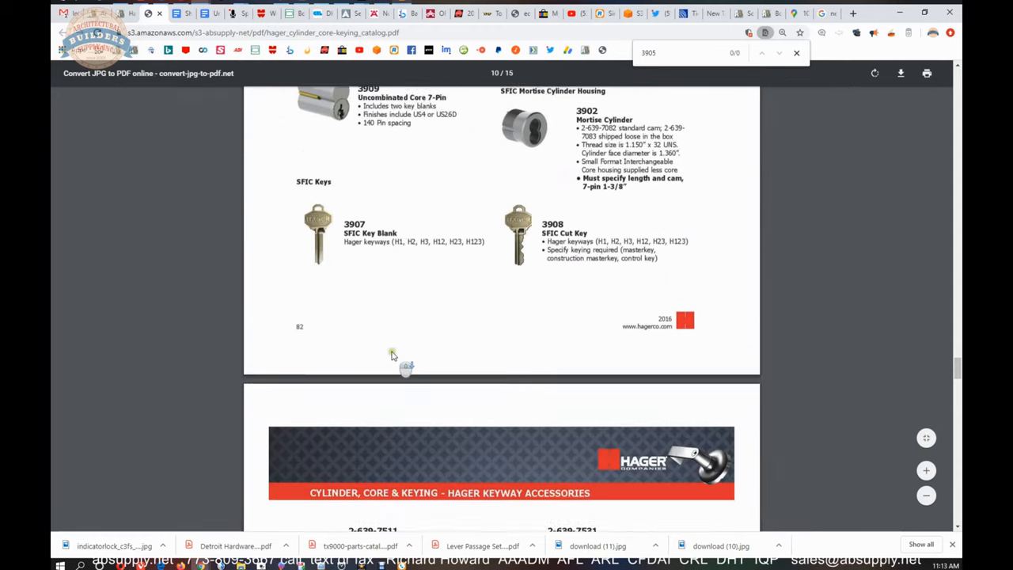
pyautogui.scroll(-3)
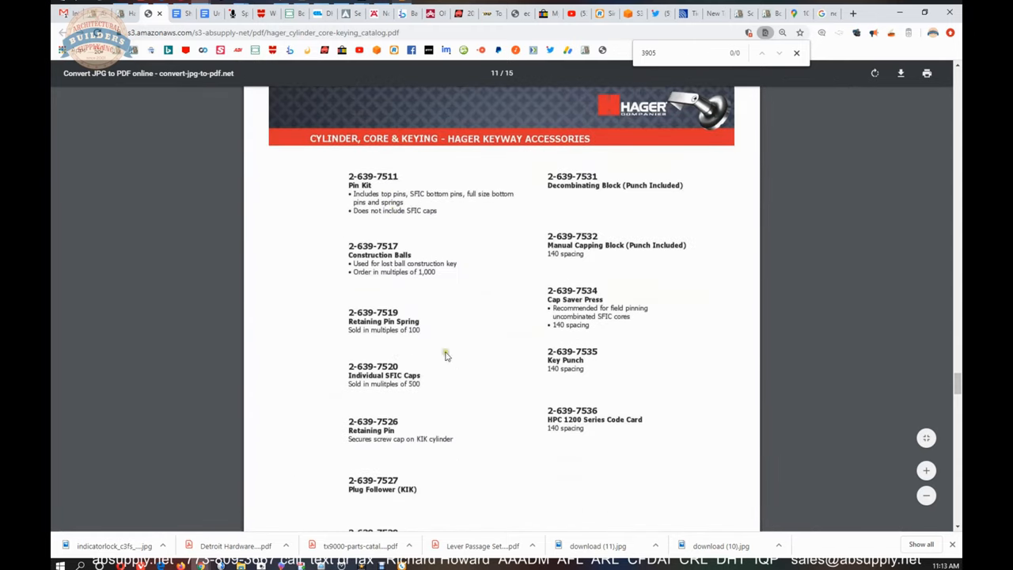
pyautogui.scroll(-3)
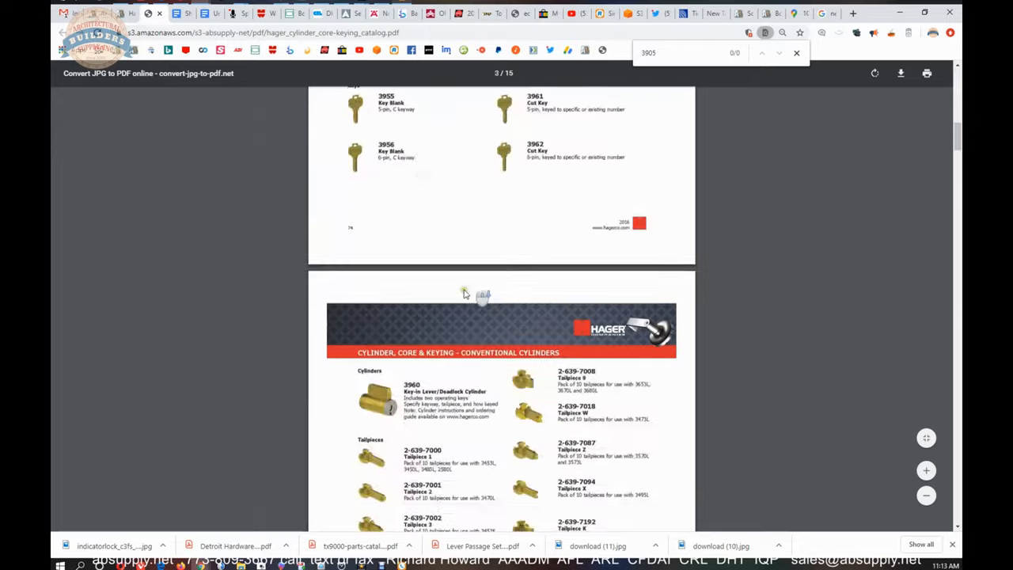
pyautogui.scroll(-3)
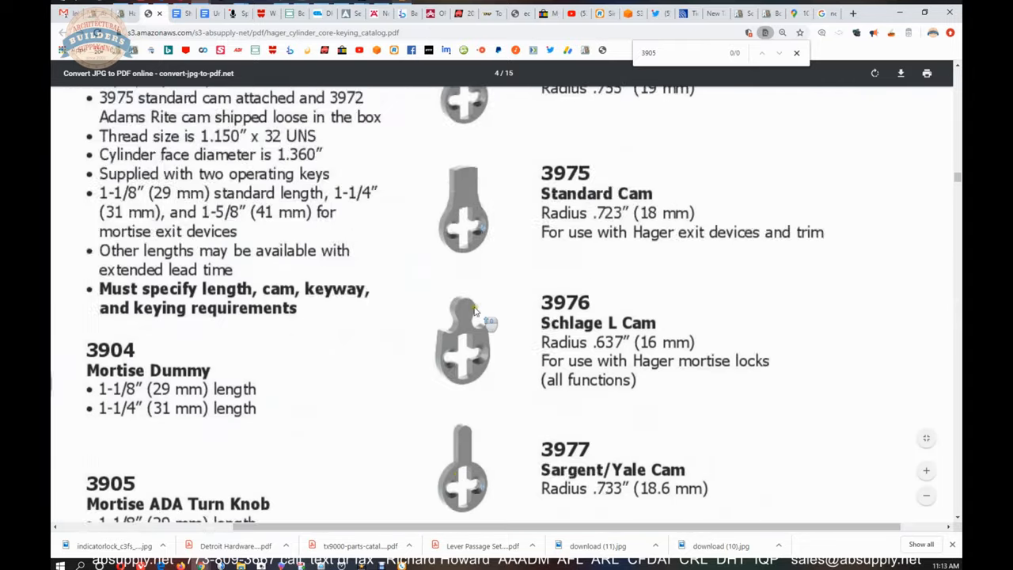
pyautogui.scroll(-3)
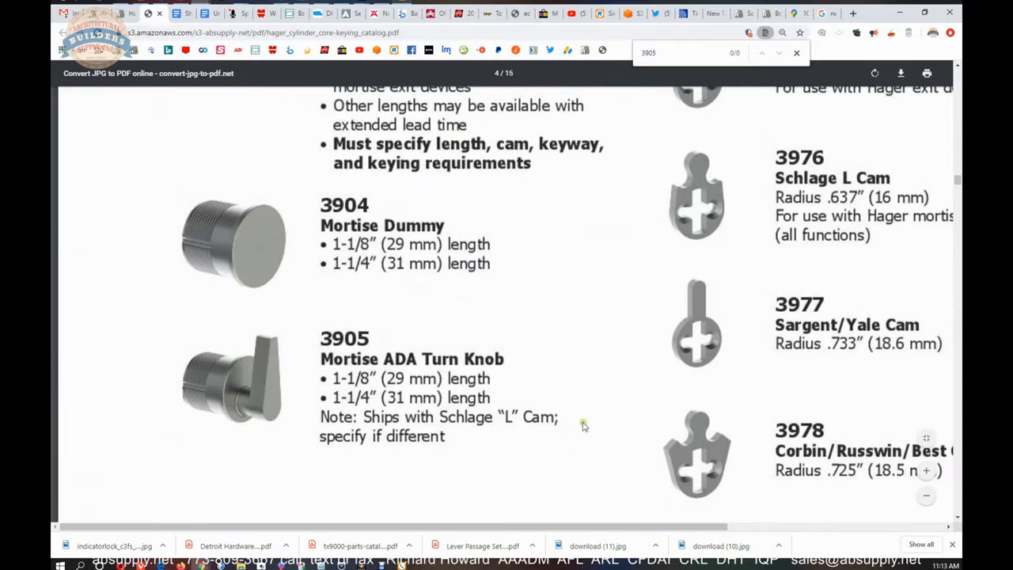
pyautogui.moveTo(290, 368)
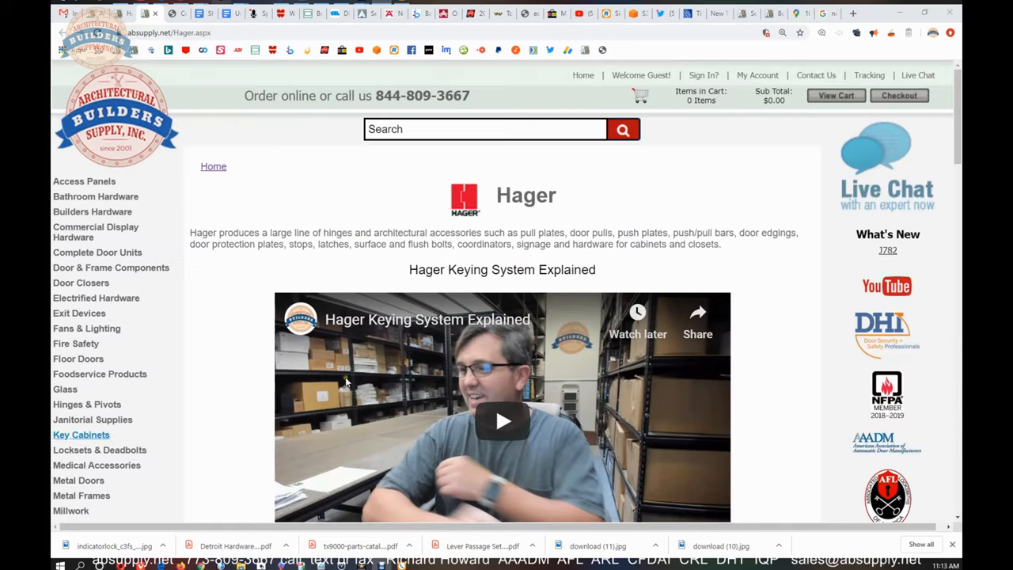
# Step: Scroll the absupply.net Hager page and open hager-service-manual.pdf via the Keying Service Manual link
pyautogui.scroll(-3)
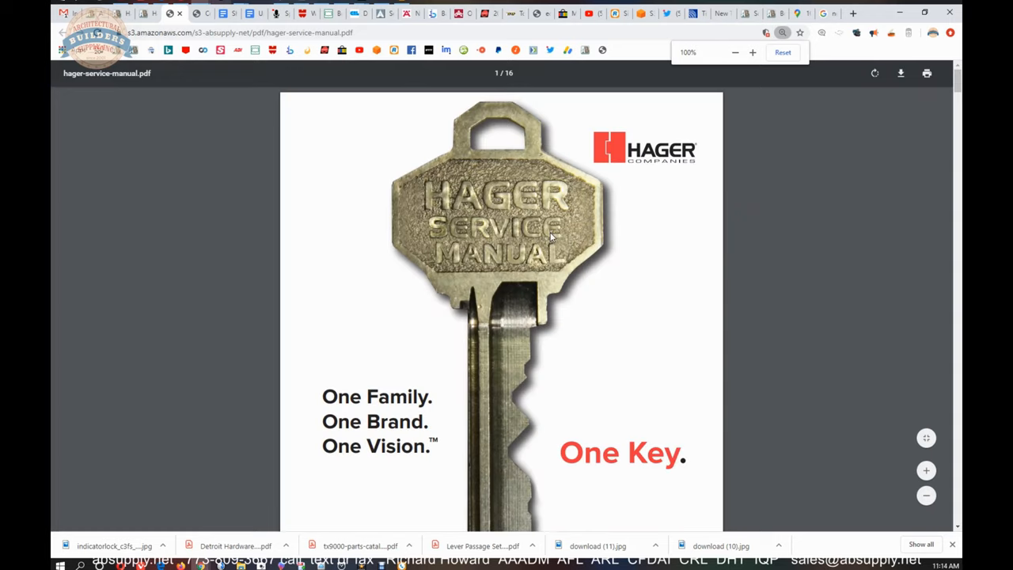
pyautogui.scroll(-3)
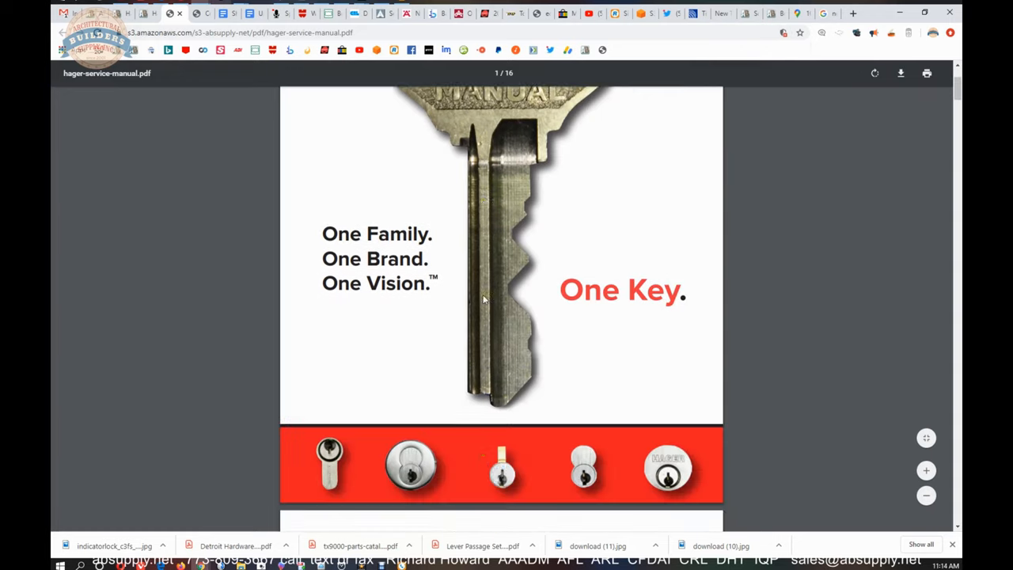
pyautogui.scroll(-3)
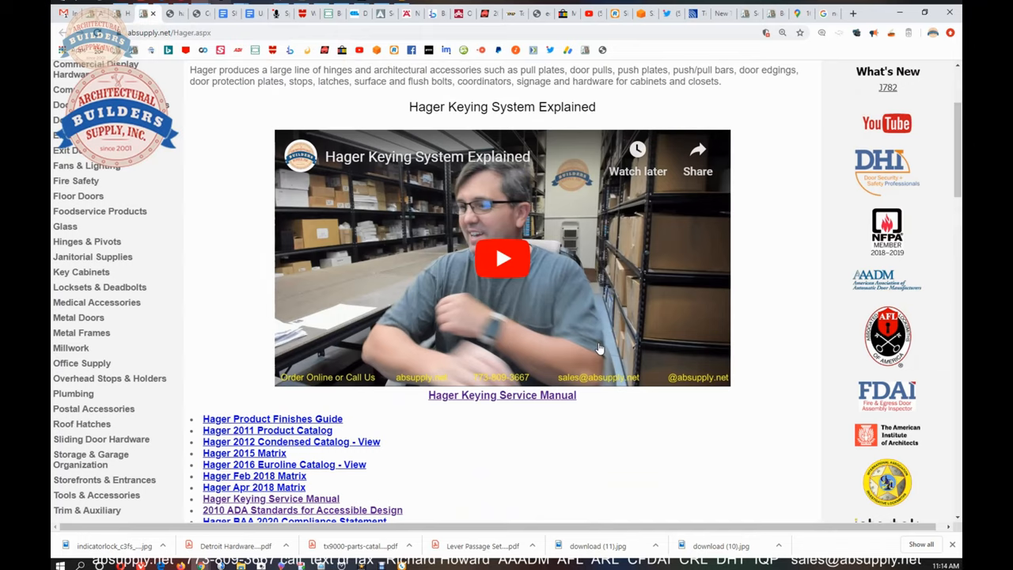
pyautogui.click(501, 394)
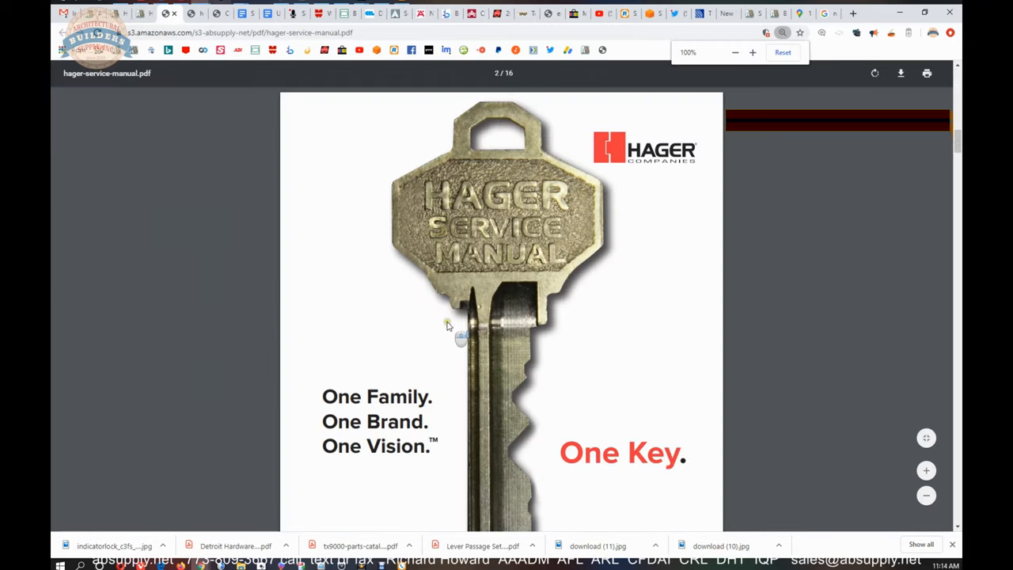
# Step: Scroll from page 6 to page 8's cut key depths diagram and Root Depths table
pyautogui.scroll(-3)
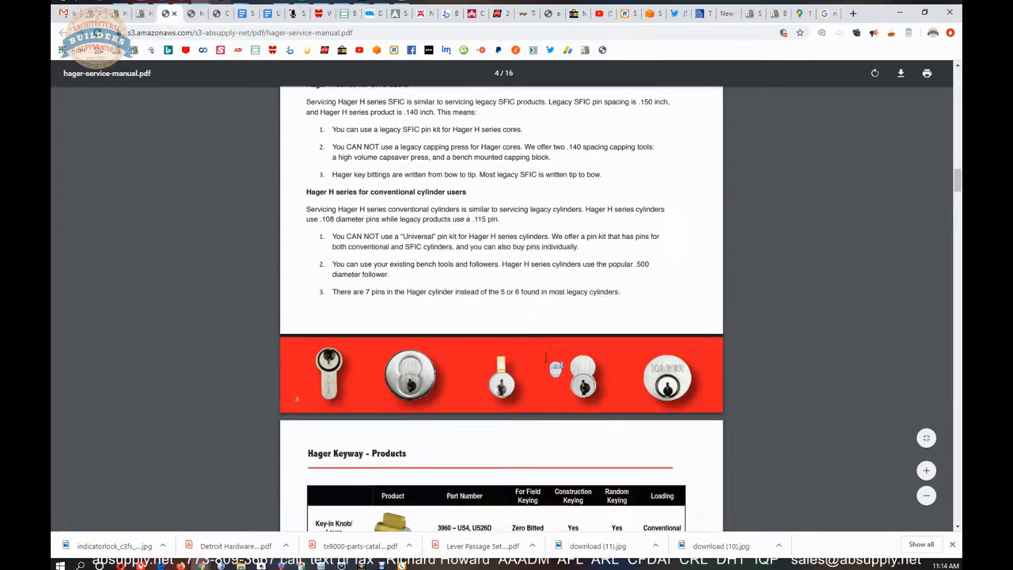
pyautogui.scroll(-3)
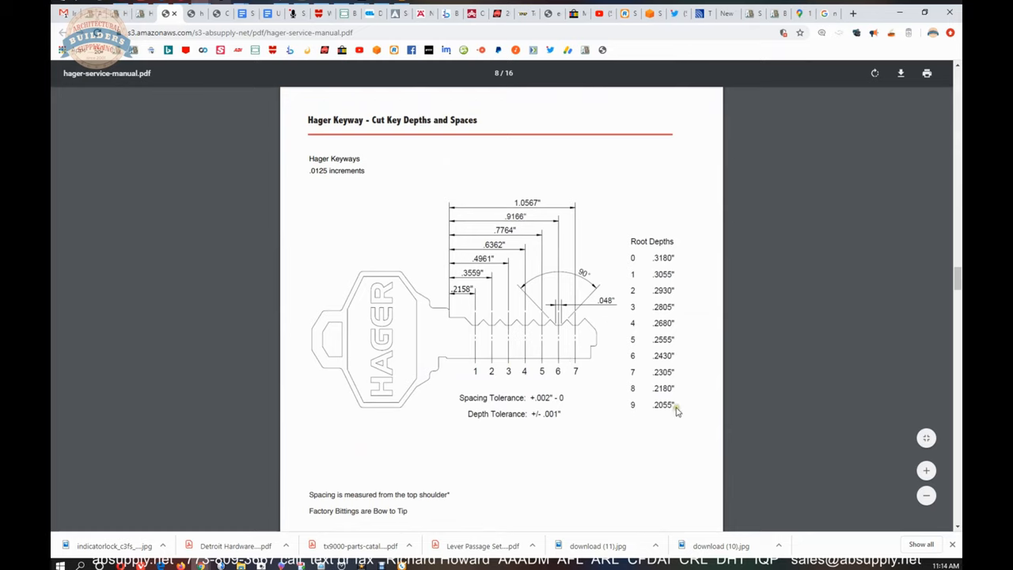
pyautogui.moveTo(671, 410)
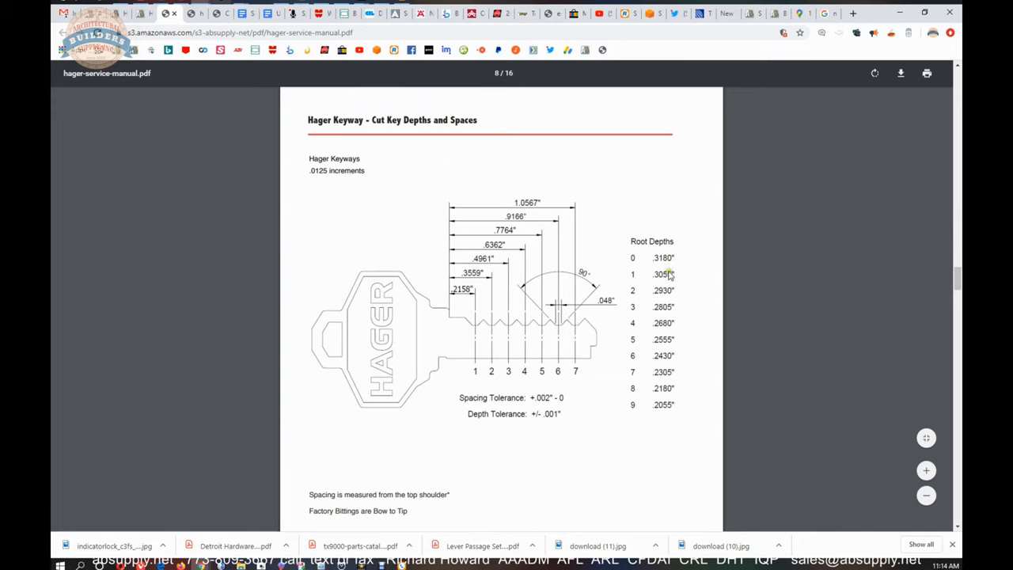
pyautogui.moveTo(667, 295)
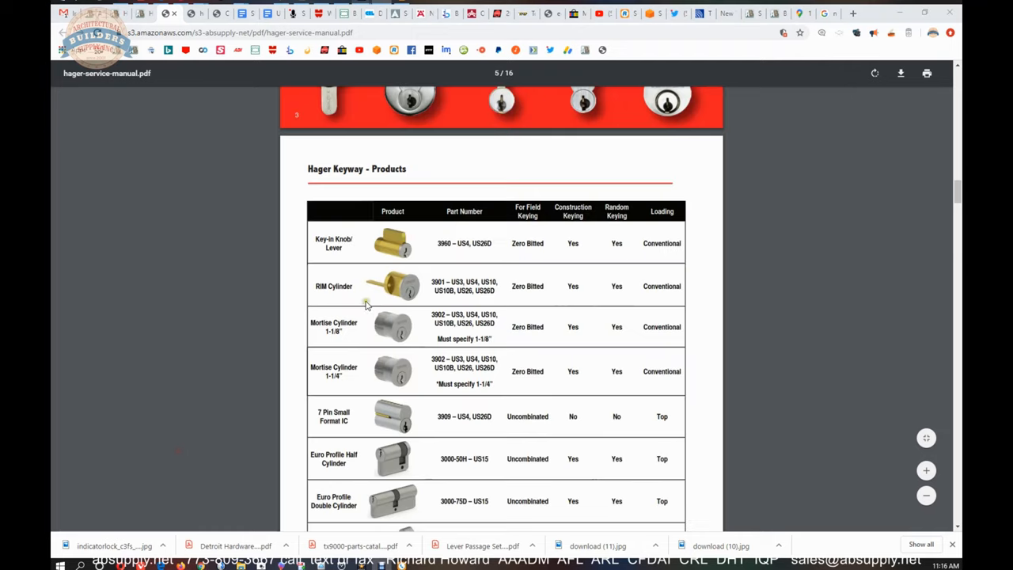
pyautogui.scroll(-3)
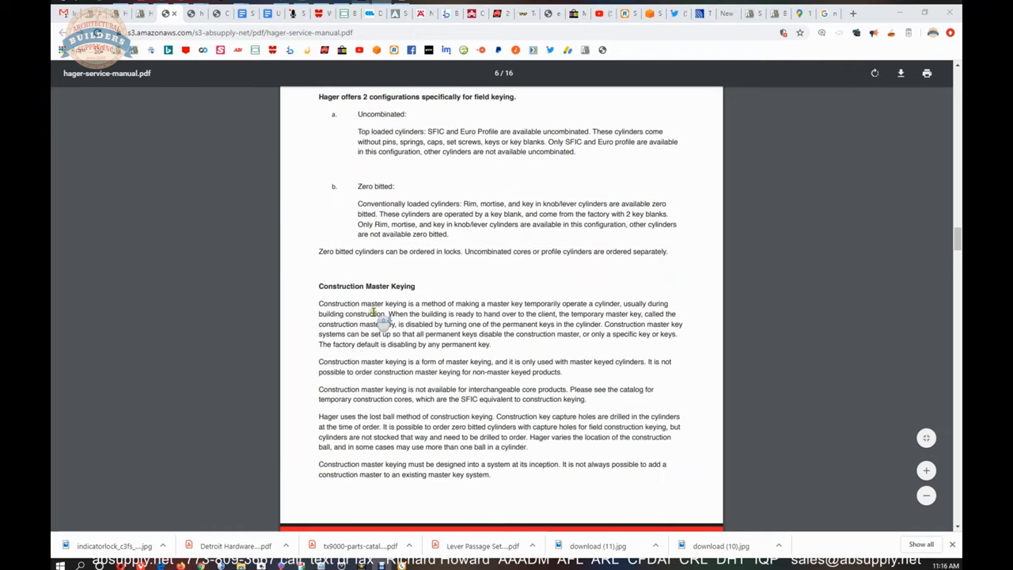
pyautogui.scroll(-3)
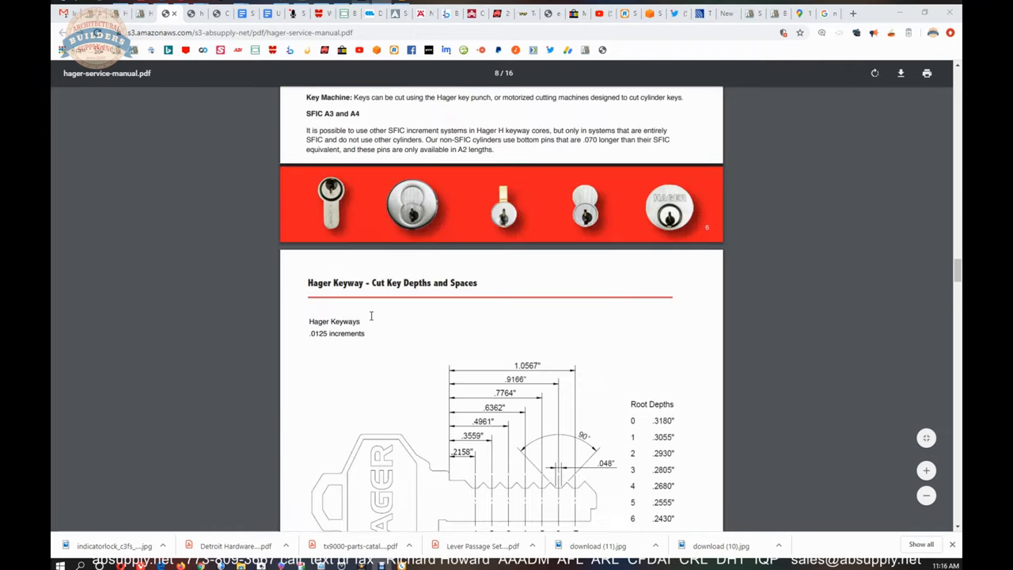
pyautogui.scroll(-3)
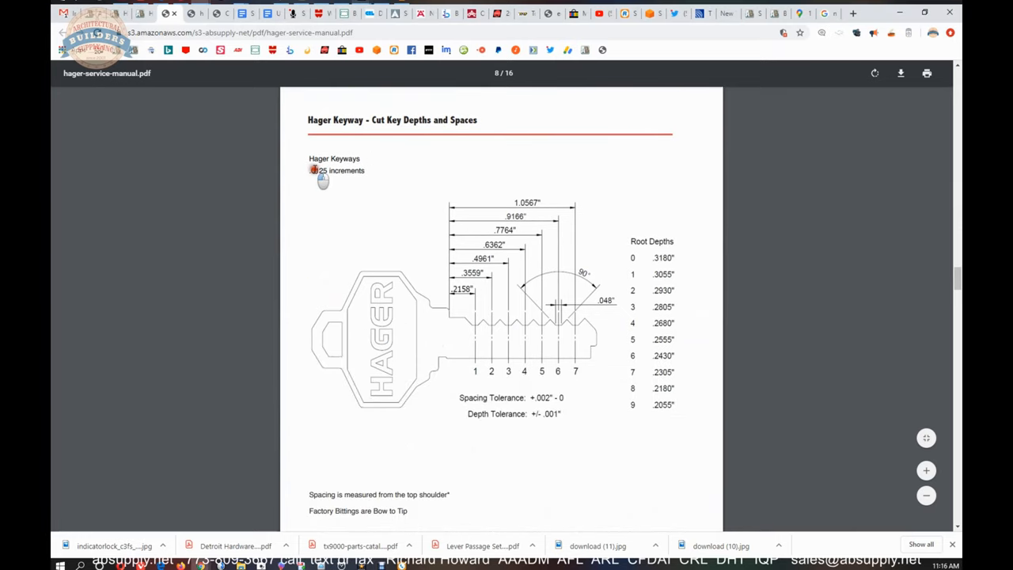
pyautogui.scroll(-3)
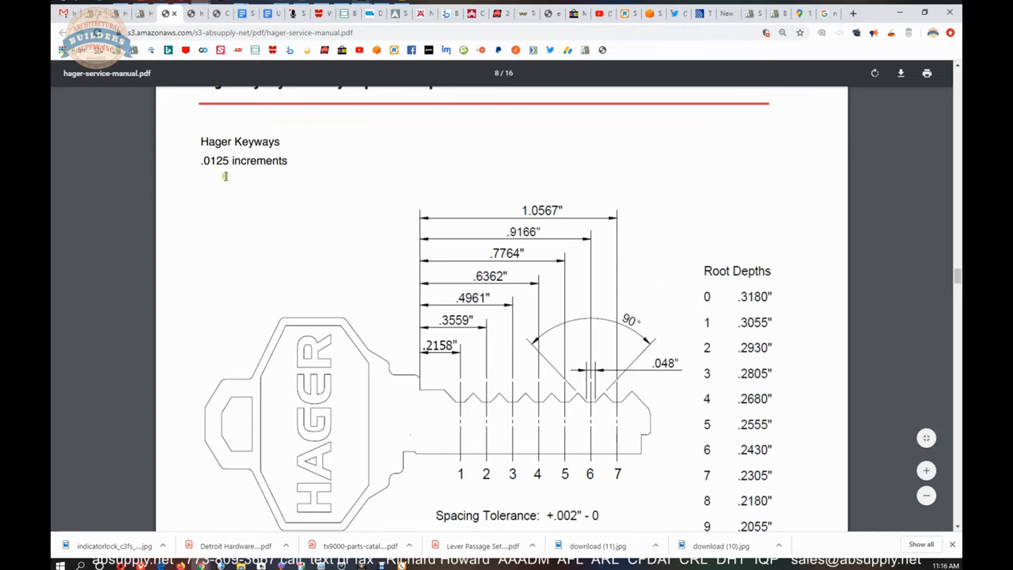
pyautogui.moveTo(686, 335)
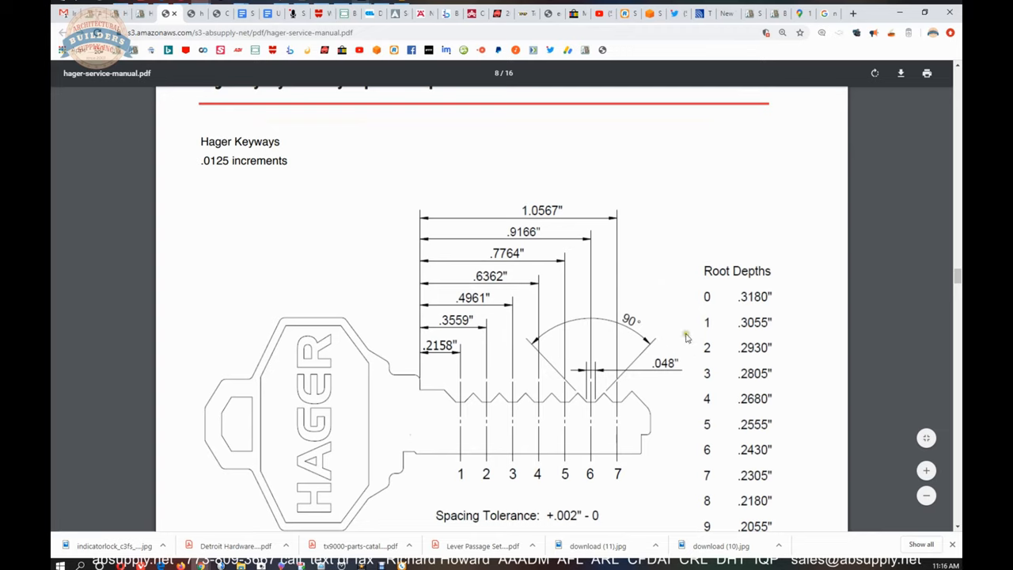
pyautogui.moveTo(456, 389)
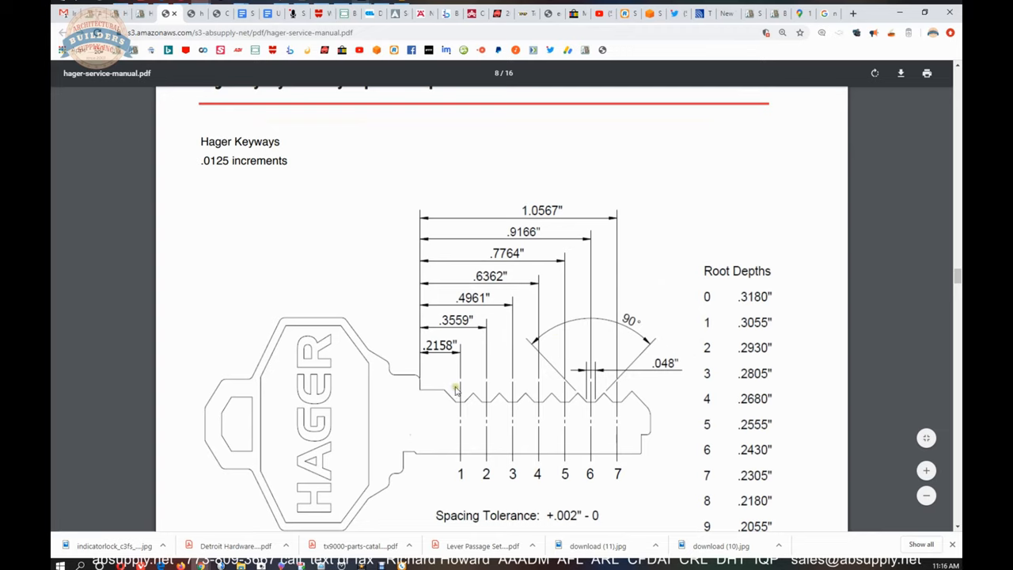
pyautogui.moveTo(506, 391)
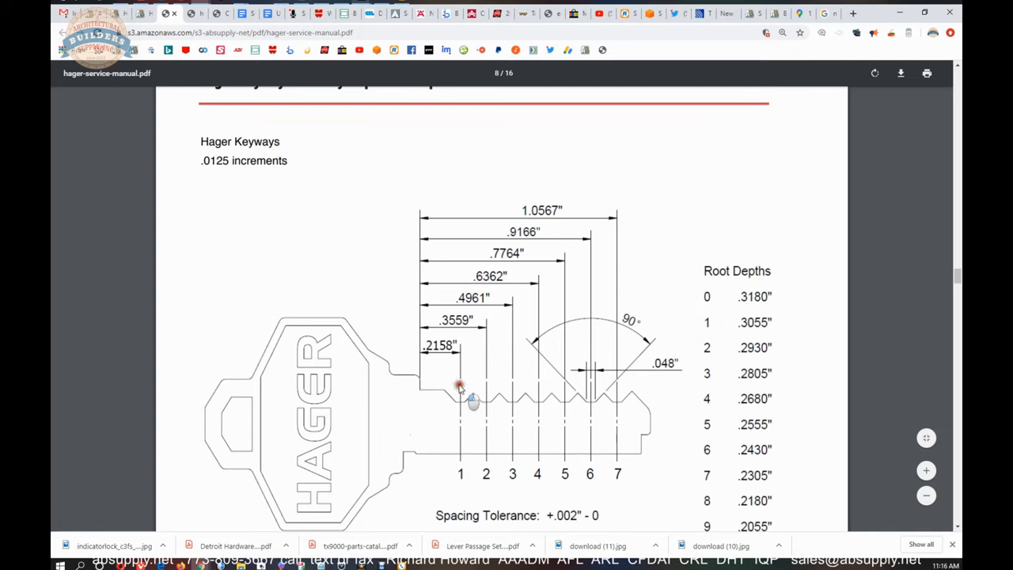
pyautogui.moveTo(676, 400)
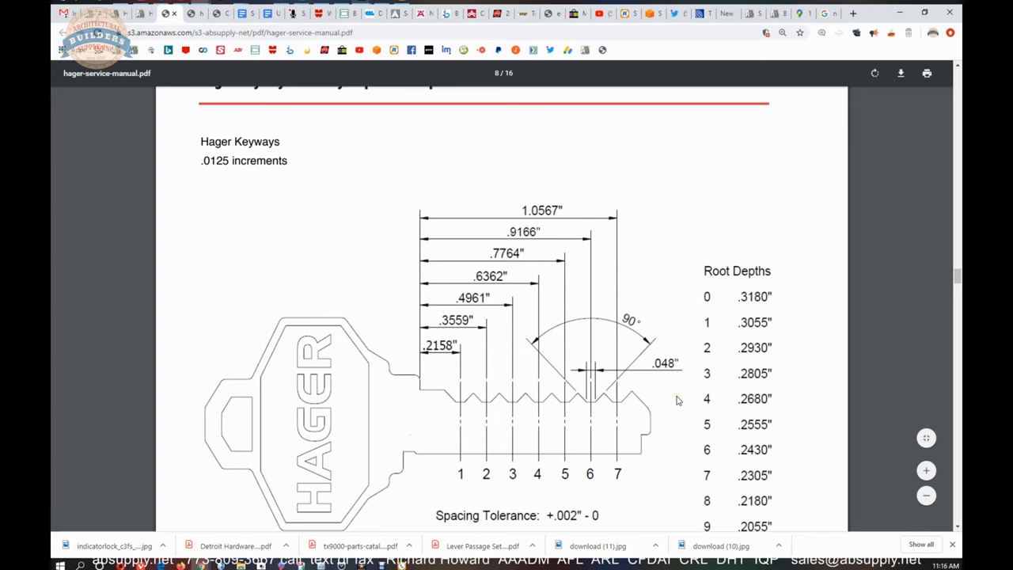
pyautogui.scroll(-3)
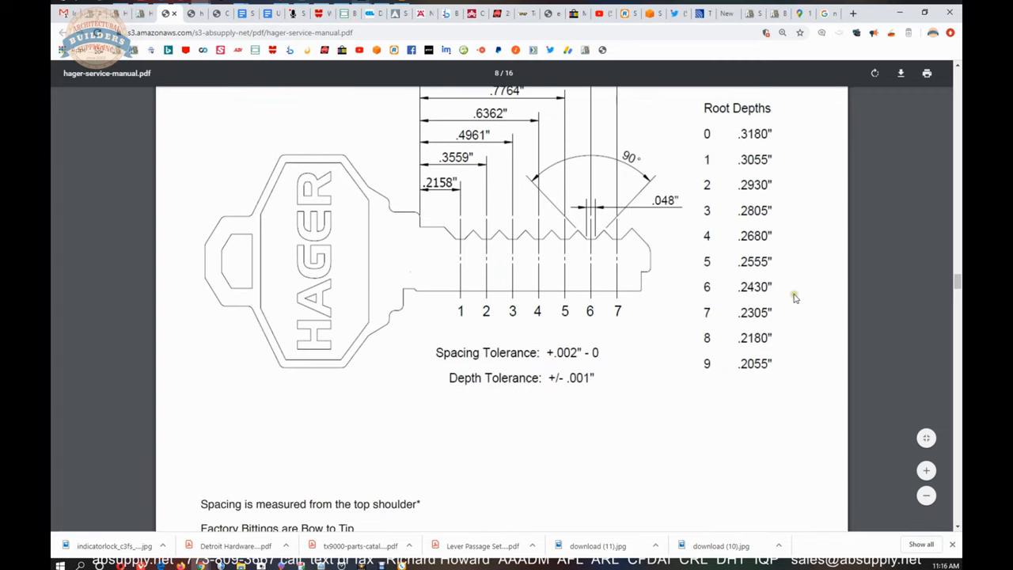
pyautogui.scroll(-3)
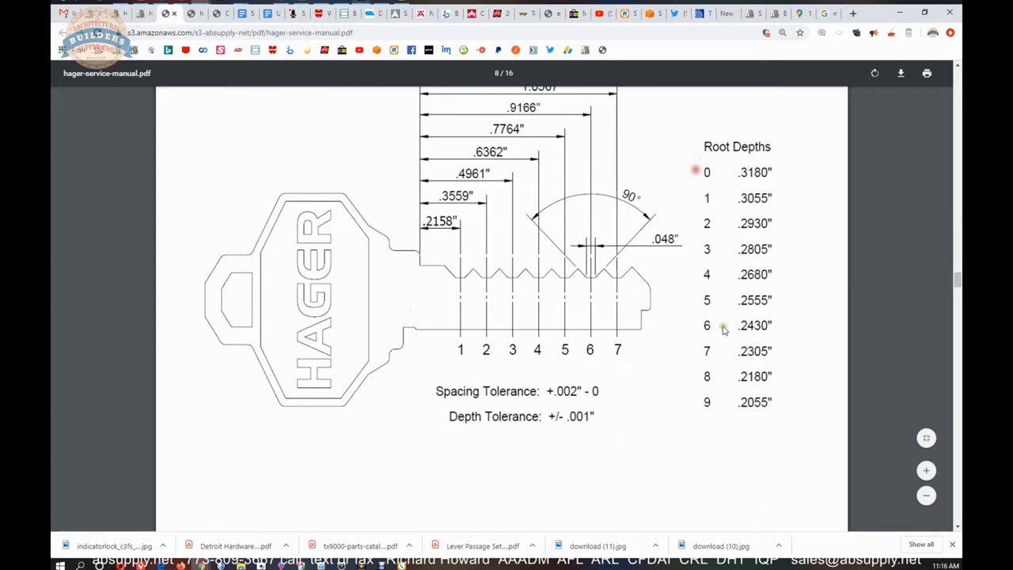
pyautogui.moveTo(727, 202)
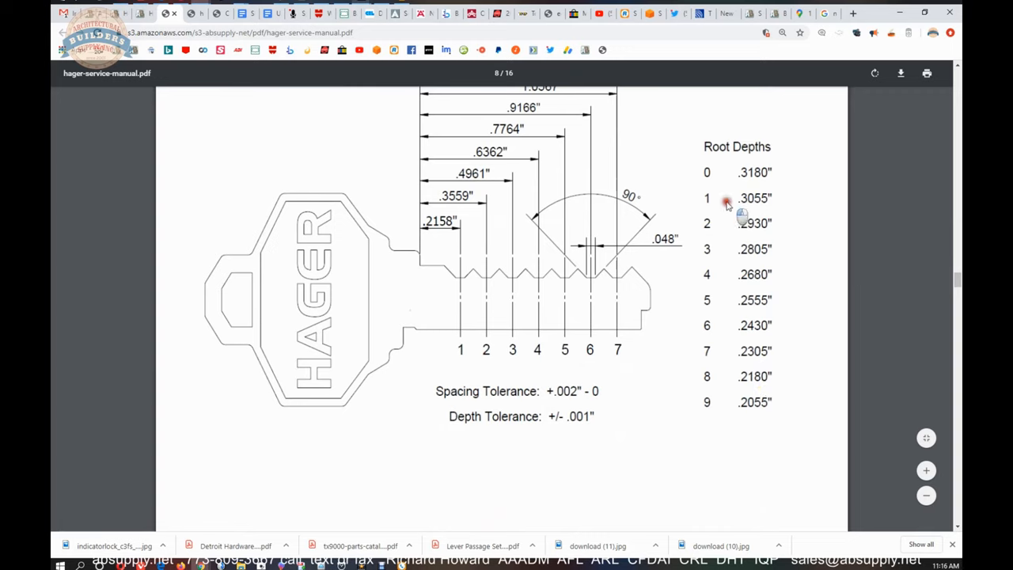
pyautogui.moveTo(701, 348)
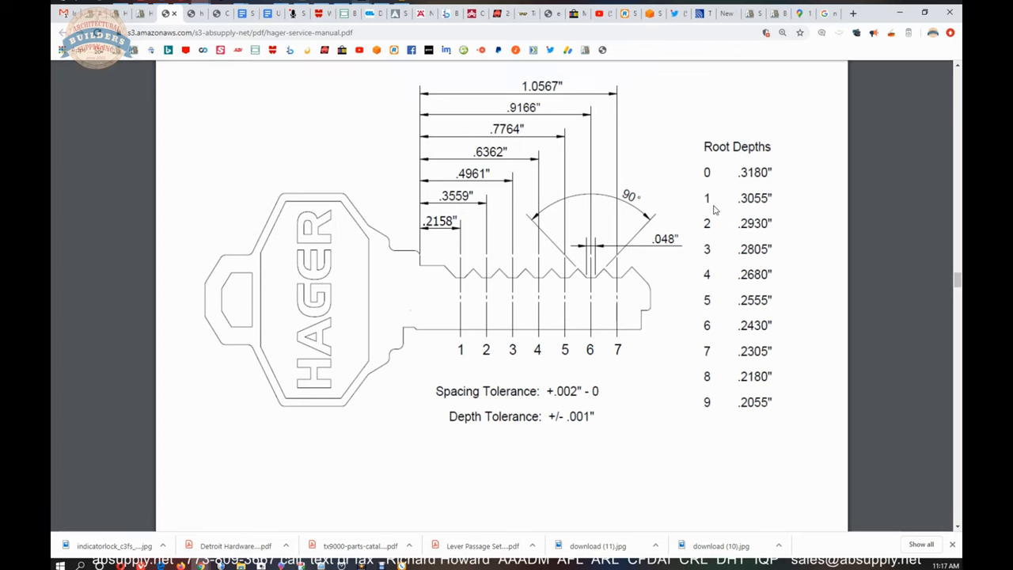
pyautogui.moveTo(728, 200)
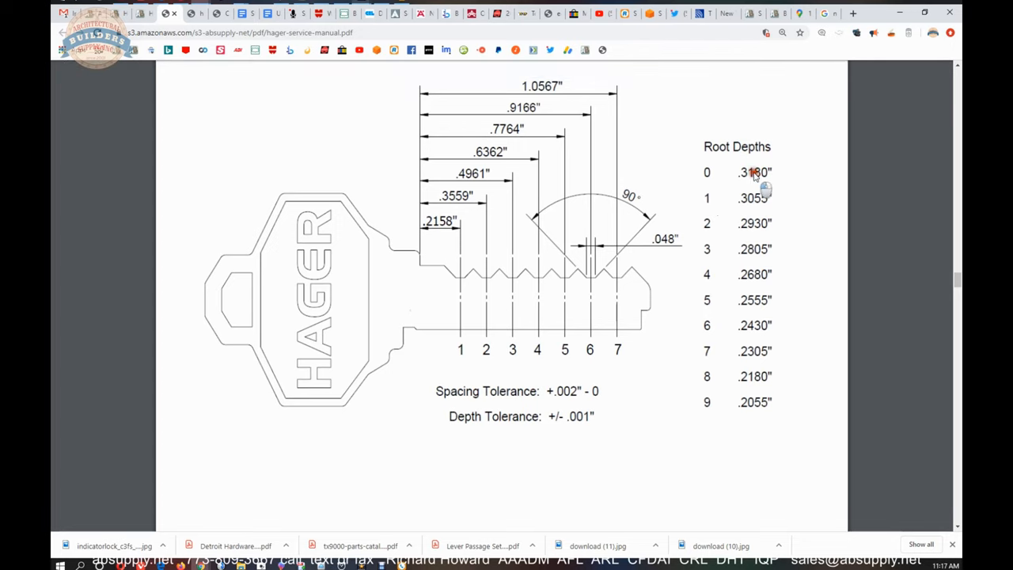
pyautogui.moveTo(767, 277)
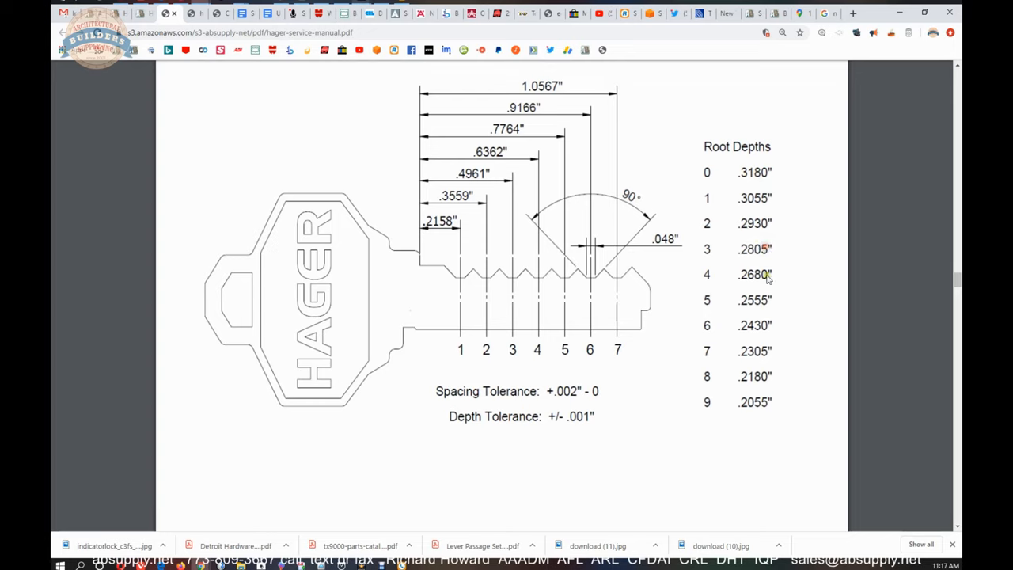
pyautogui.moveTo(687, 321)
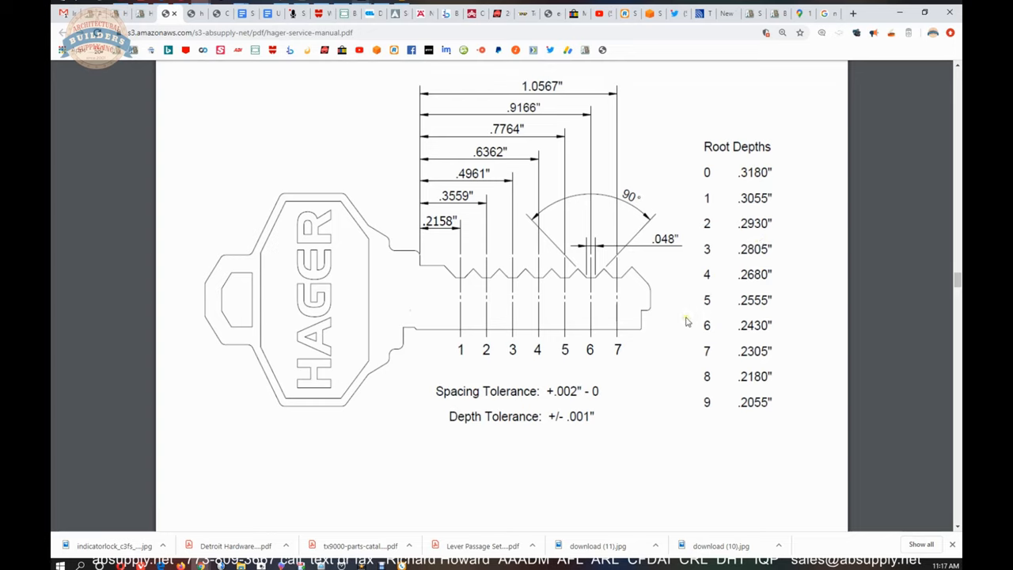
pyautogui.moveTo(200, 358)
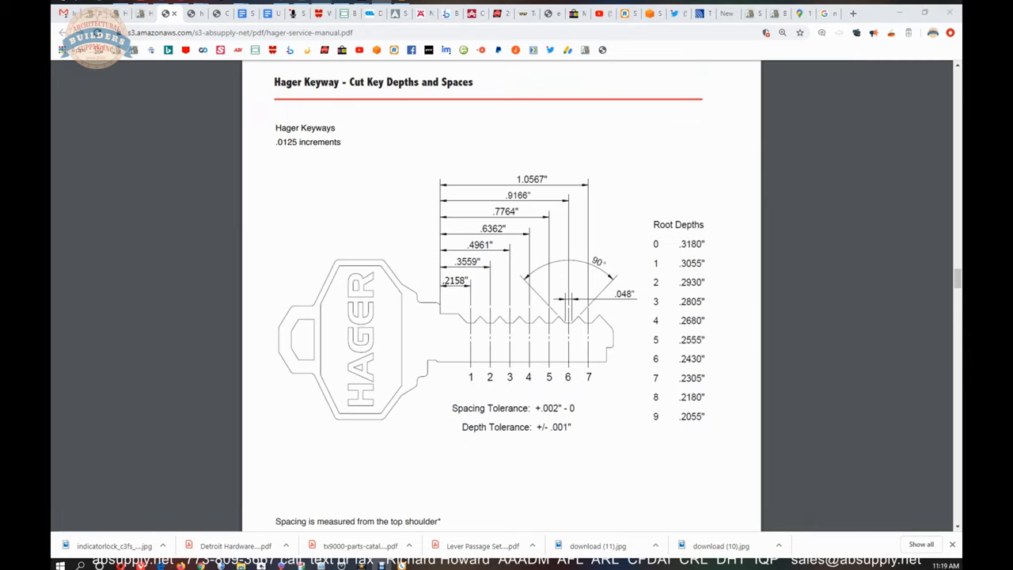
pyautogui.moveTo(380, 285)
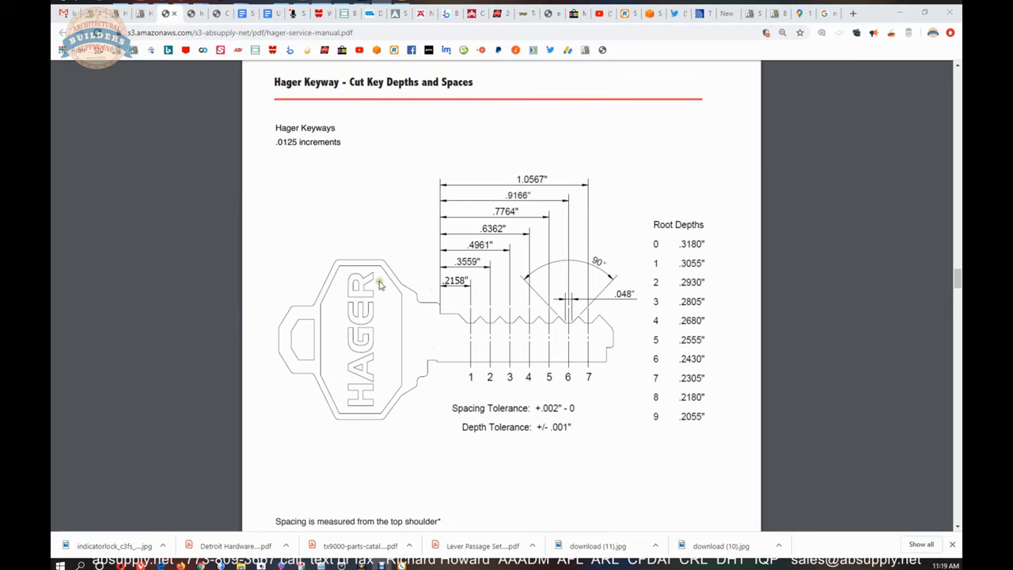
pyautogui.moveTo(514, 288)
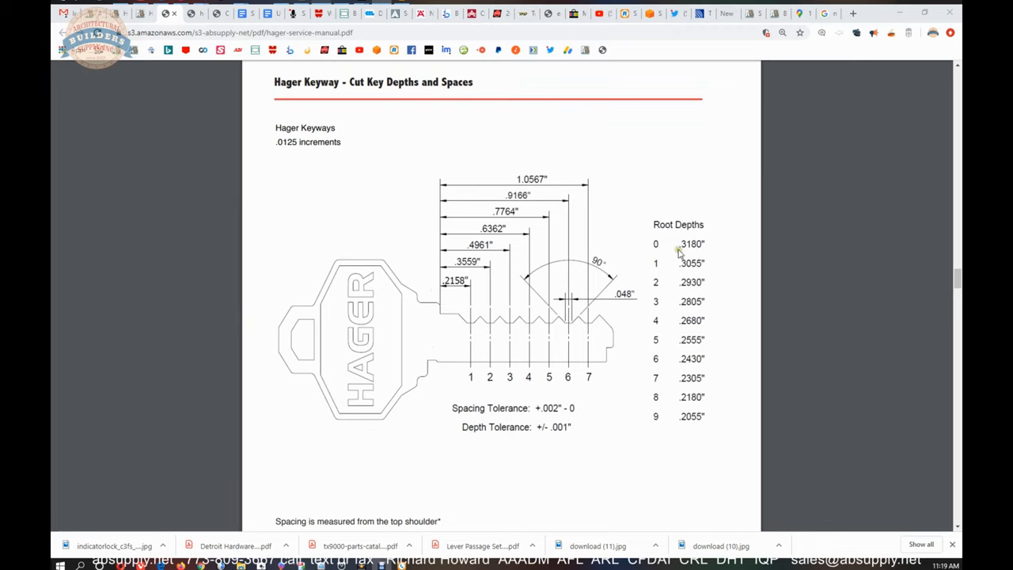
pyautogui.moveTo(661, 297)
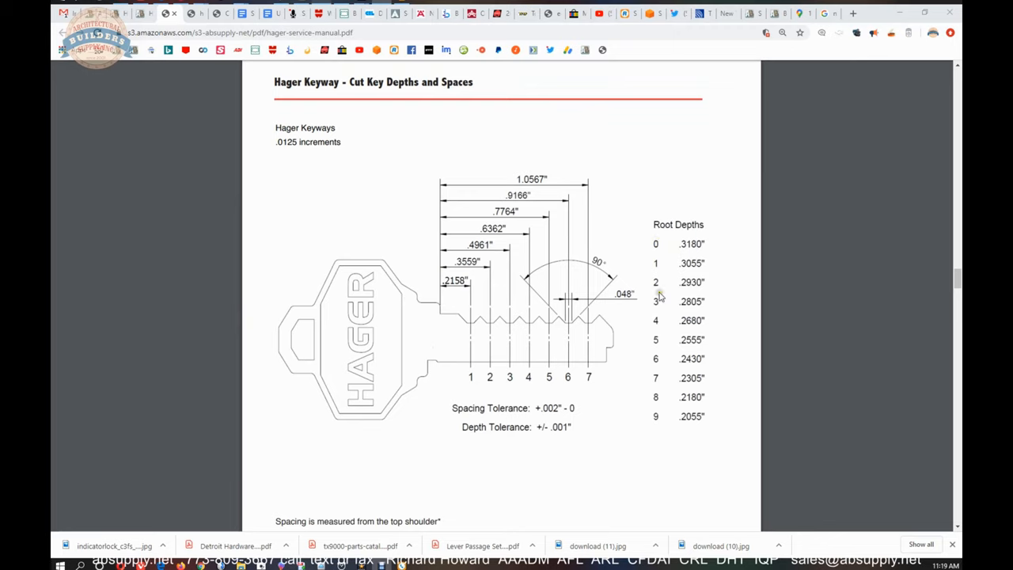
pyautogui.moveTo(656, 334)
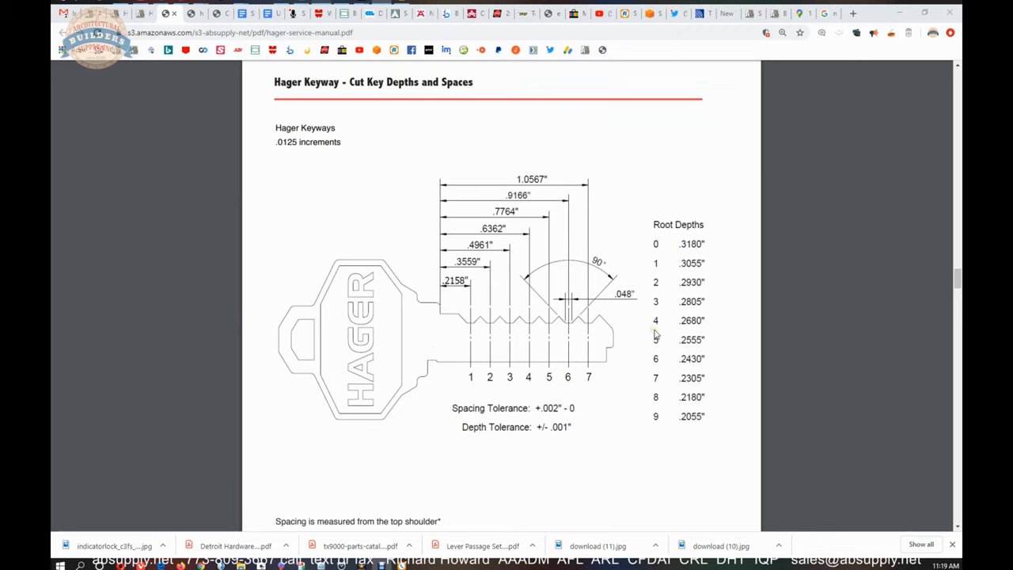
pyautogui.moveTo(644, 333)
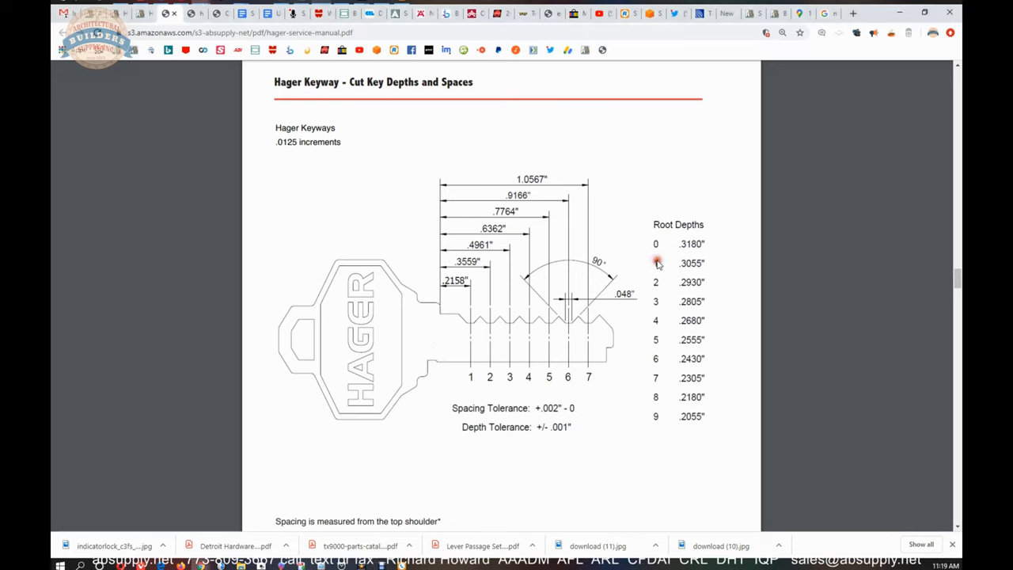
pyautogui.moveTo(661, 400)
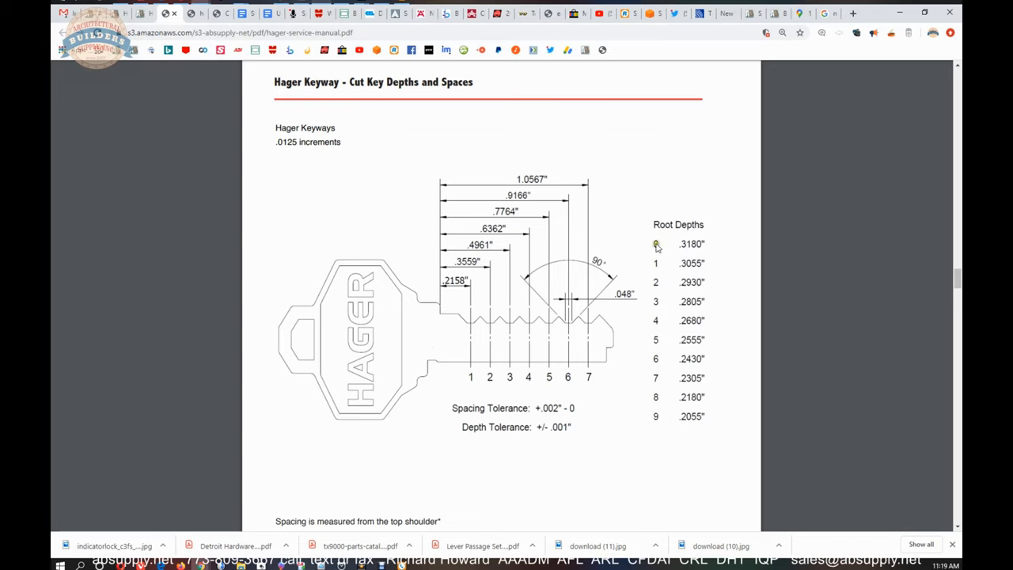
pyautogui.moveTo(655, 262)
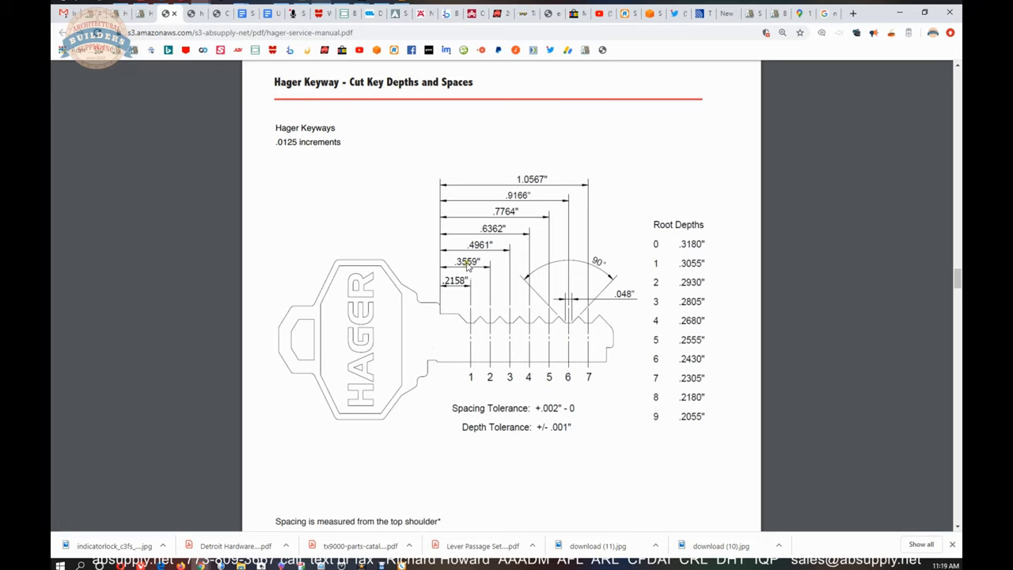
pyautogui.moveTo(472, 320)
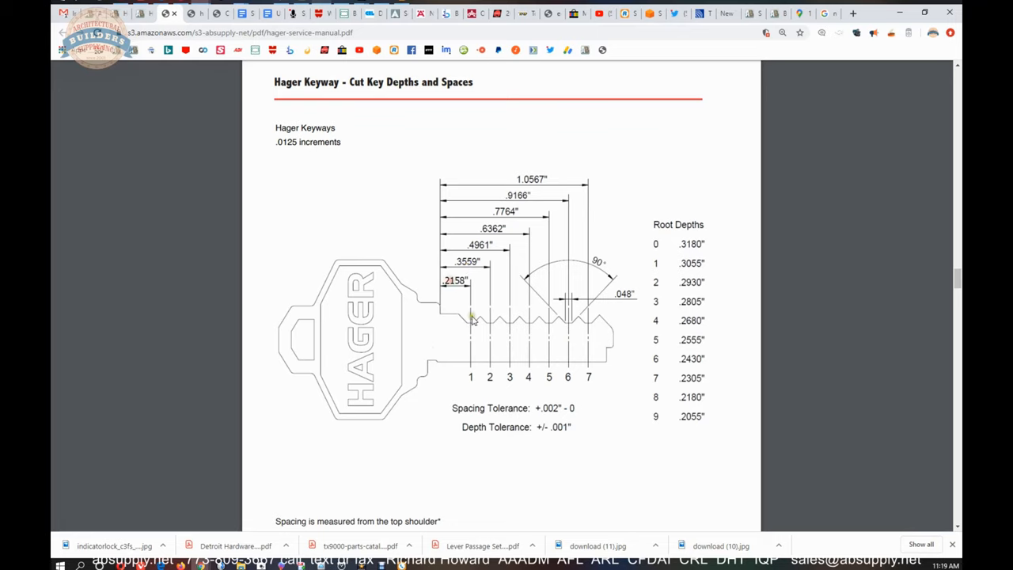
pyautogui.moveTo(473, 322)
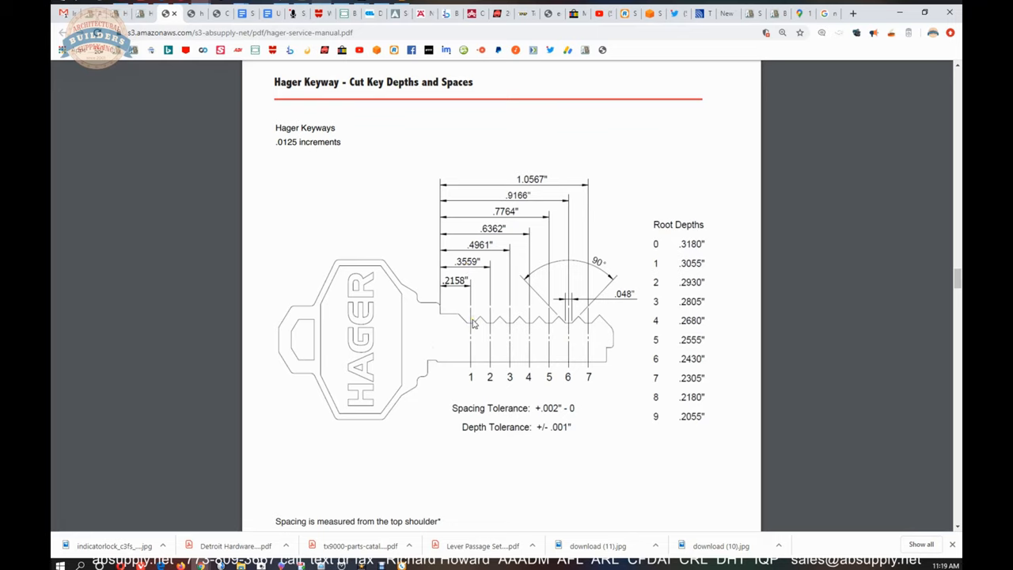
pyautogui.moveTo(595, 318)
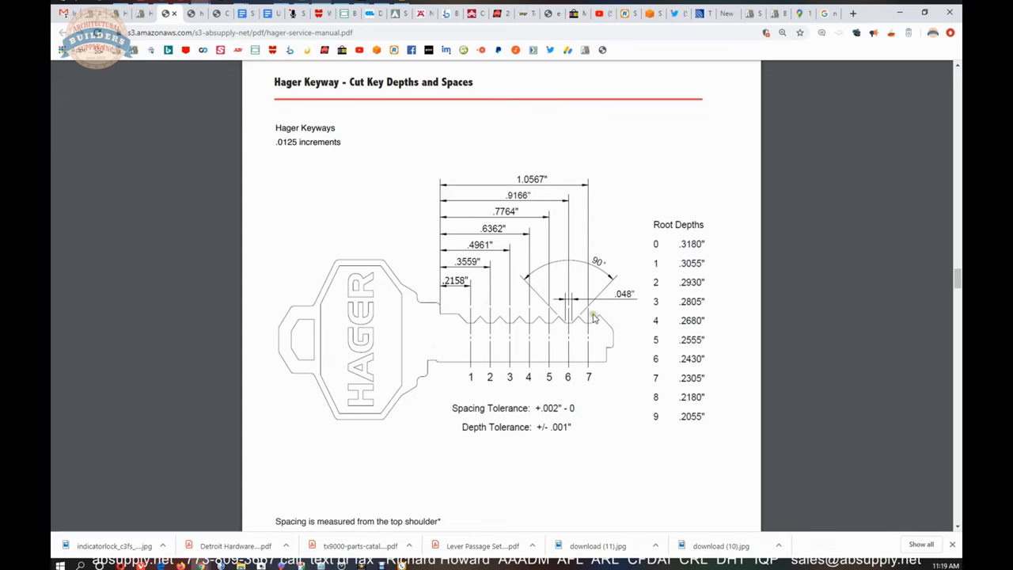
# Step: Scroll to the shoulder spacing and bow-to-tip factory bitting notes below the key diagram
pyautogui.scroll(-3)
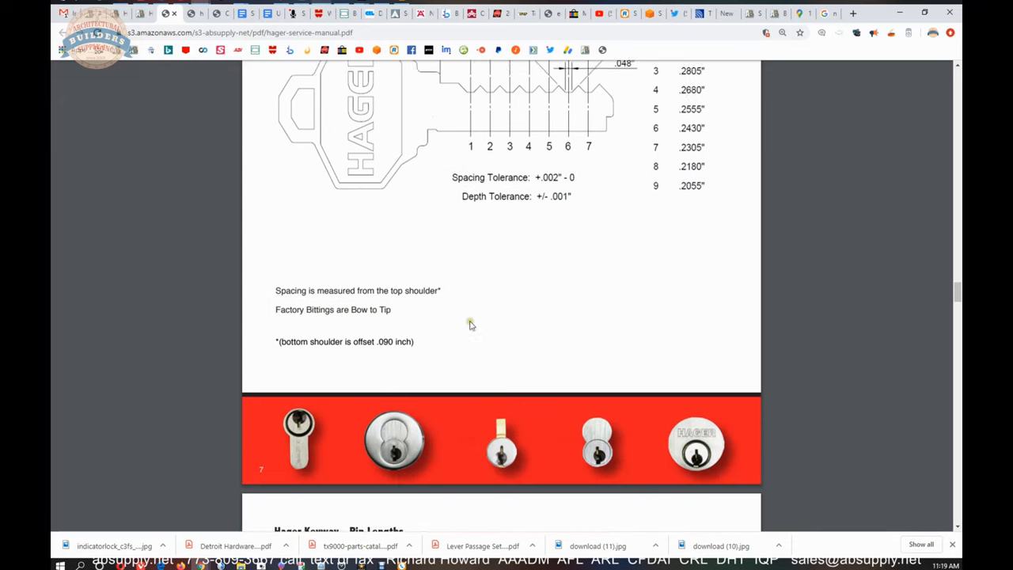
# Step: Select the 108 pin diameter value, then scroll on to Cut Key Depths and Spaces
pyautogui.scroll(-3)
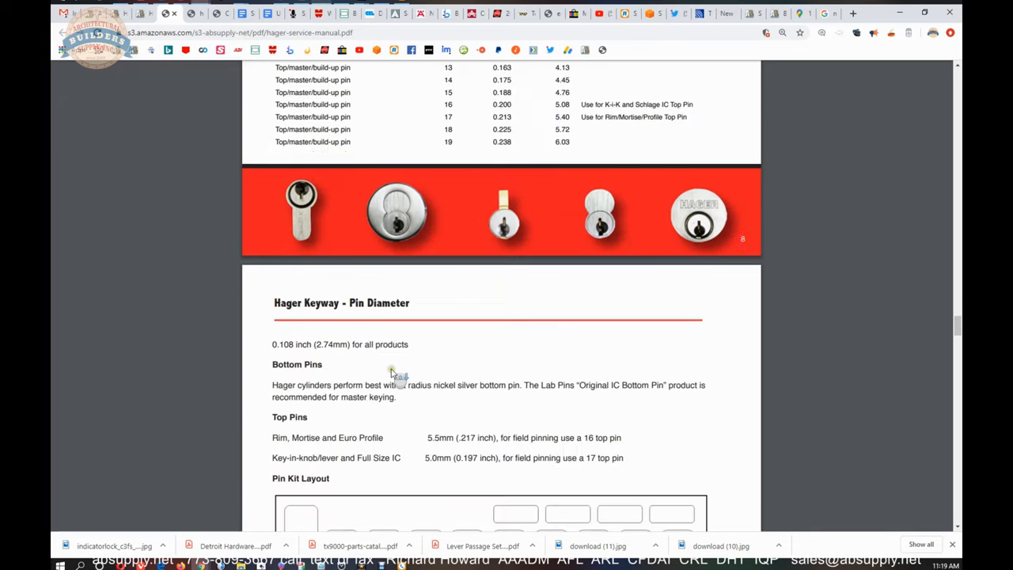
pyautogui.doubleClick(282, 344)
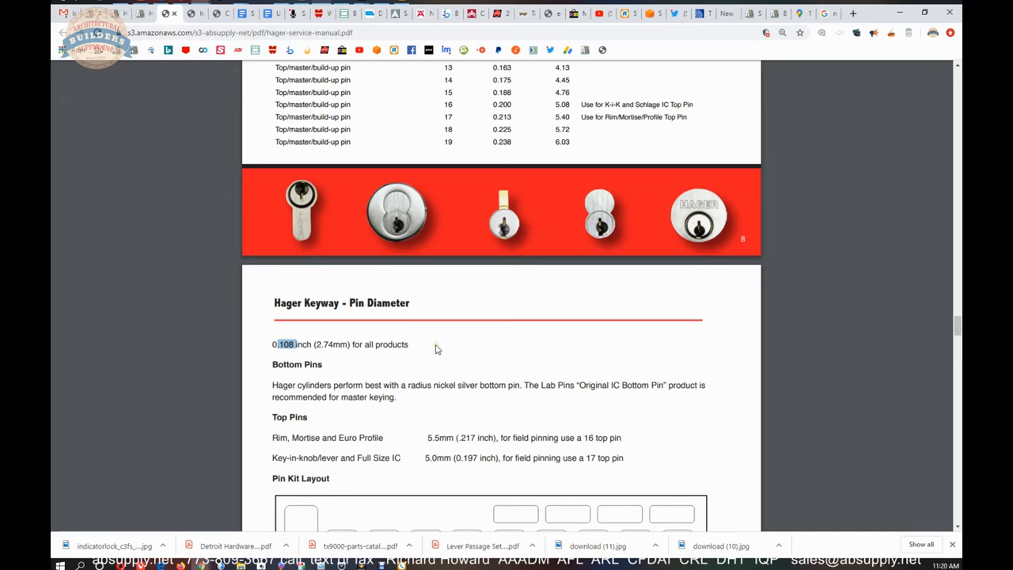
pyautogui.moveTo(454, 352)
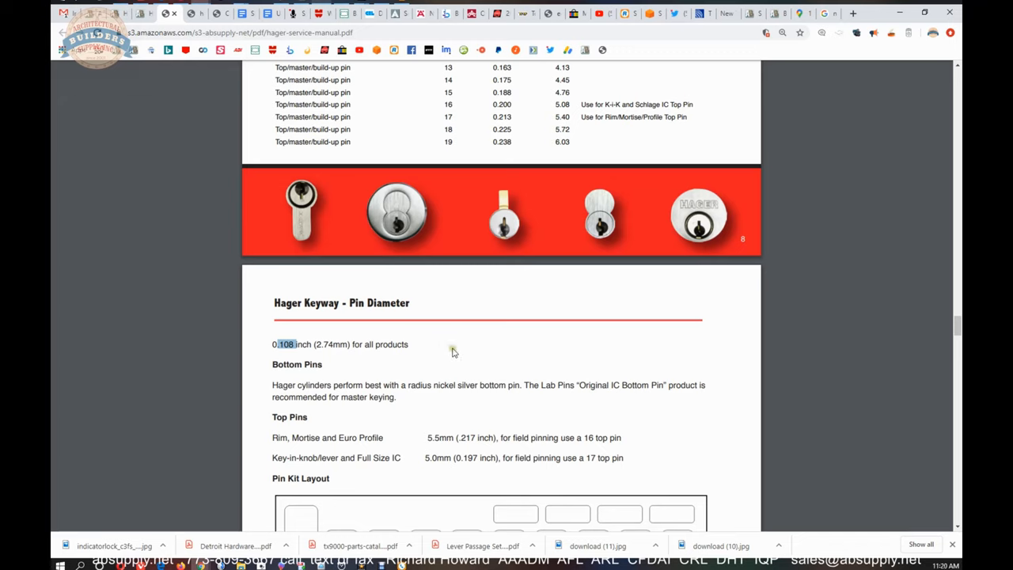
pyautogui.moveTo(448, 380)
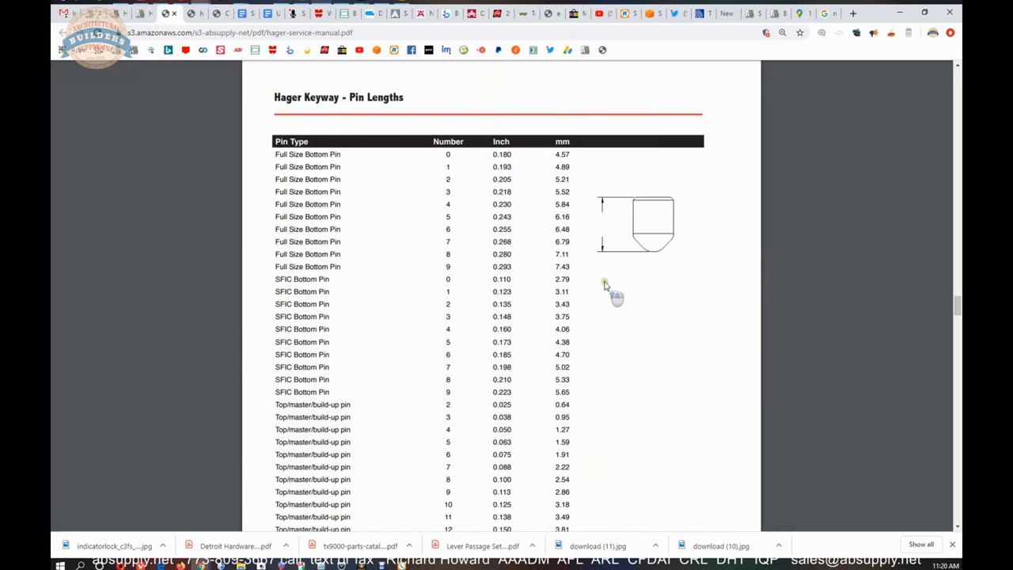
pyautogui.scroll(-3)
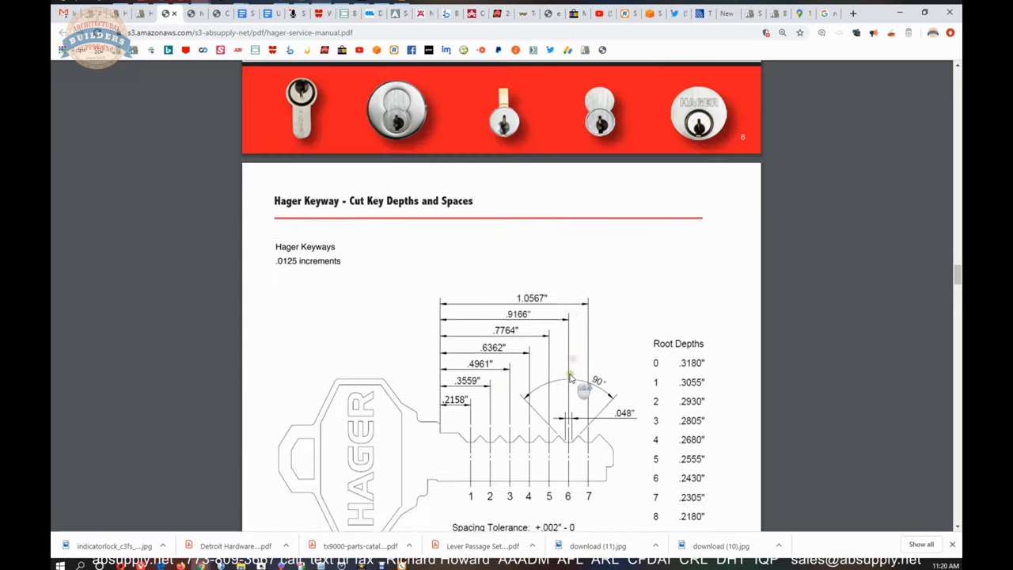
pyautogui.scroll(-3)
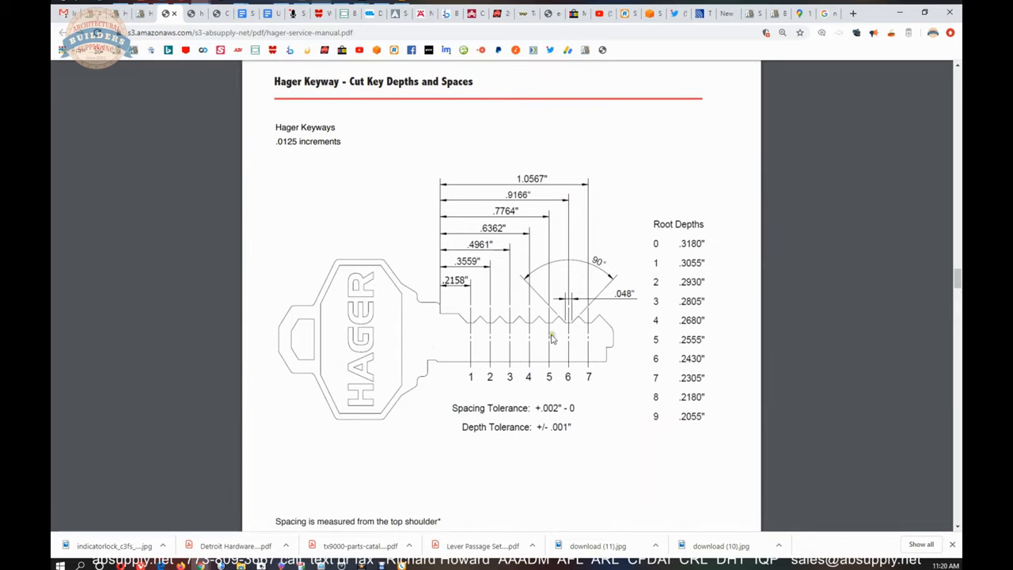
pyautogui.moveTo(610, 338)
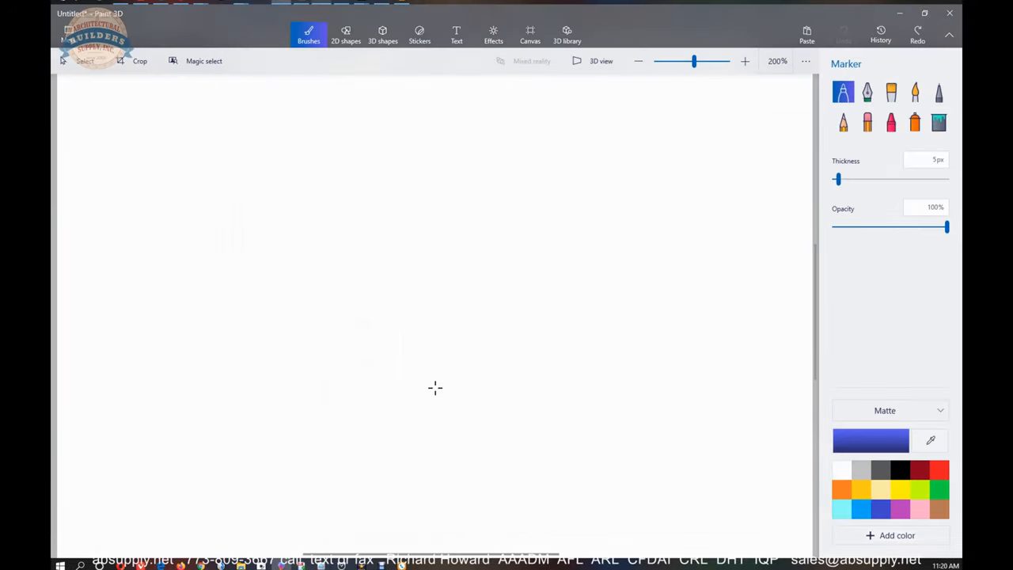
# Step: Undo a trial marker stroke, then hand-write 4^7 = 16384 in blue
pyautogui.moveTo(253, 234); pyautogui.dragTo(300, 214)
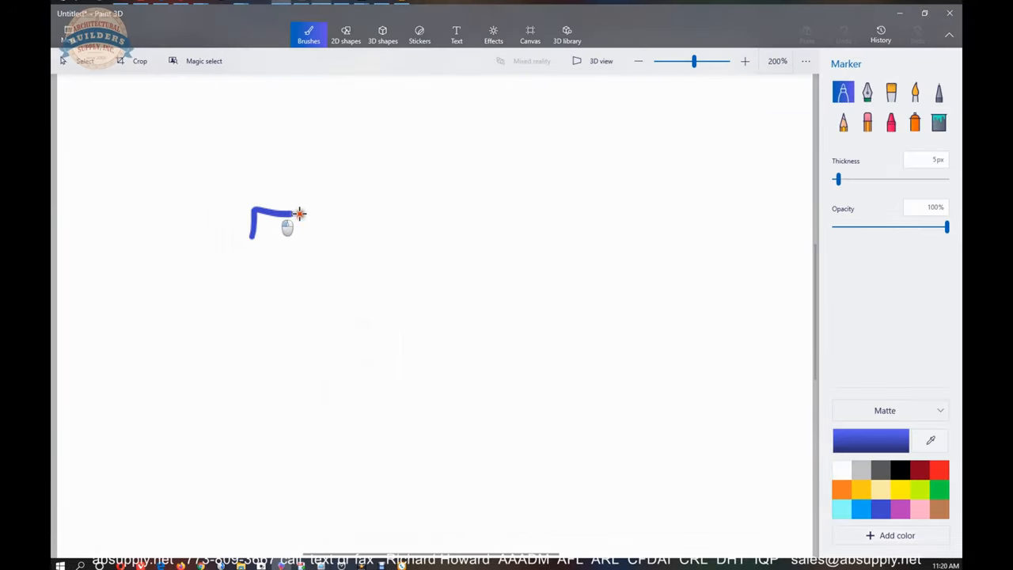
pyautogui.press('ctrl+z')
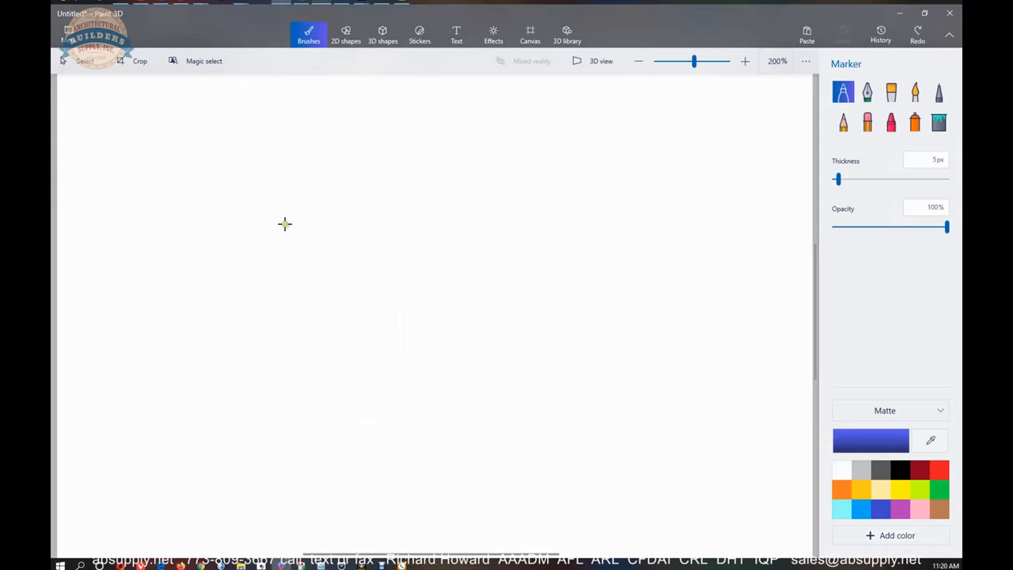
pyautogui.moveTo(283, 114)
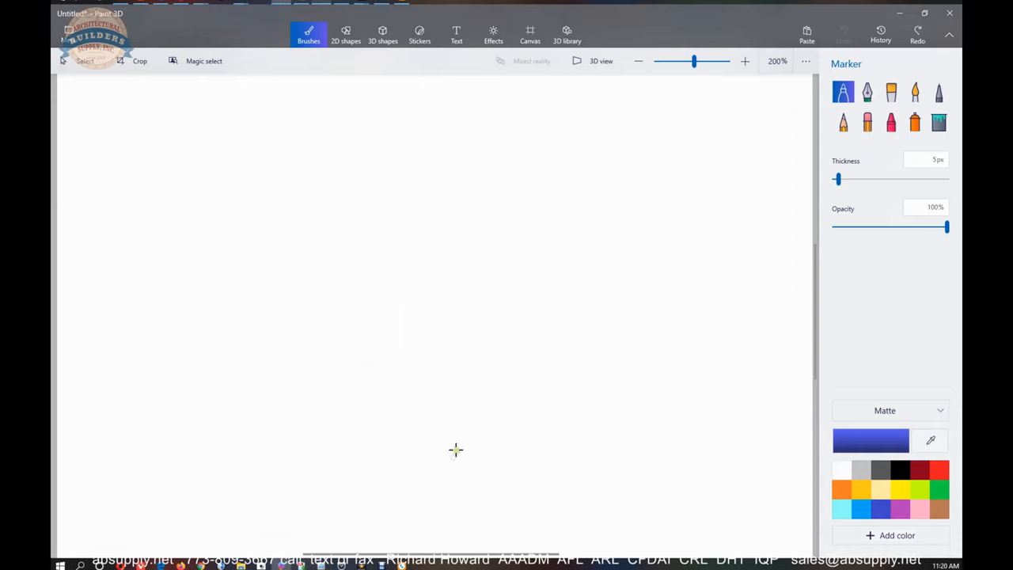
pyautogui.moveTo(694, 117)
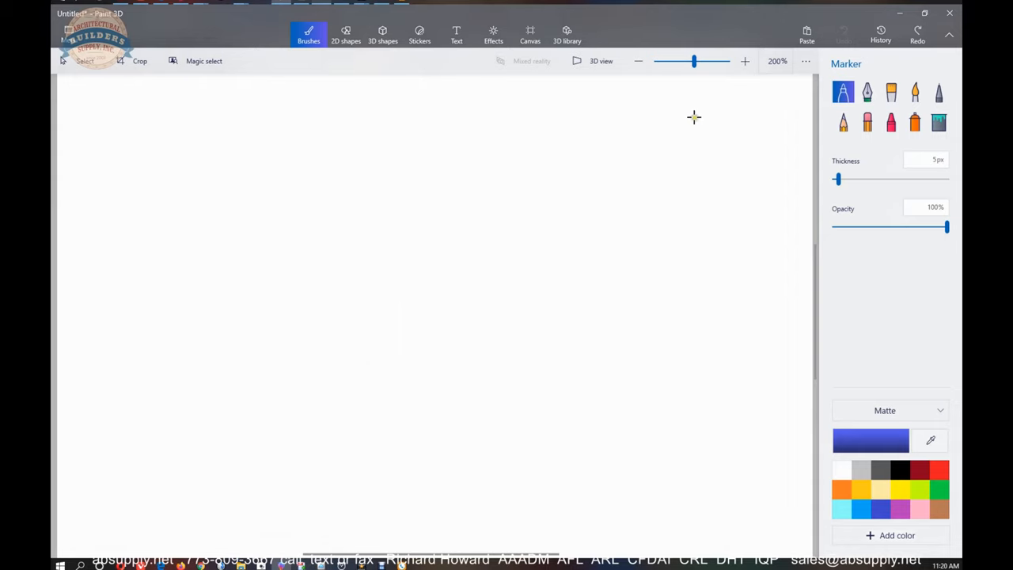
pyautogui.moveTo(427, 376)
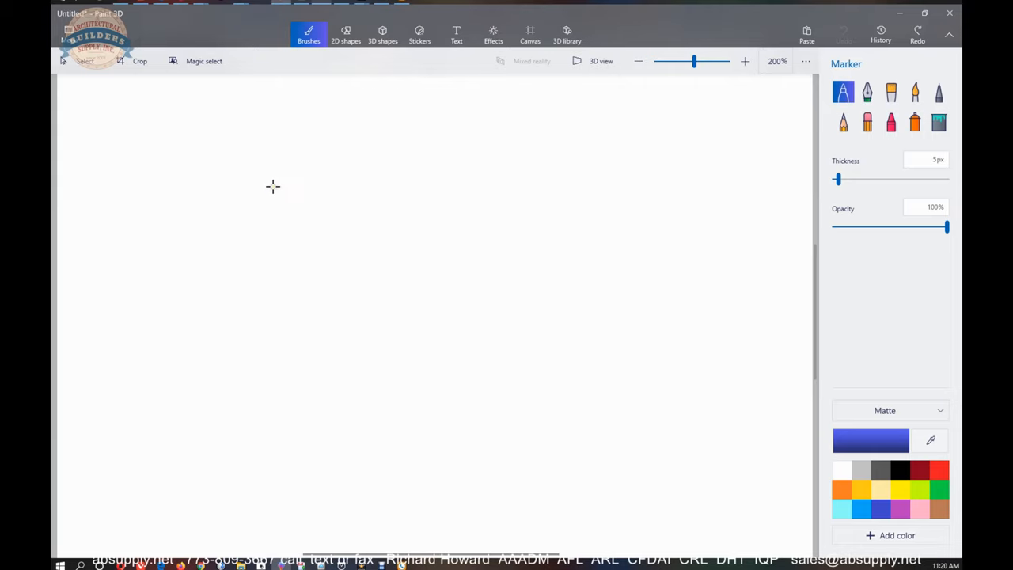
pyautogui.moveTo(264, 146)
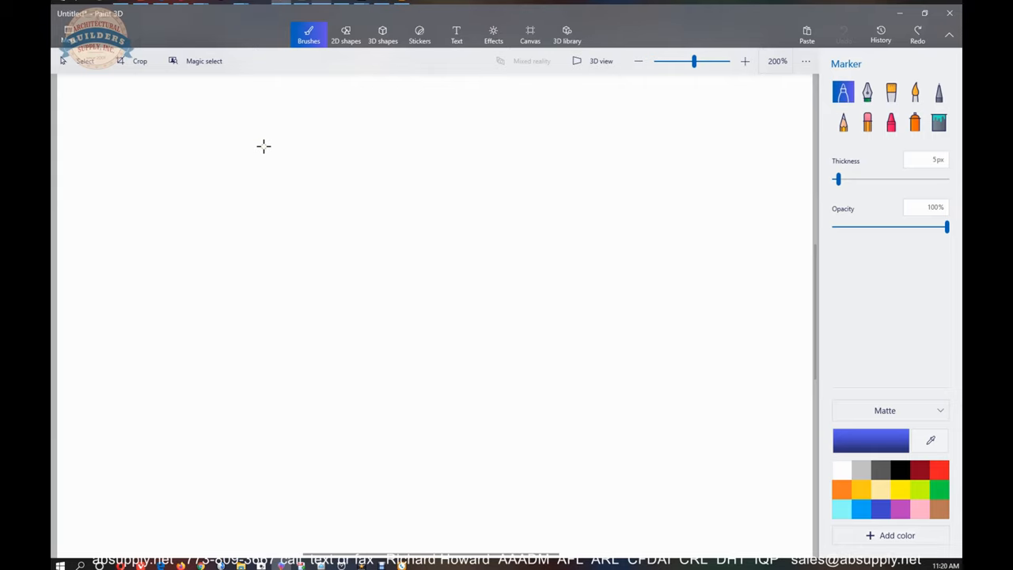
pyautogui.moveTo(232, 252); pyautogui.dragTo(259, 281)
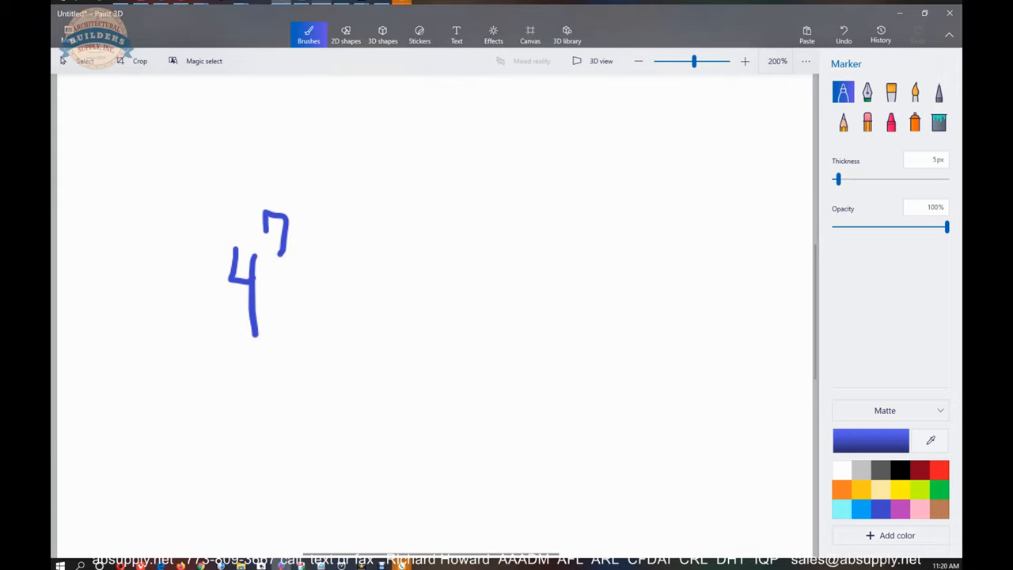
pyautogui.moveTo(316, 293); pyautogui.dragTo(364, 325)
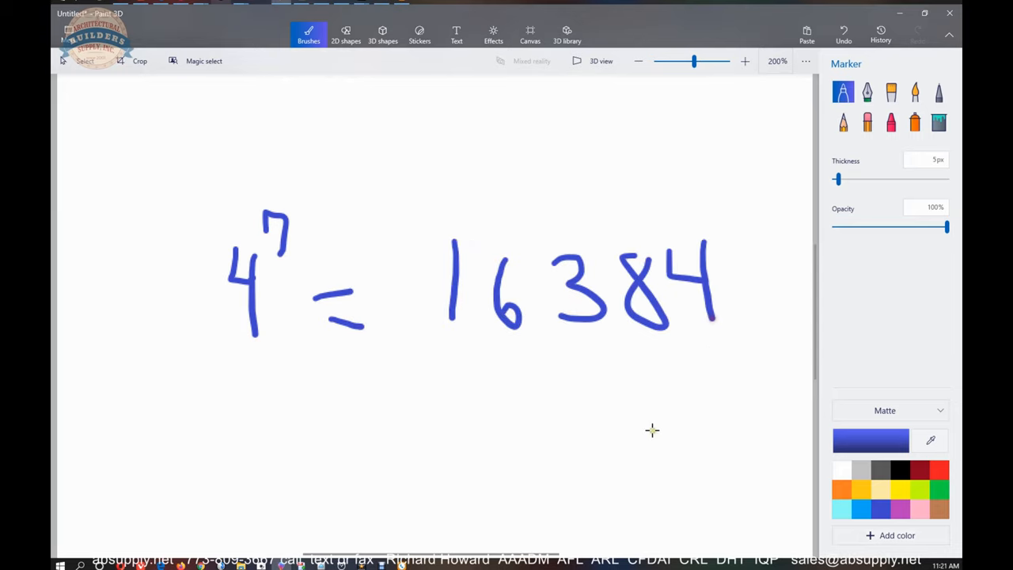
pyautogui.moveTo(406, 524)
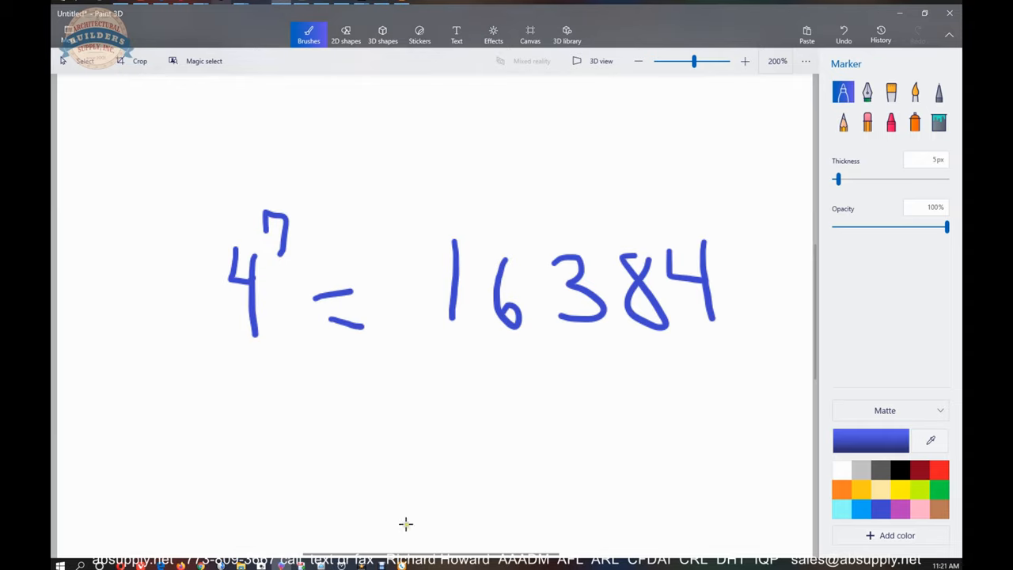
# Step: Write the second line, 4^6 = 4096, below the first calculation
pyautogui.moveTo(234, 404); pyautogui.dragTo(266, 431)
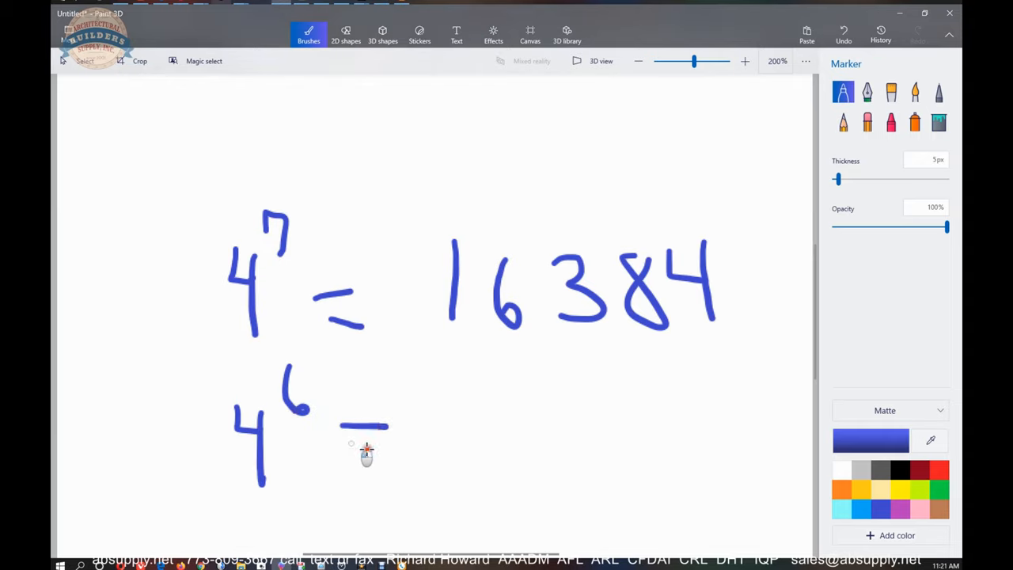
pyautogui.moveTo(344, 443); pyautogui.dragTo(388, 435)
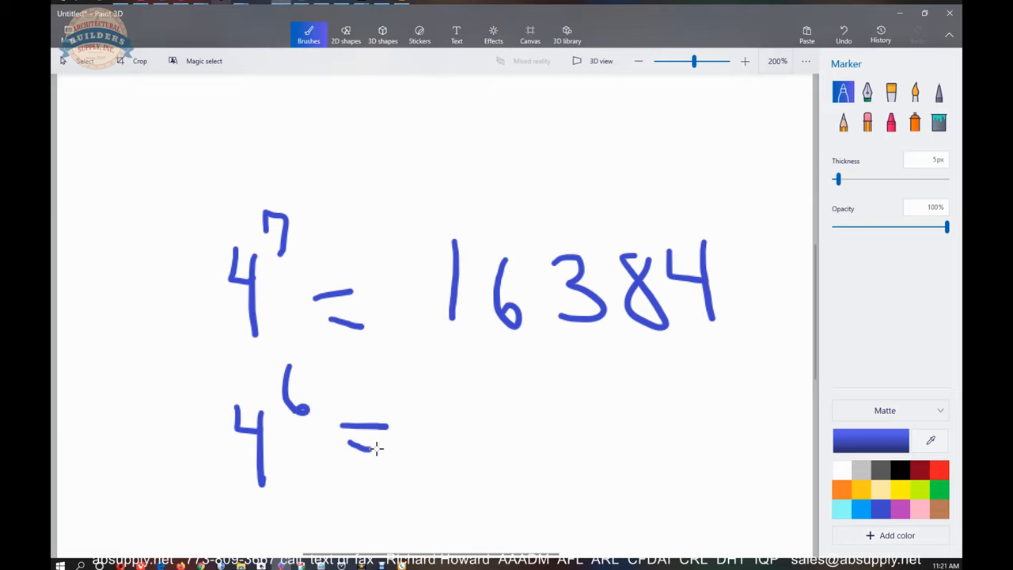
pyautogui.moveTo(511, 388)
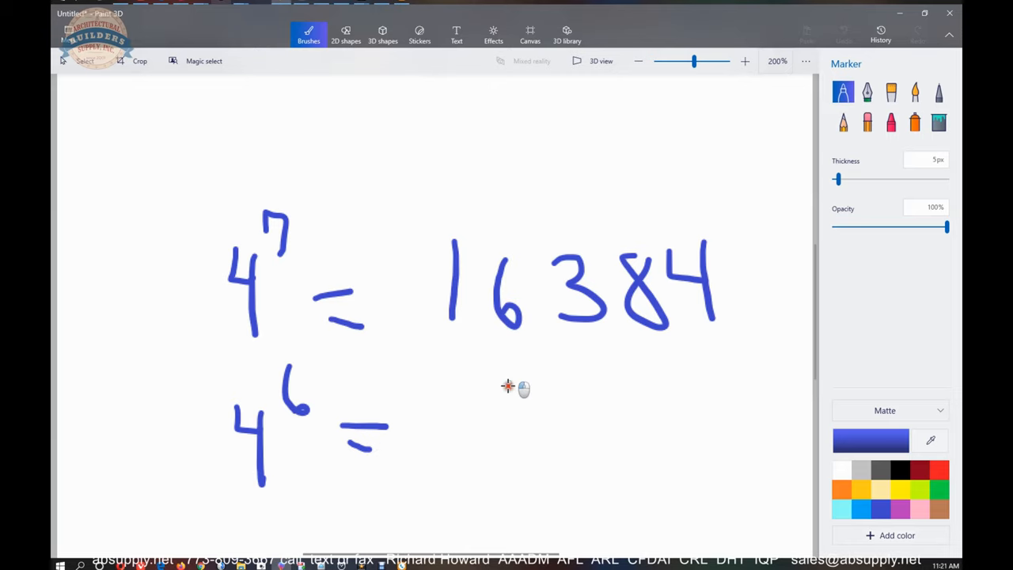
pyautogui.moveTo(507, 387); pyautogui.dragTo(680, 432)
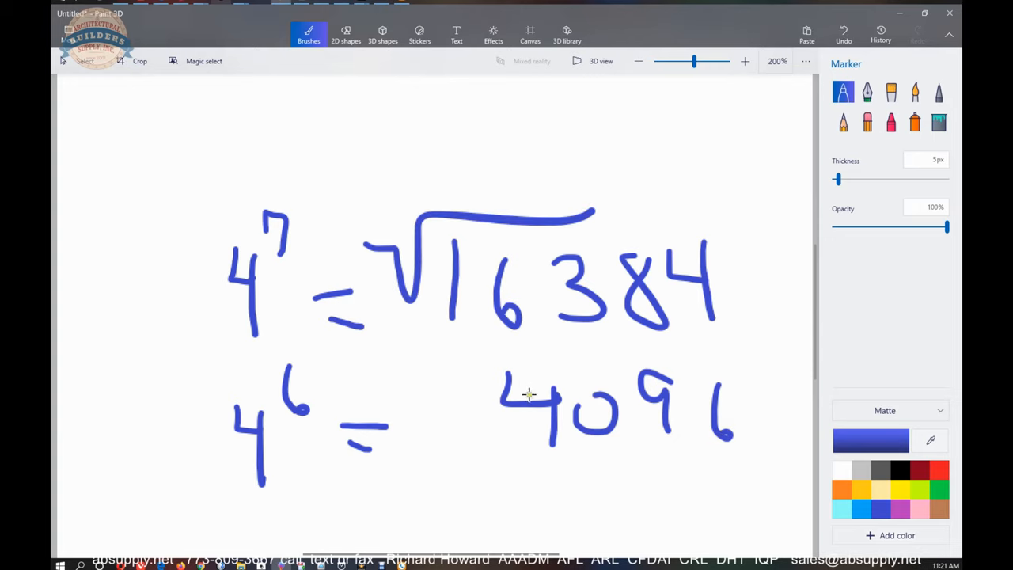
pyautogui.moveTo(631, 392)
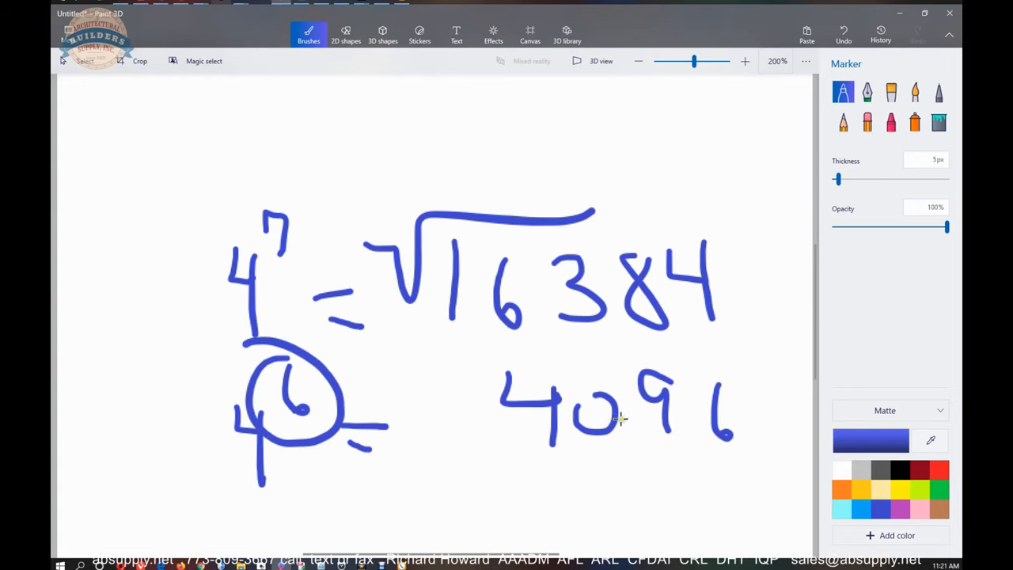
# Step: Mark 4096 and write the third line, 4^5 = 1024
pyautogui.moveTo(392, 388); pyautogui.dragTo(677, 341)
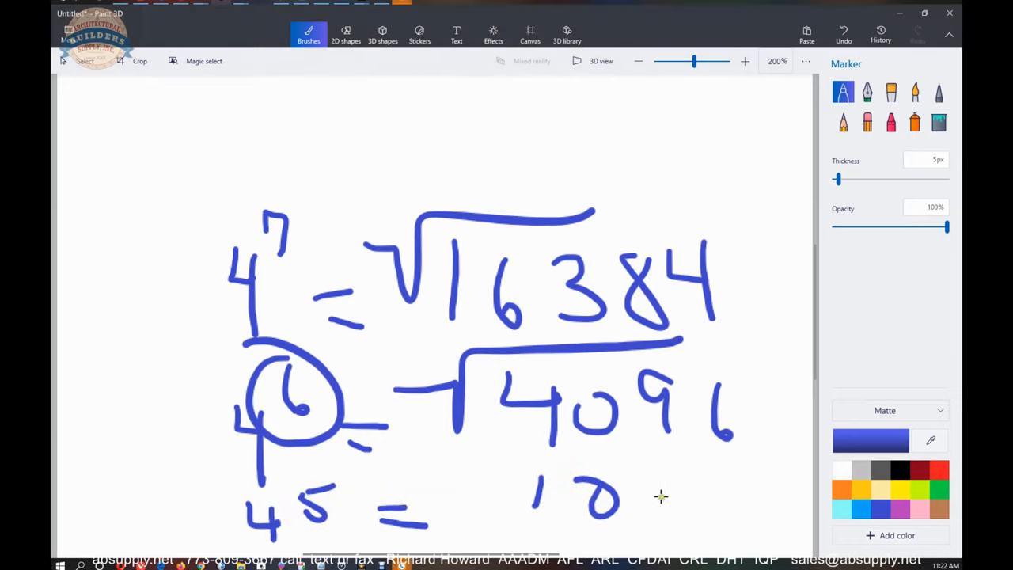
pyautogui.moveTo(648, 475); pyautogui.dragTo(700, 523)
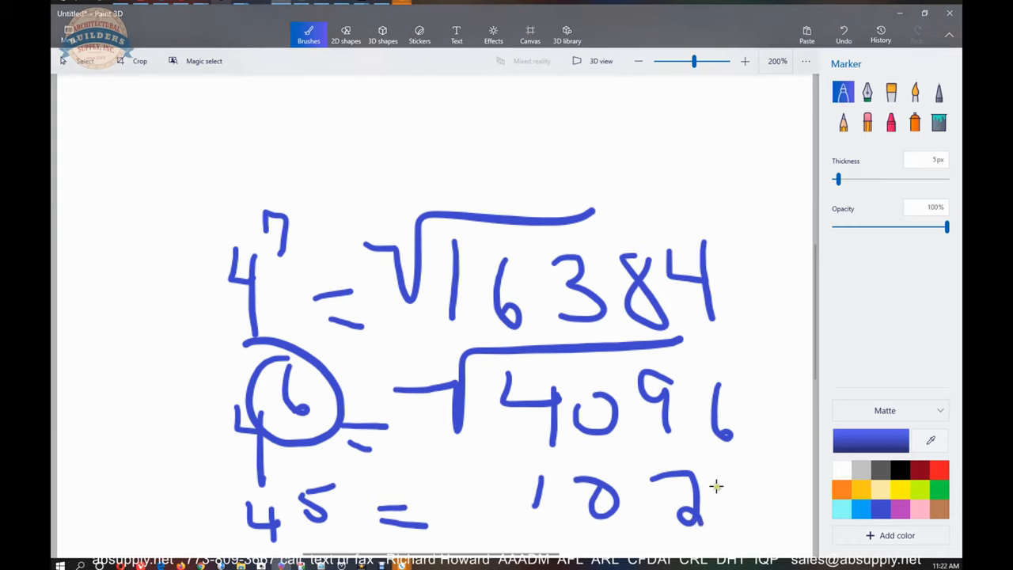
pyautogui.moveTo(720, 472)
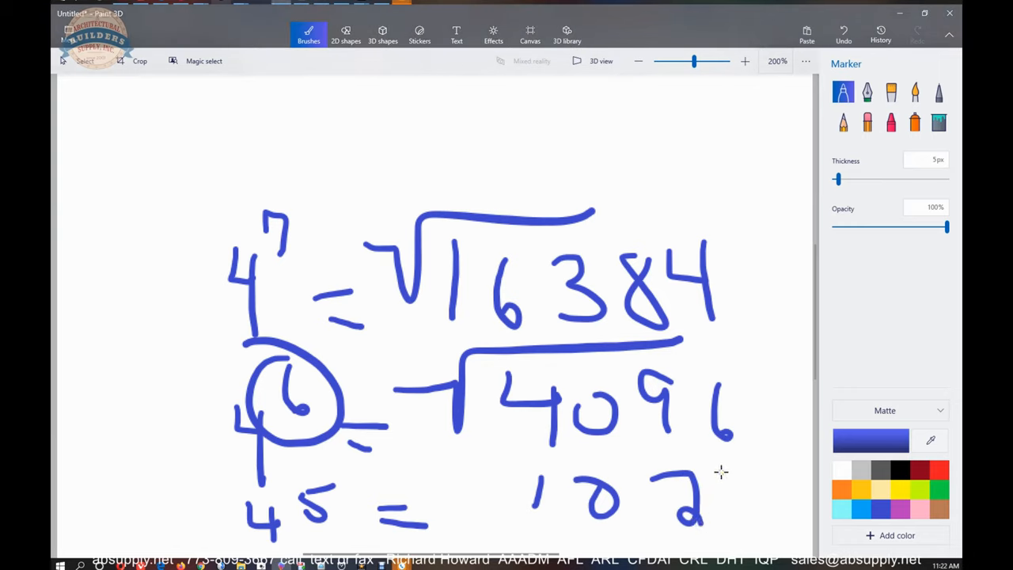
pyautogui.moveTo(716, 474); pyautogui.dragTo(732, 523)
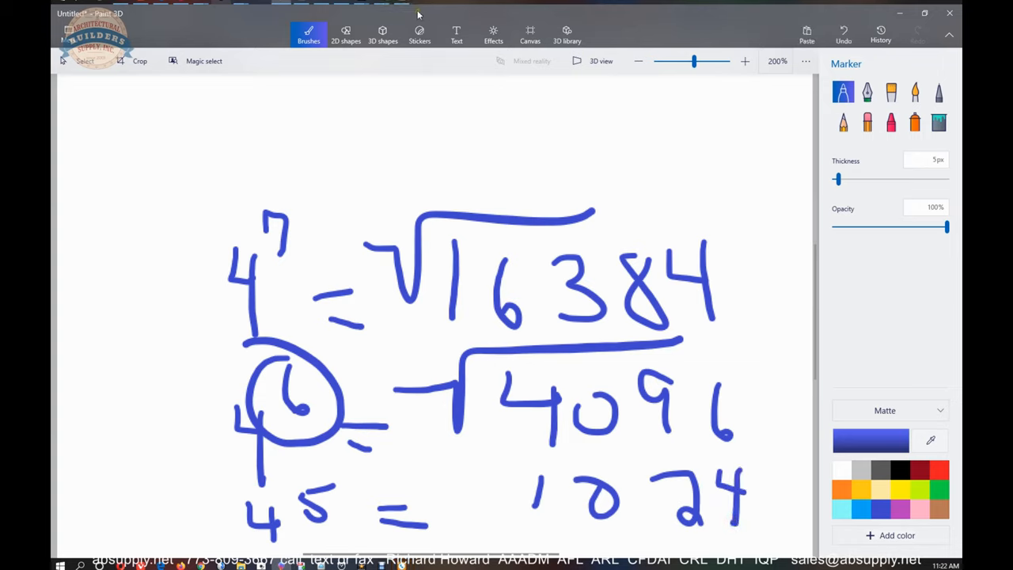
pyautogui.moveTo(258, 296)
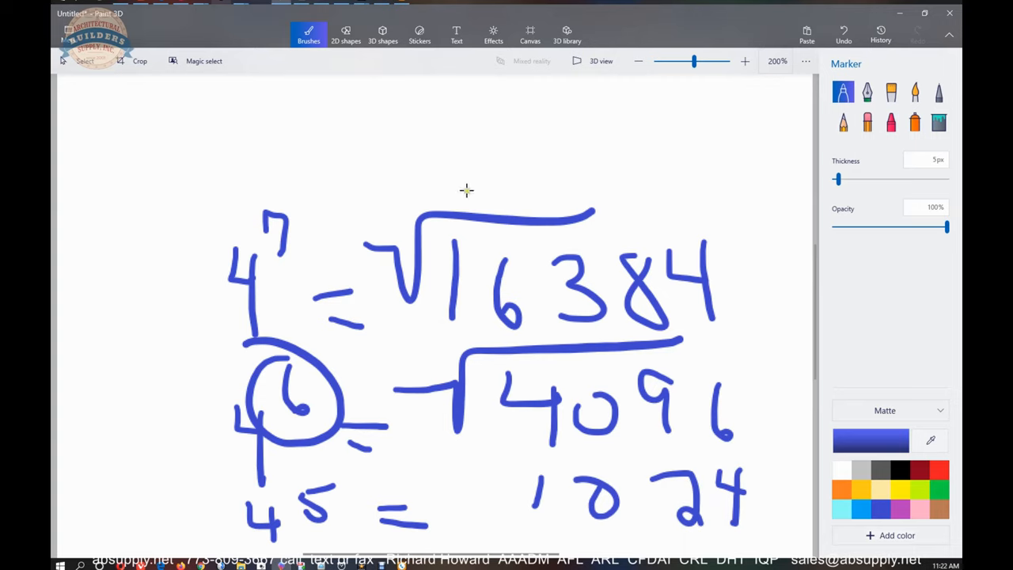
pyautogui.moveTo(467, 198); pyautogui.dragTo(475, 388)
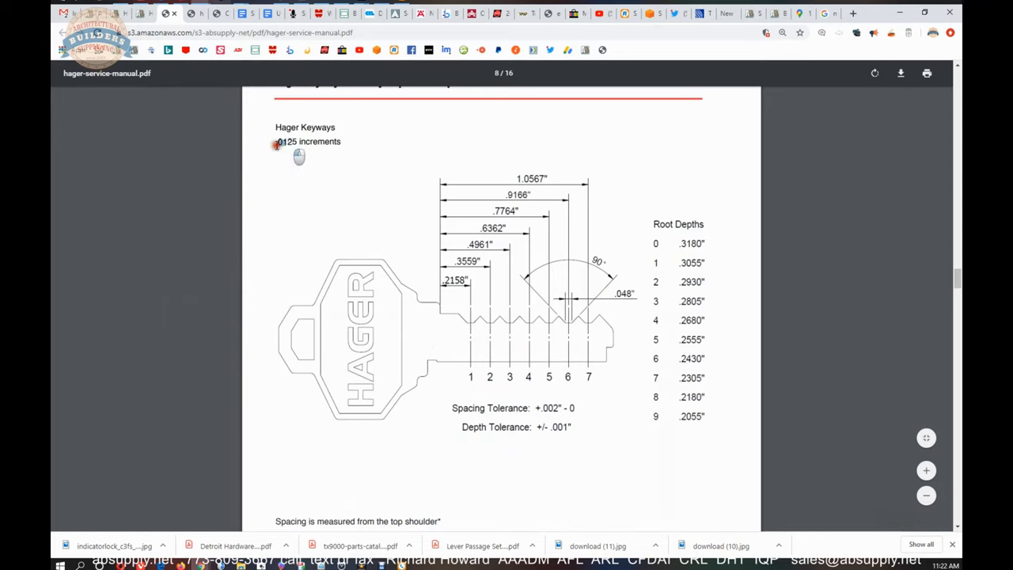
pyautogui.moveTo(685, 248)
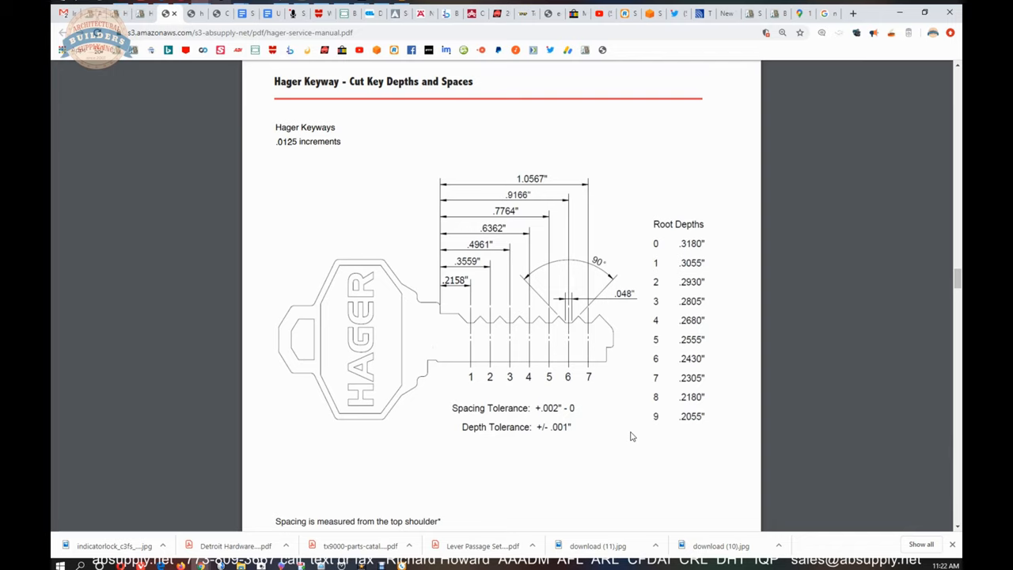
pyautogui.moveTo(356, 178)
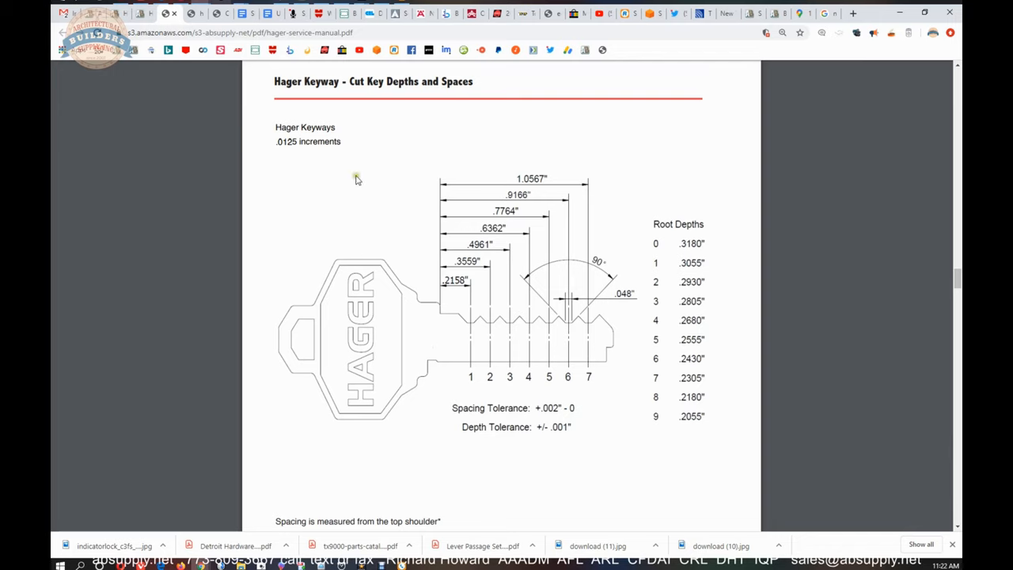
pyautogui.moveTo(357, 178)
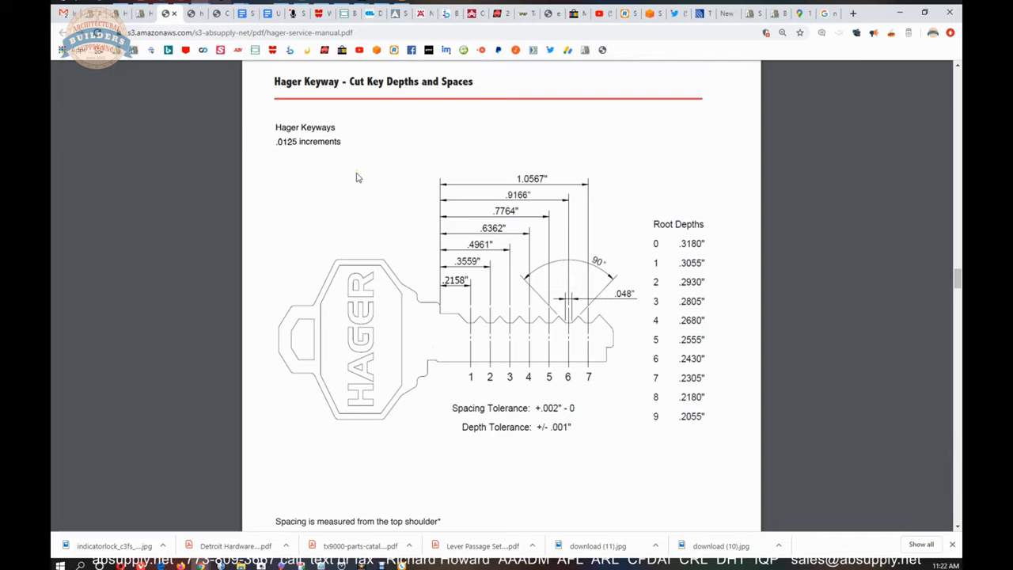
pyautogui.moveTo(609, 341)
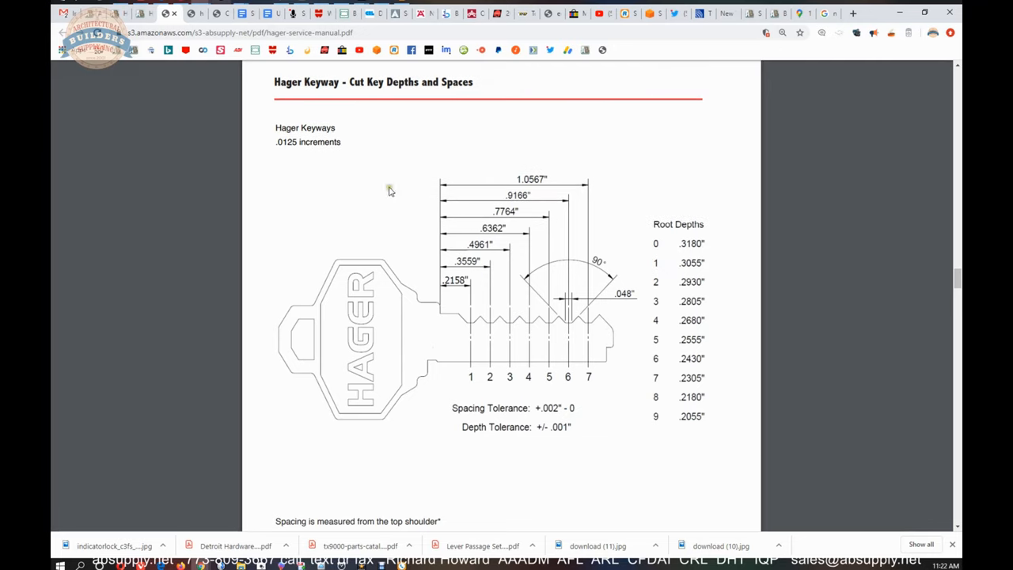
pyautogui.moveTo(432, 145)
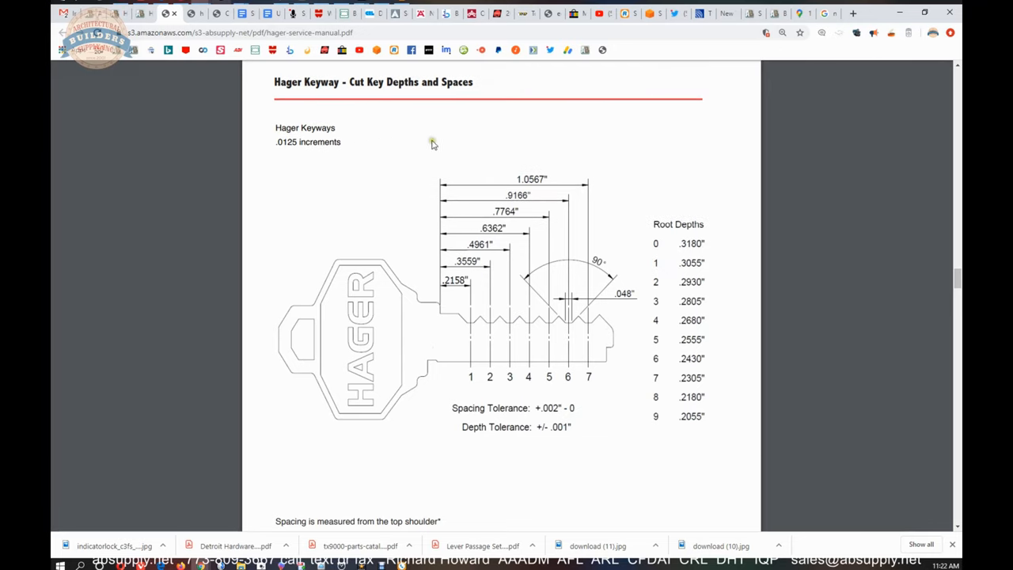
pyautogui.moveTo(432, 144)
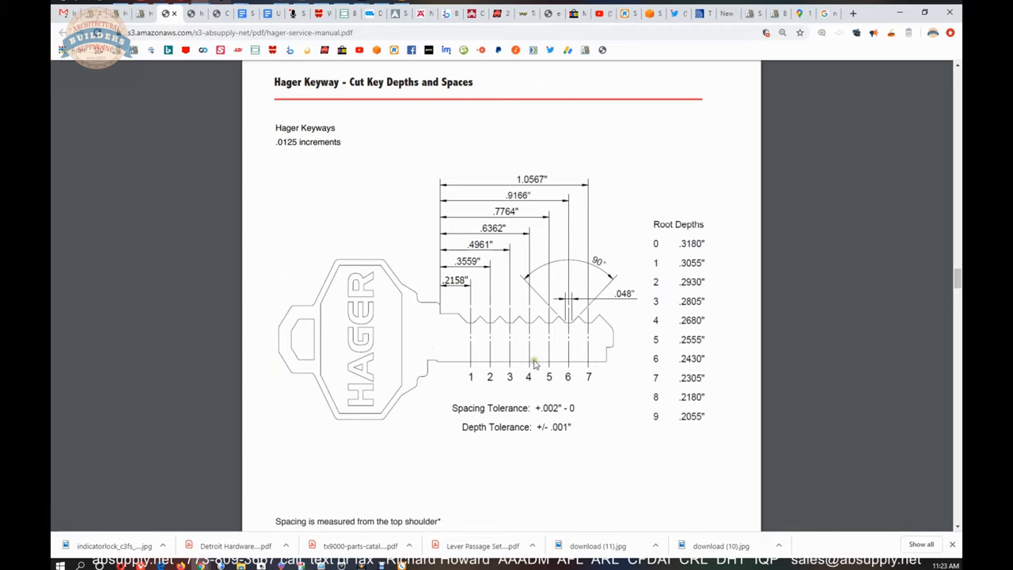
pyautogui.scroll(-3)
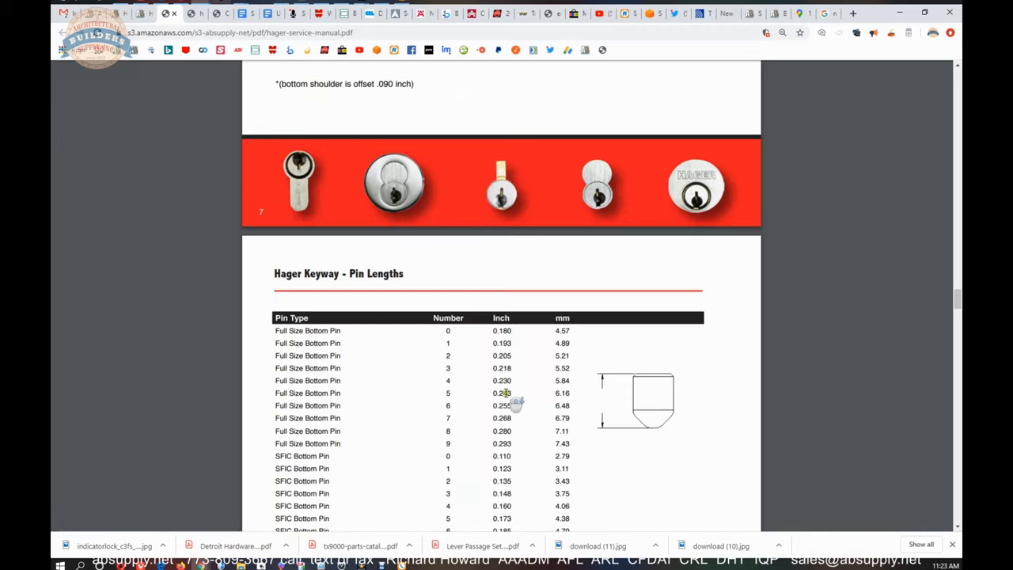
pyautogui.scroll(-3)
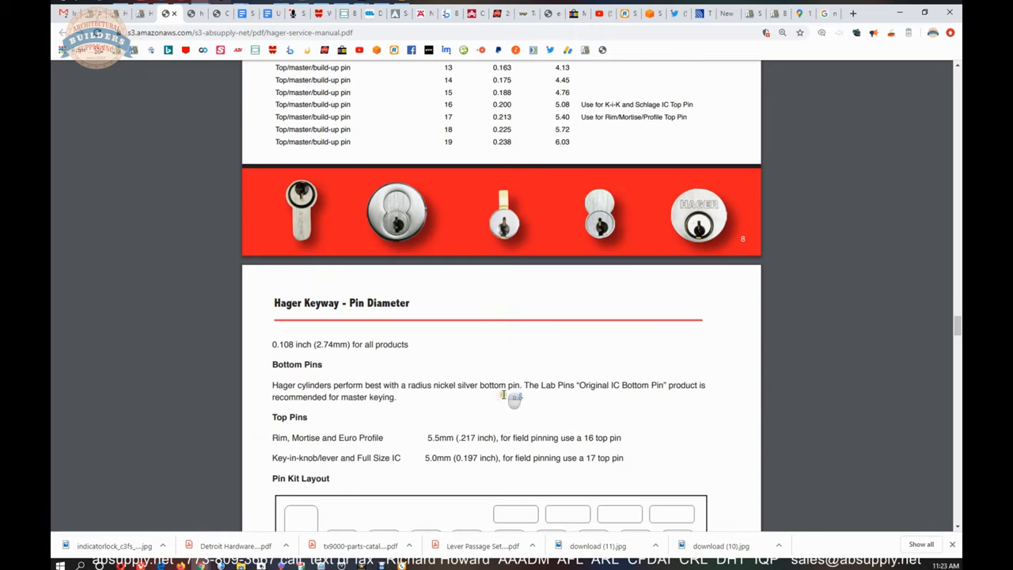
pyautogui.scroll(-3)
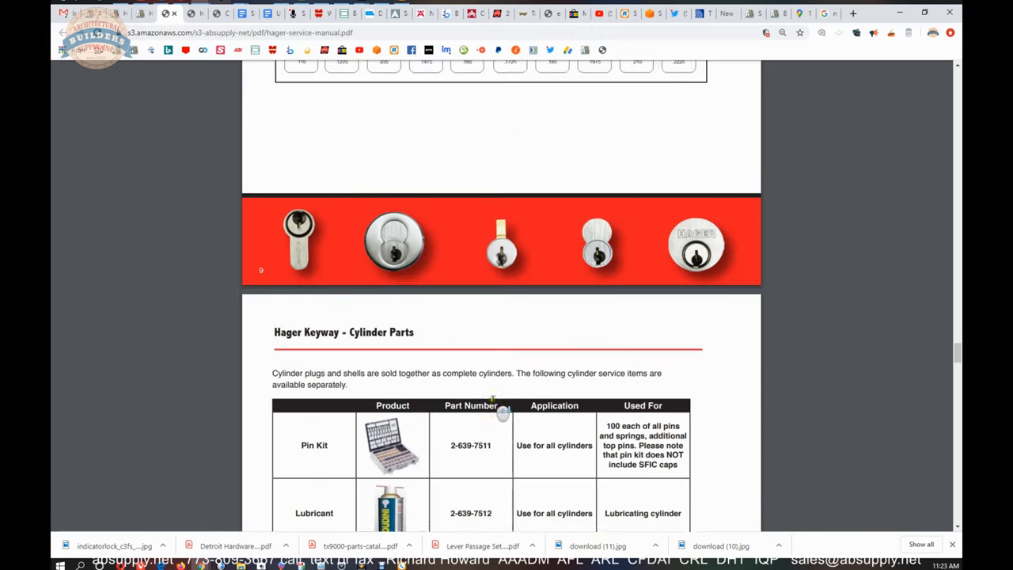
pyautogui.scroll(-3)
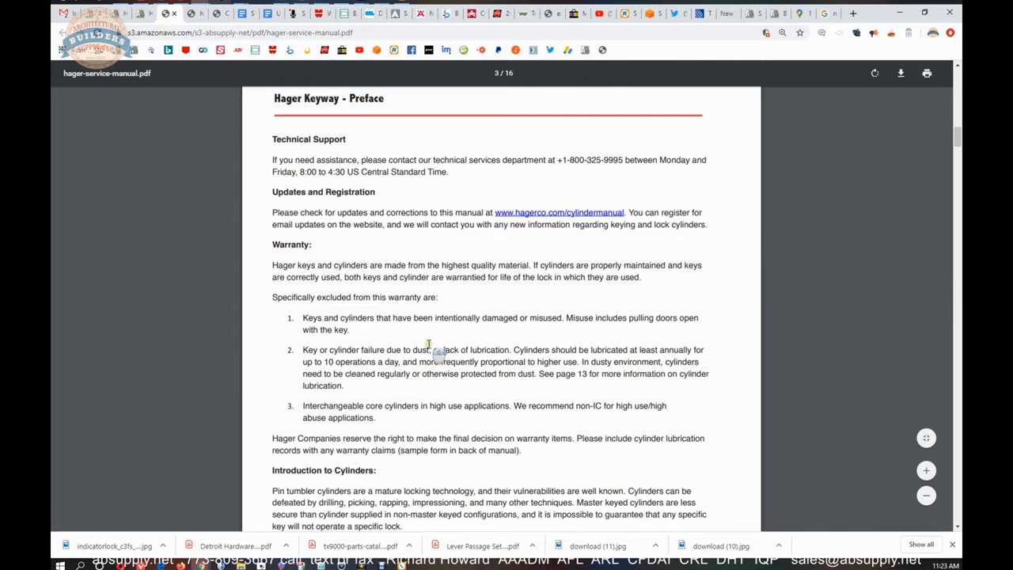
pyautogui.scroll(-3)
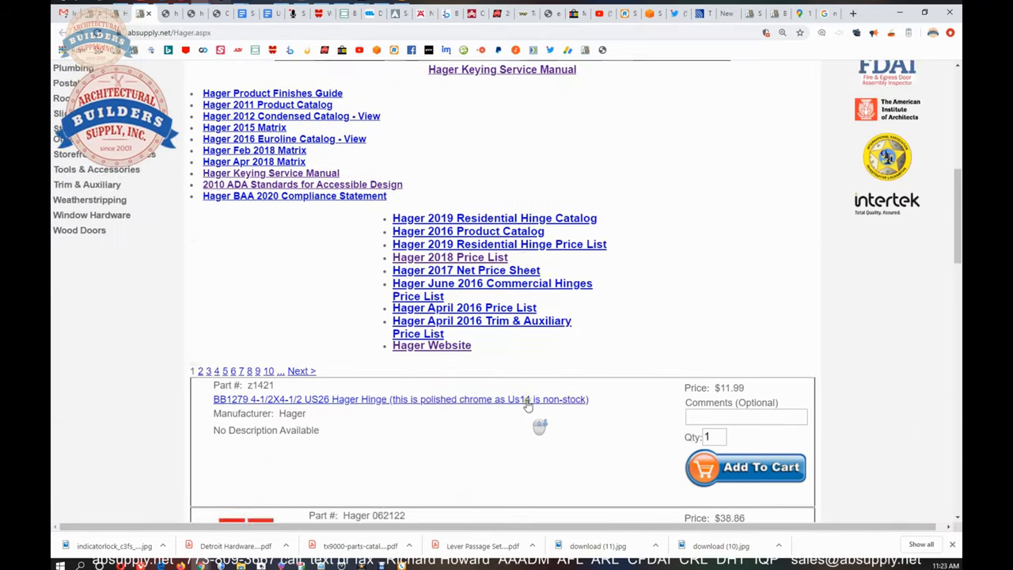
# Step: Open the Hager Product Finishes Guide PDF from the absupply.net Hager link list
pyautogui.scroll(-3)
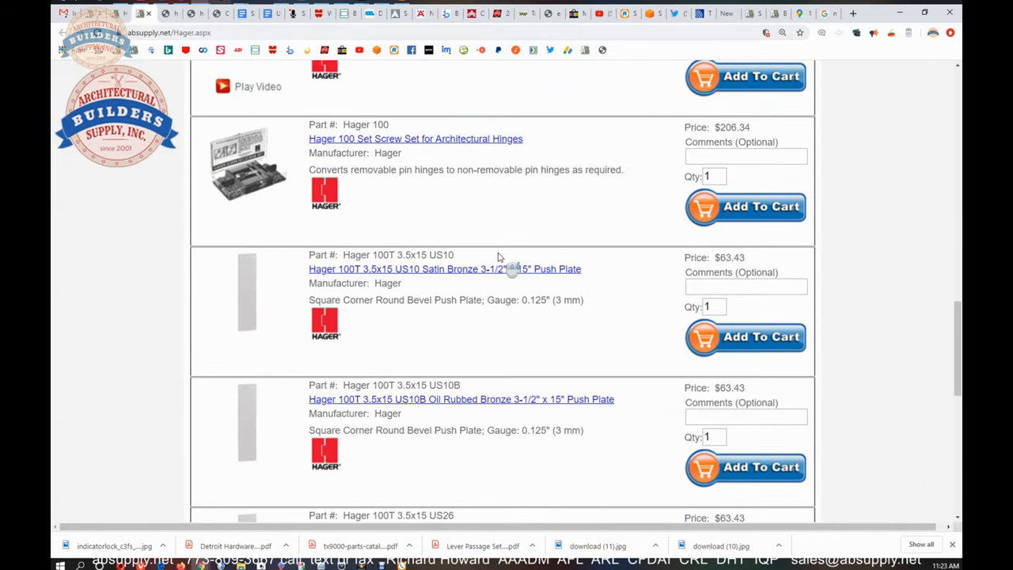
pyautogui.scroll(-3)
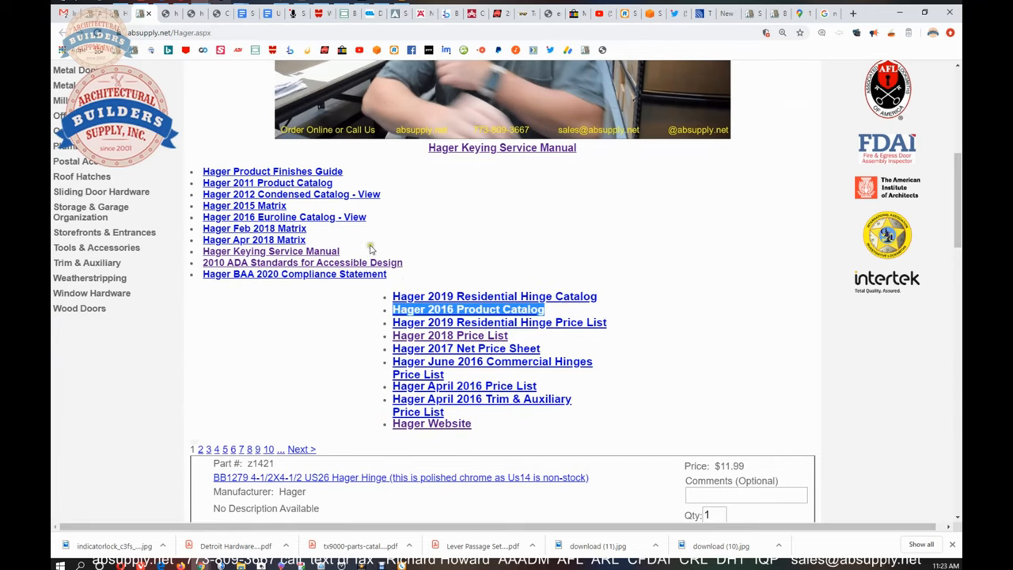
pyautogui.click(291, 194)
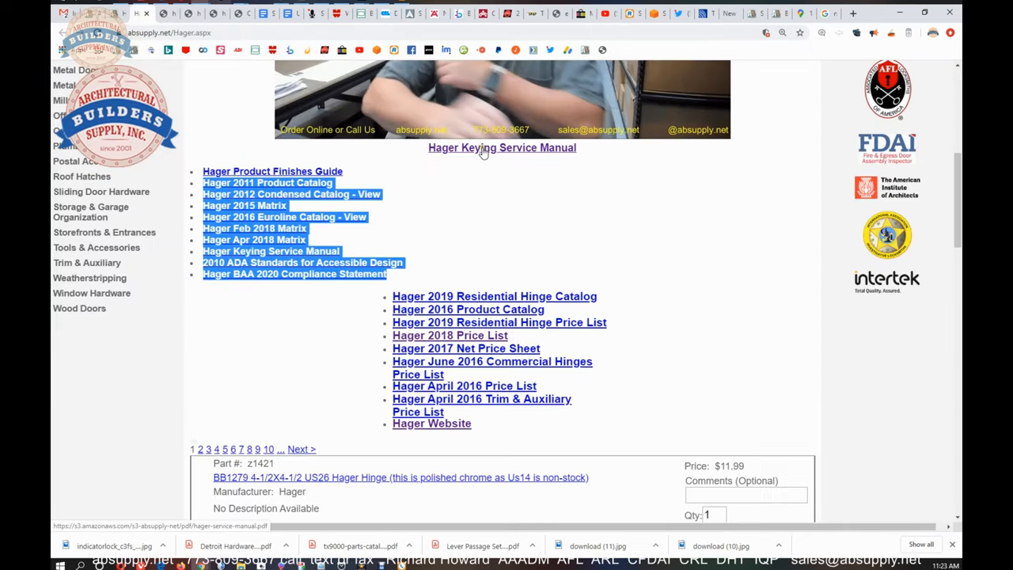
pyautogui.click(272, 171)
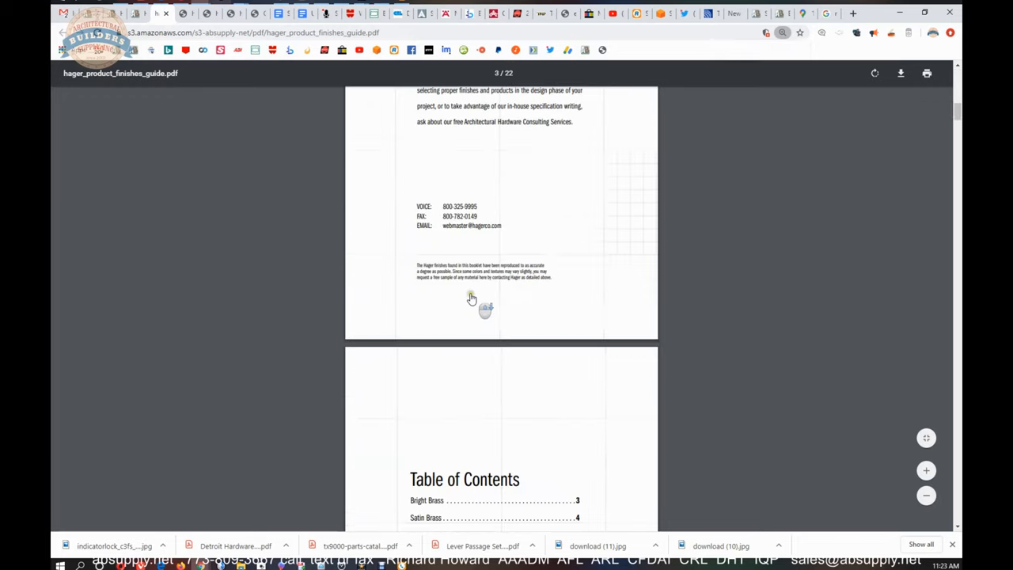
pyautogui.scroll(-3)
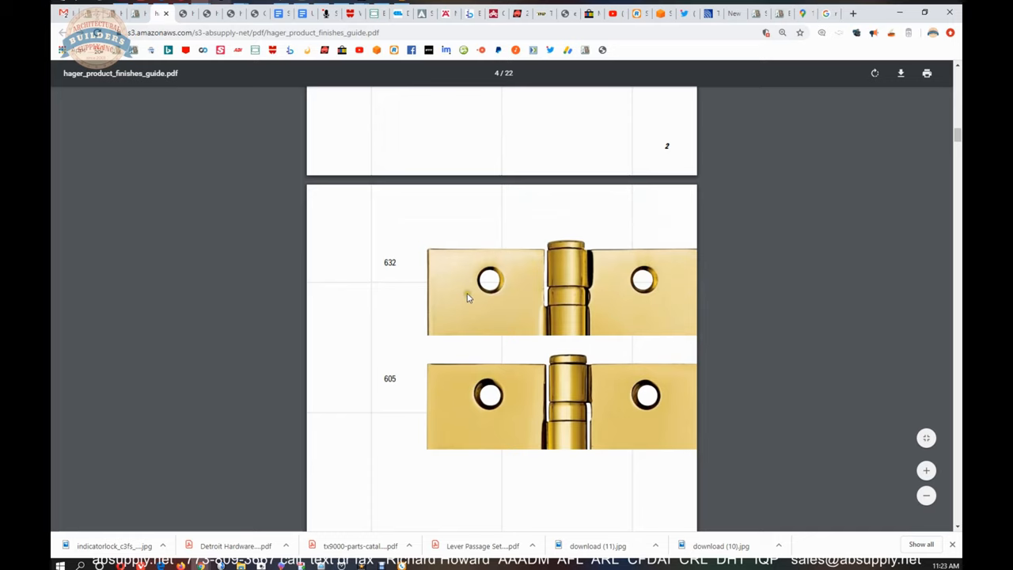
pyautogui.scroll(-3)
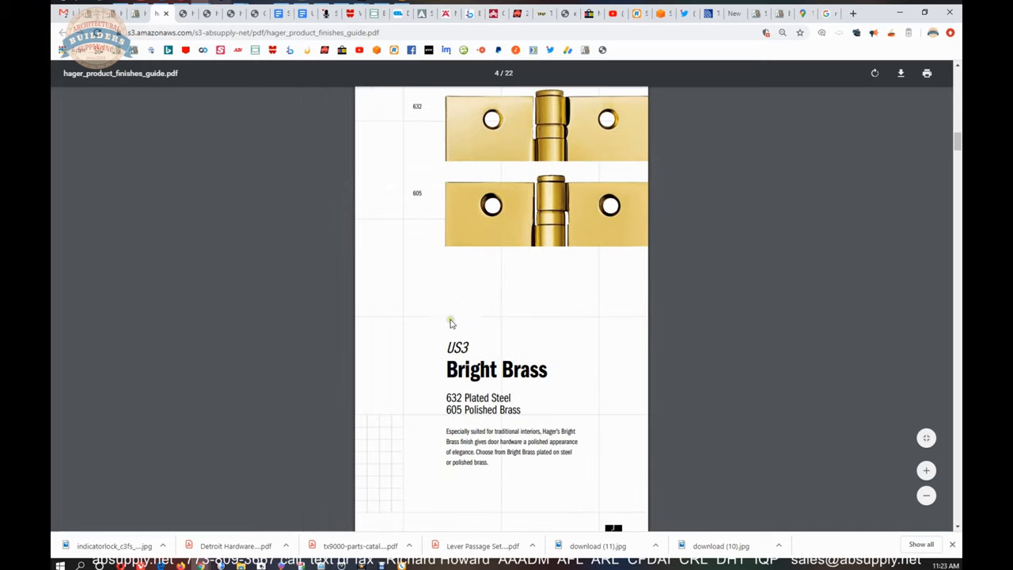
pyautogui.doubleClick(457, 347)
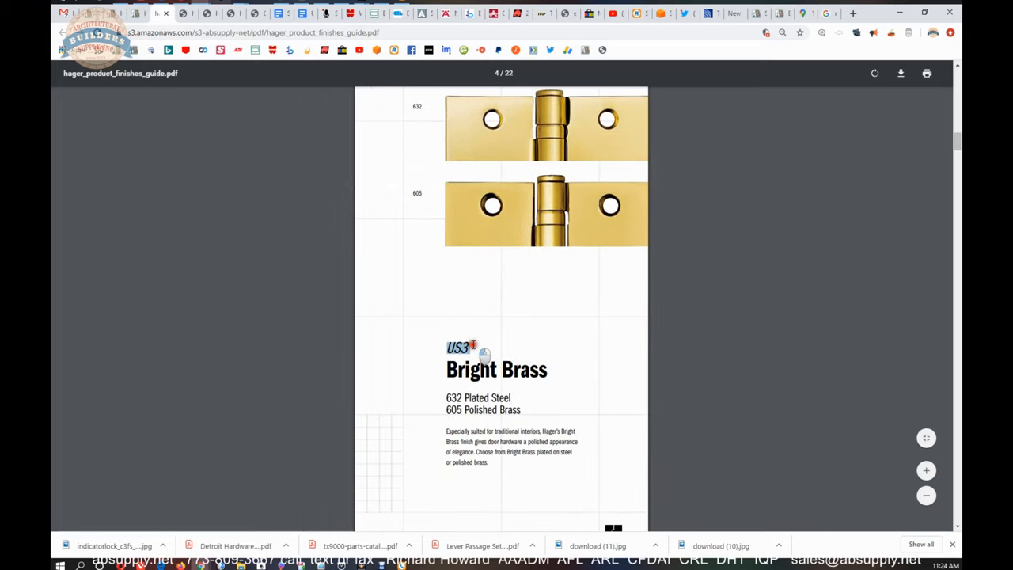
pyautogui.scroll(-3)
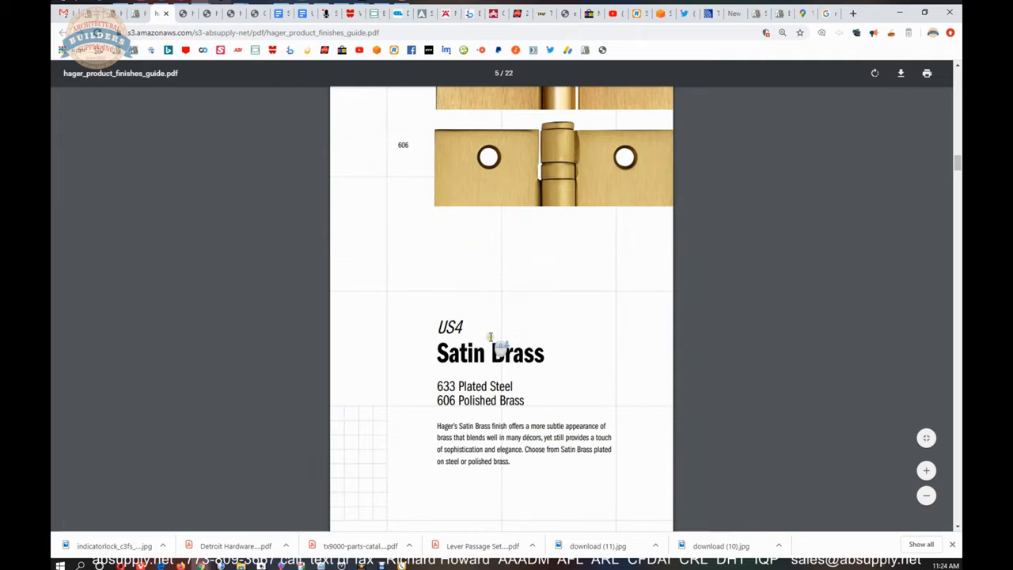
pyautogui.scroll(-3)
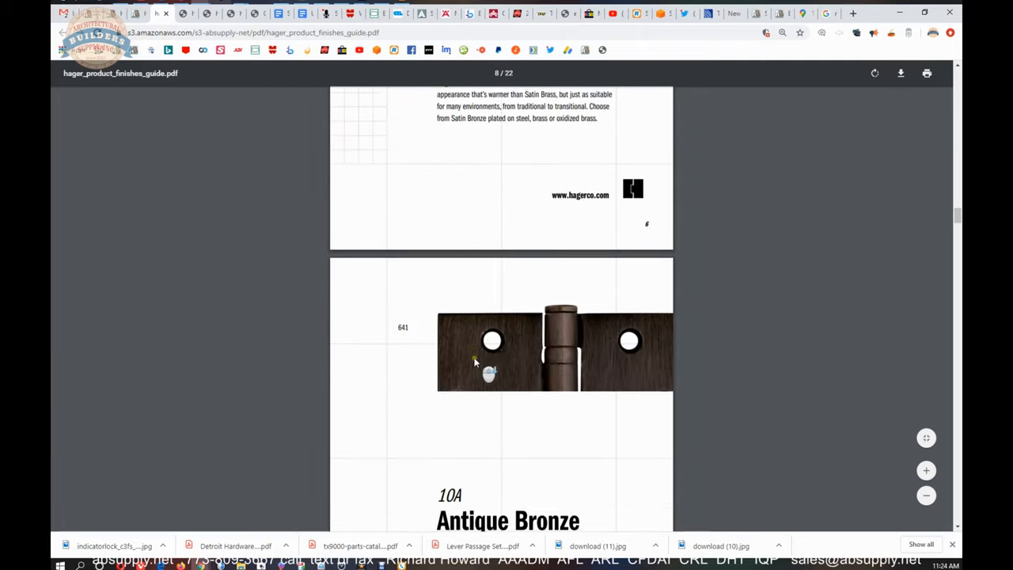
pyautogui.scroll(-3)
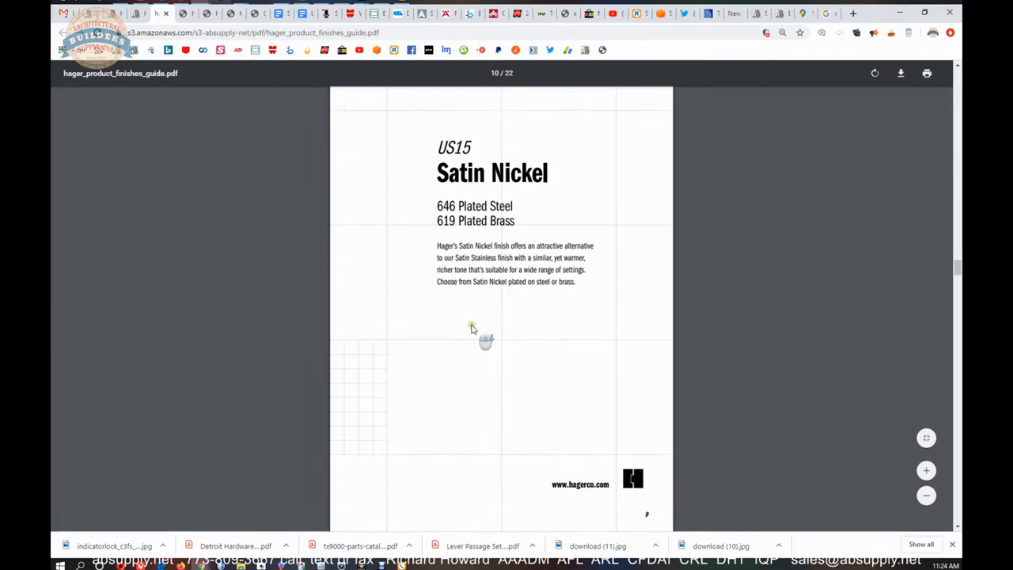
pyautogui.scroll(-3)
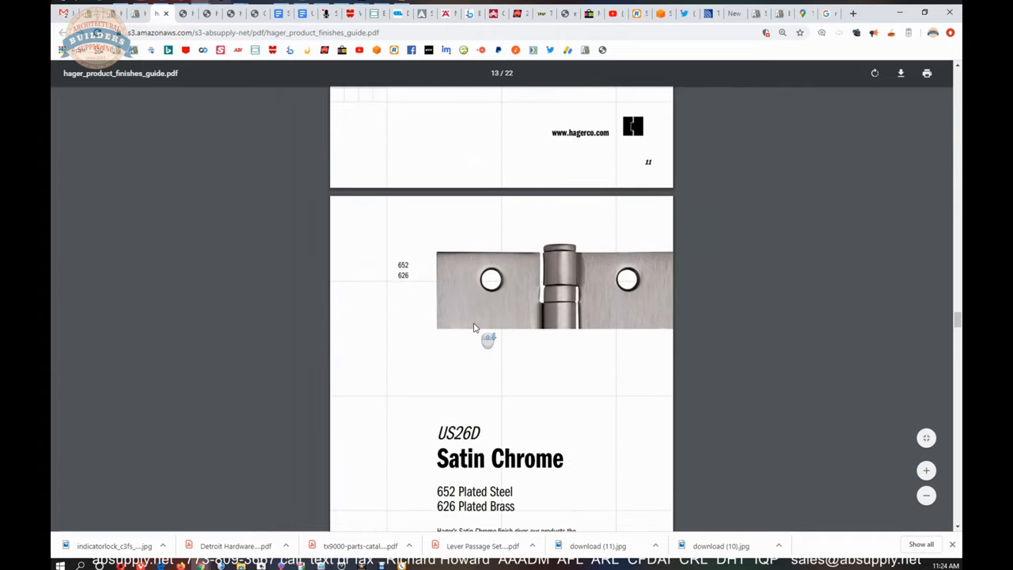
pyautogui.scroll(-3)
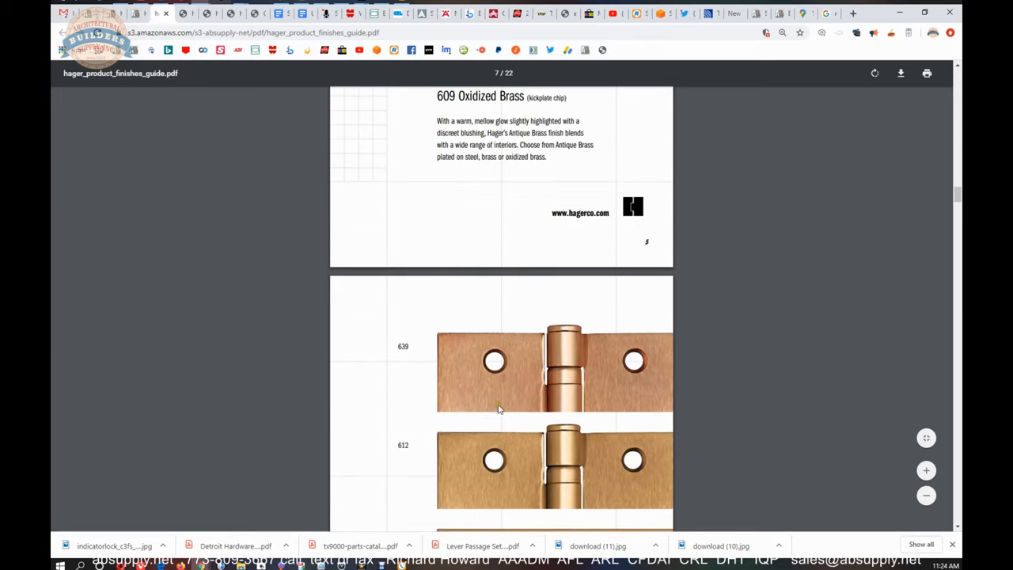
pyautogui.scroll(-3)
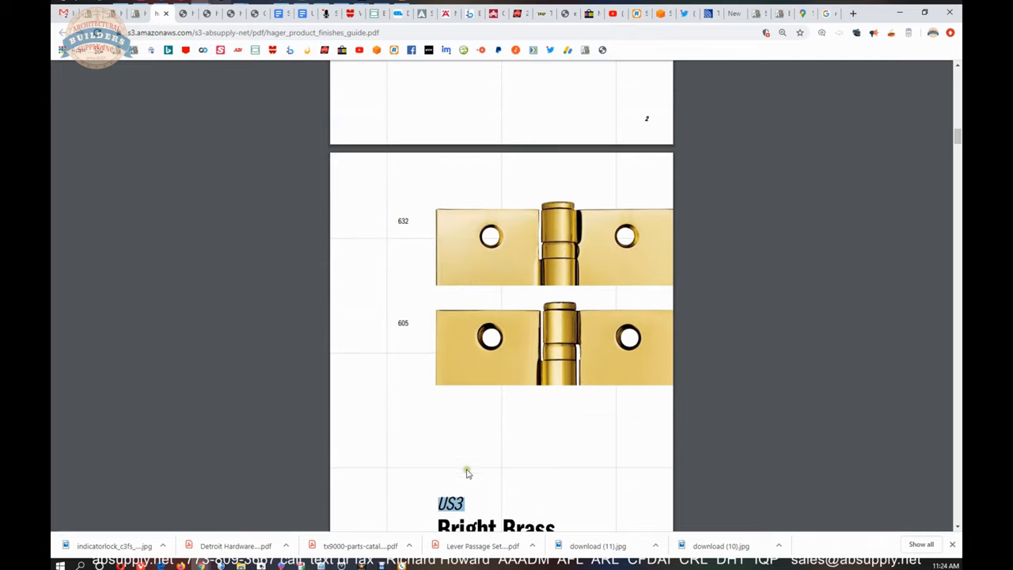
pyautogui.scroll(-3)
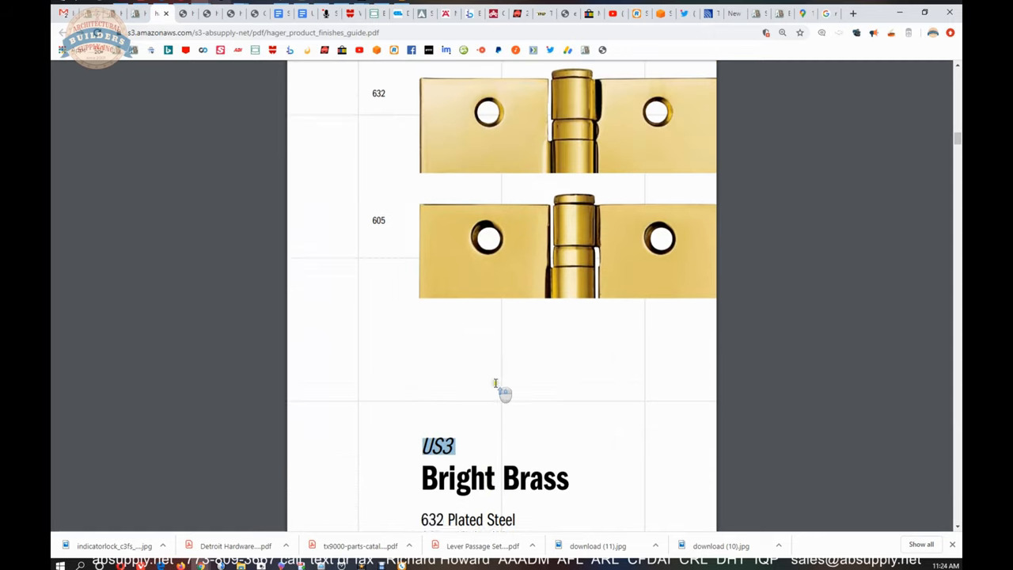
pyautogui.scroll(-3)
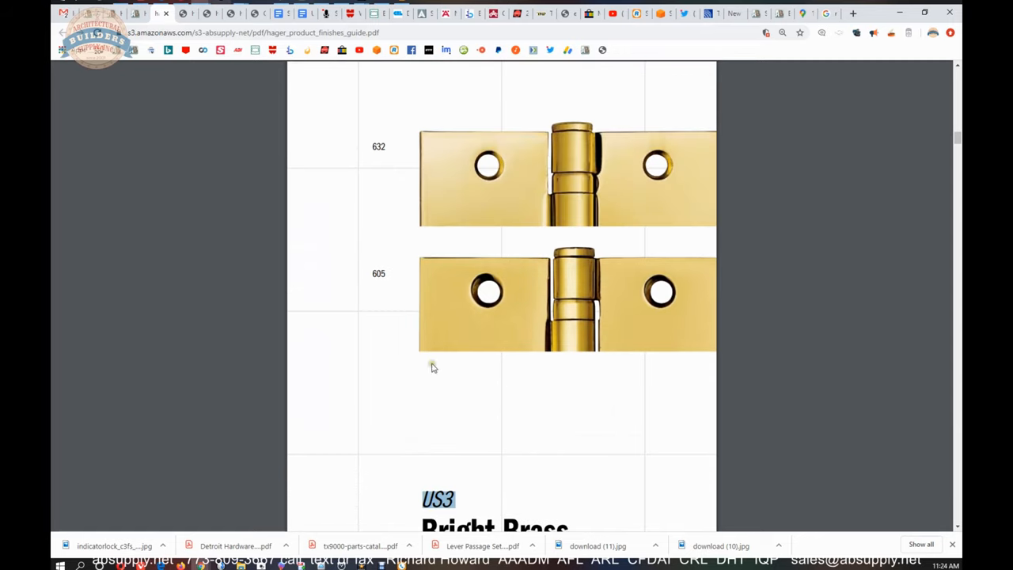
pyautogui.moveTo(632, 170)
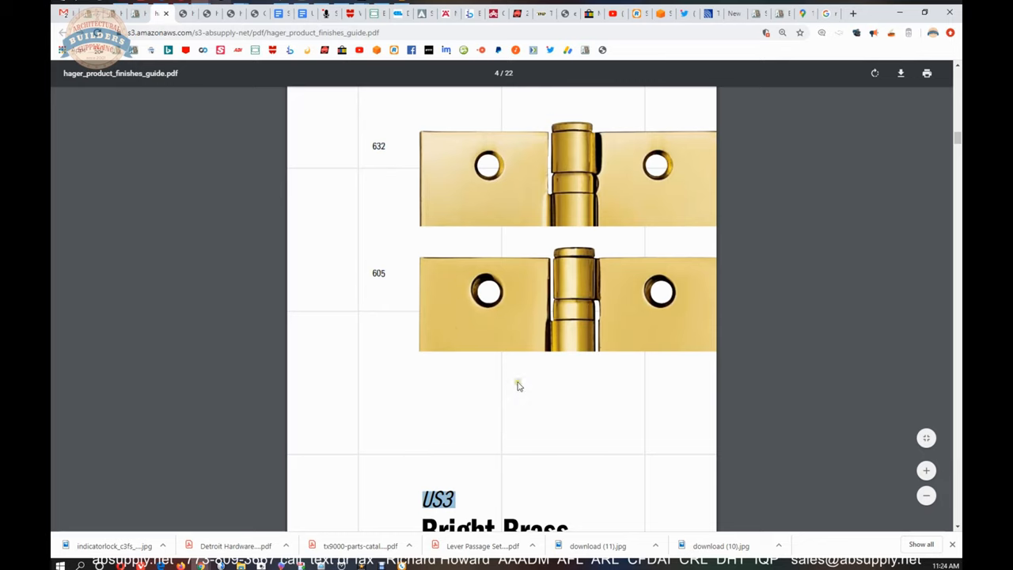
pyautogui.moveTo(447, 200)
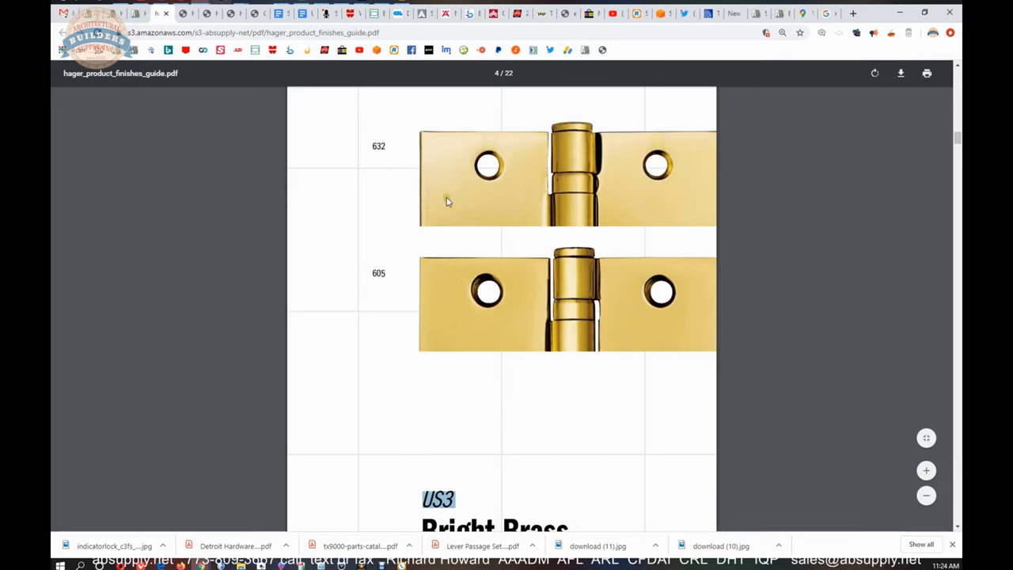
pyautogui.moveTo(464, 304)
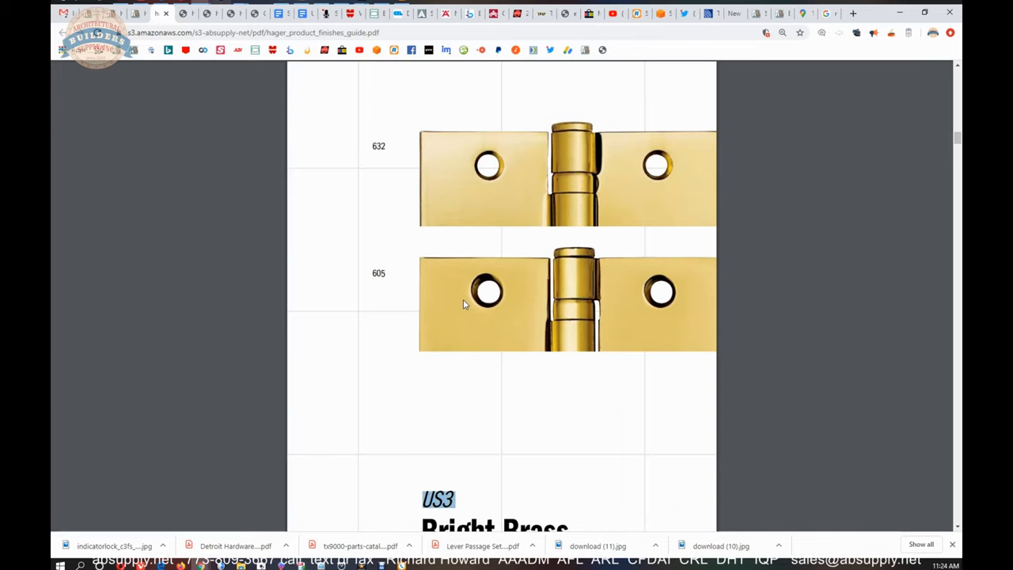
pyautogui.moveTo(461, 303)
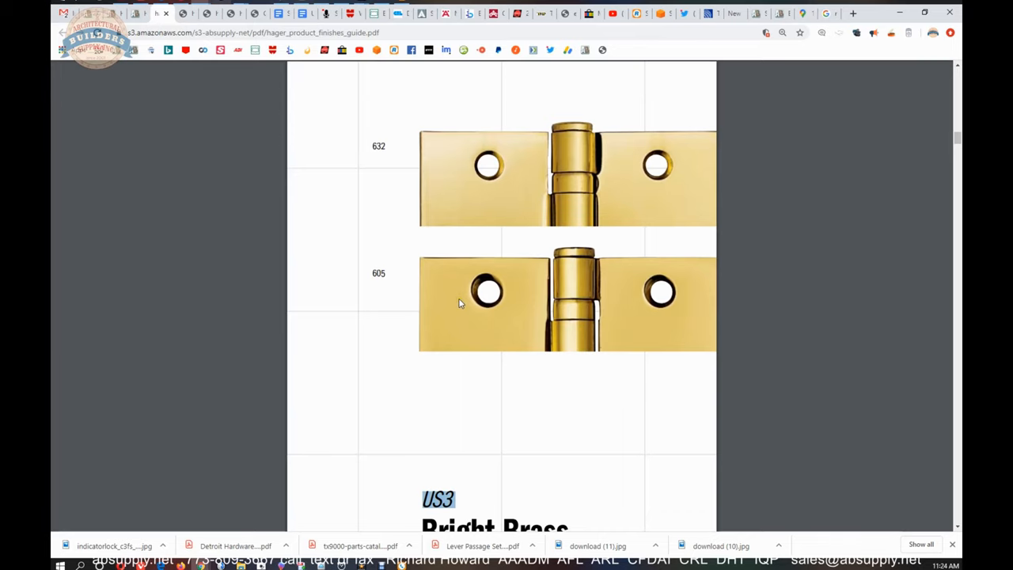
pyautogui.scroll(-3)
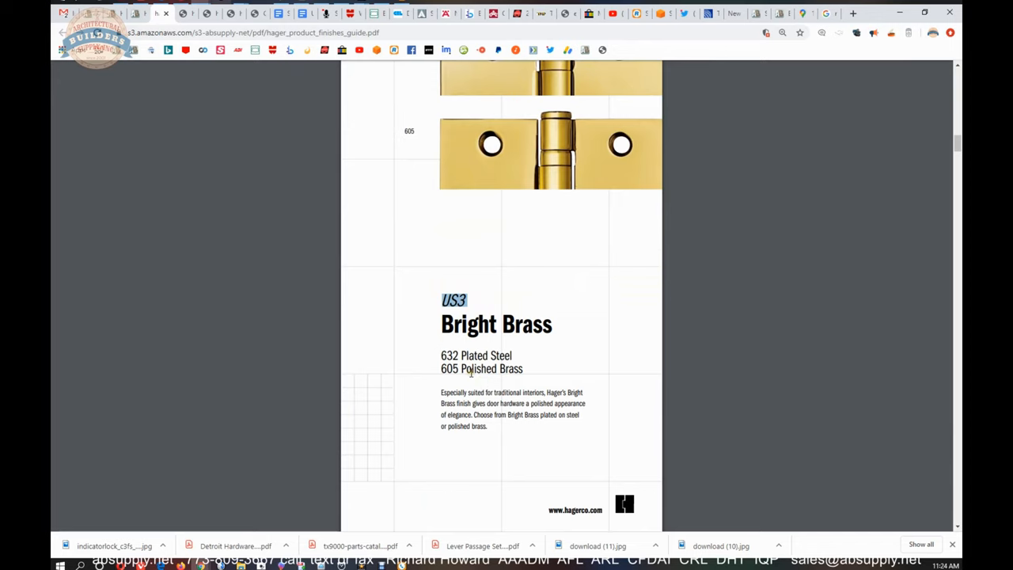
pyautogui.scroll(-3)
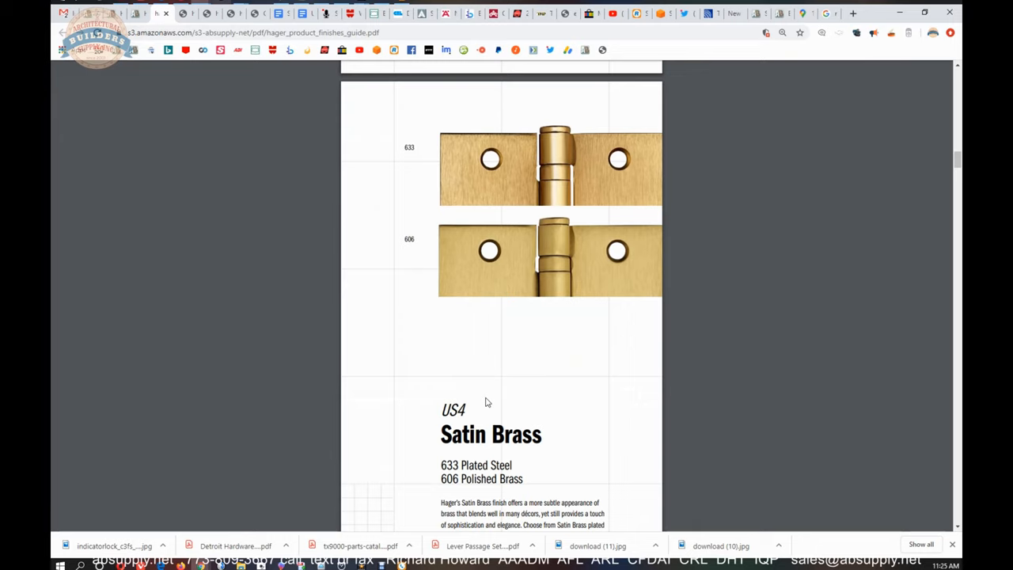
pyautogui.scroll(-3)
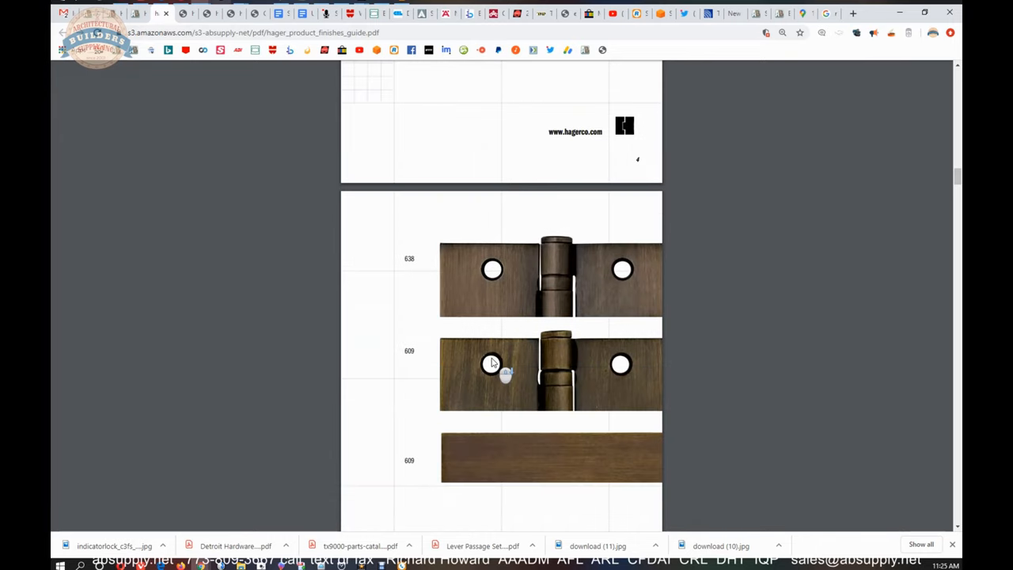
pyautogui.scroll(-3)
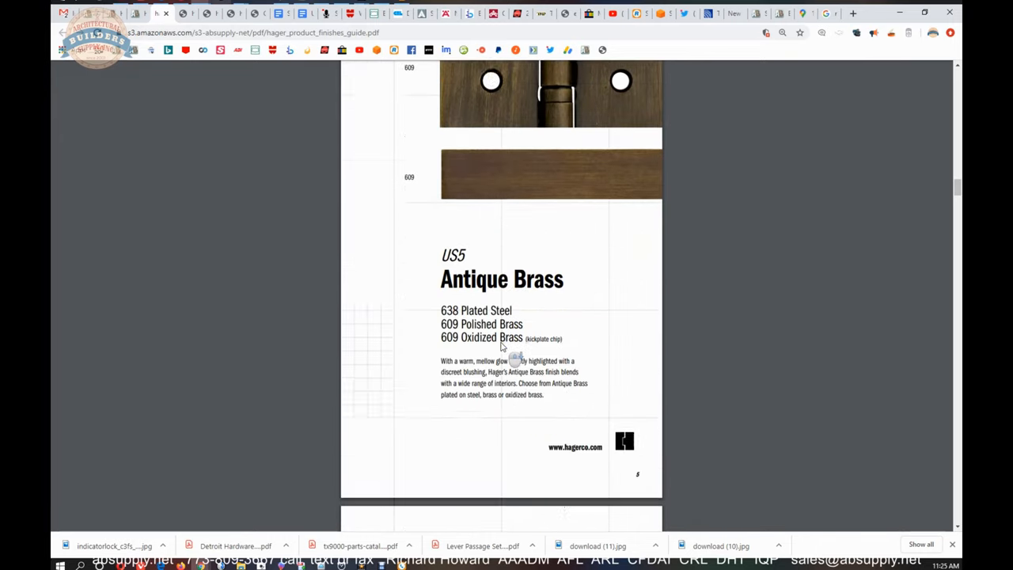
pyautogui.scroll(-3)
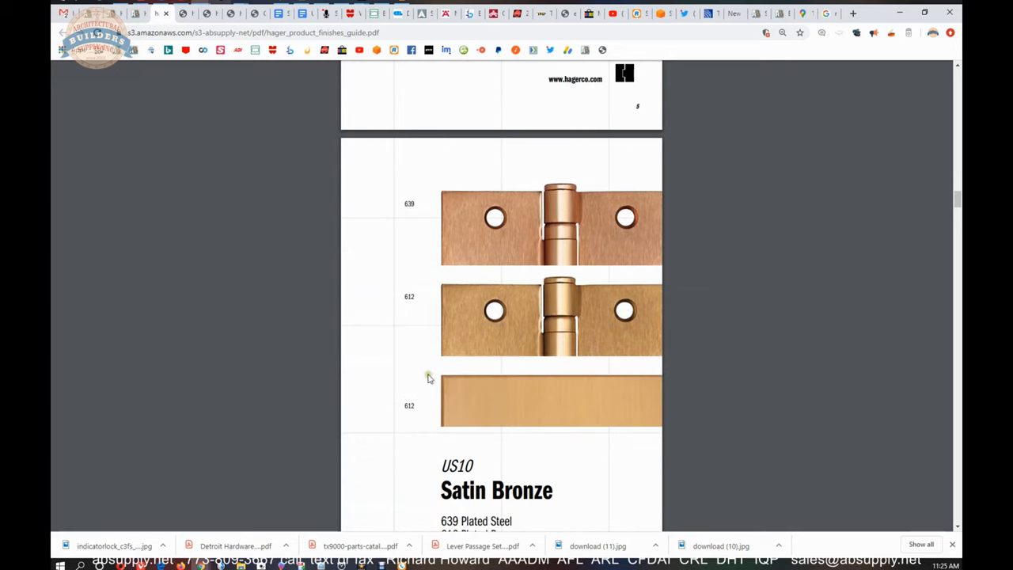
pyautogui.moveTo(608, 322)
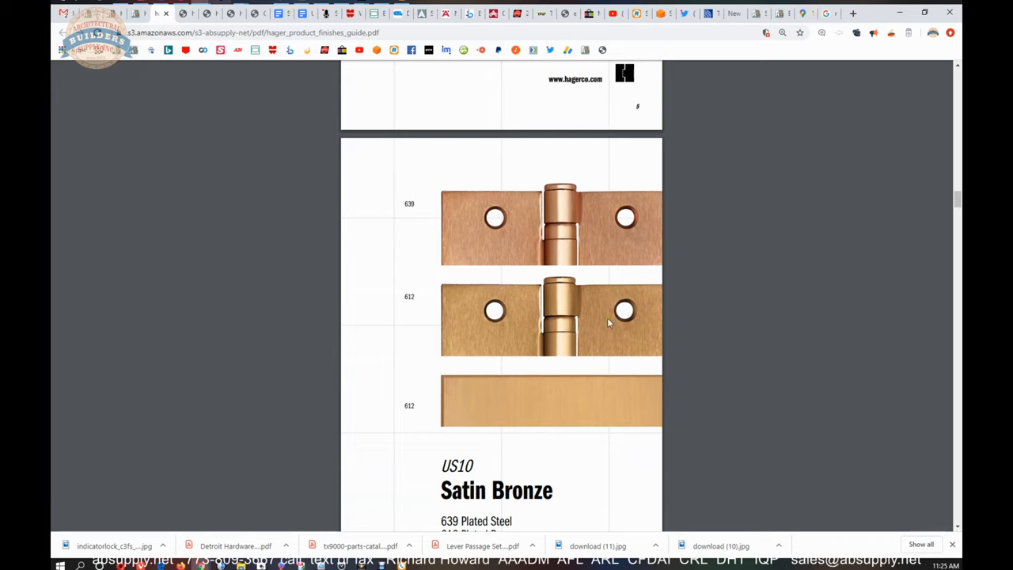